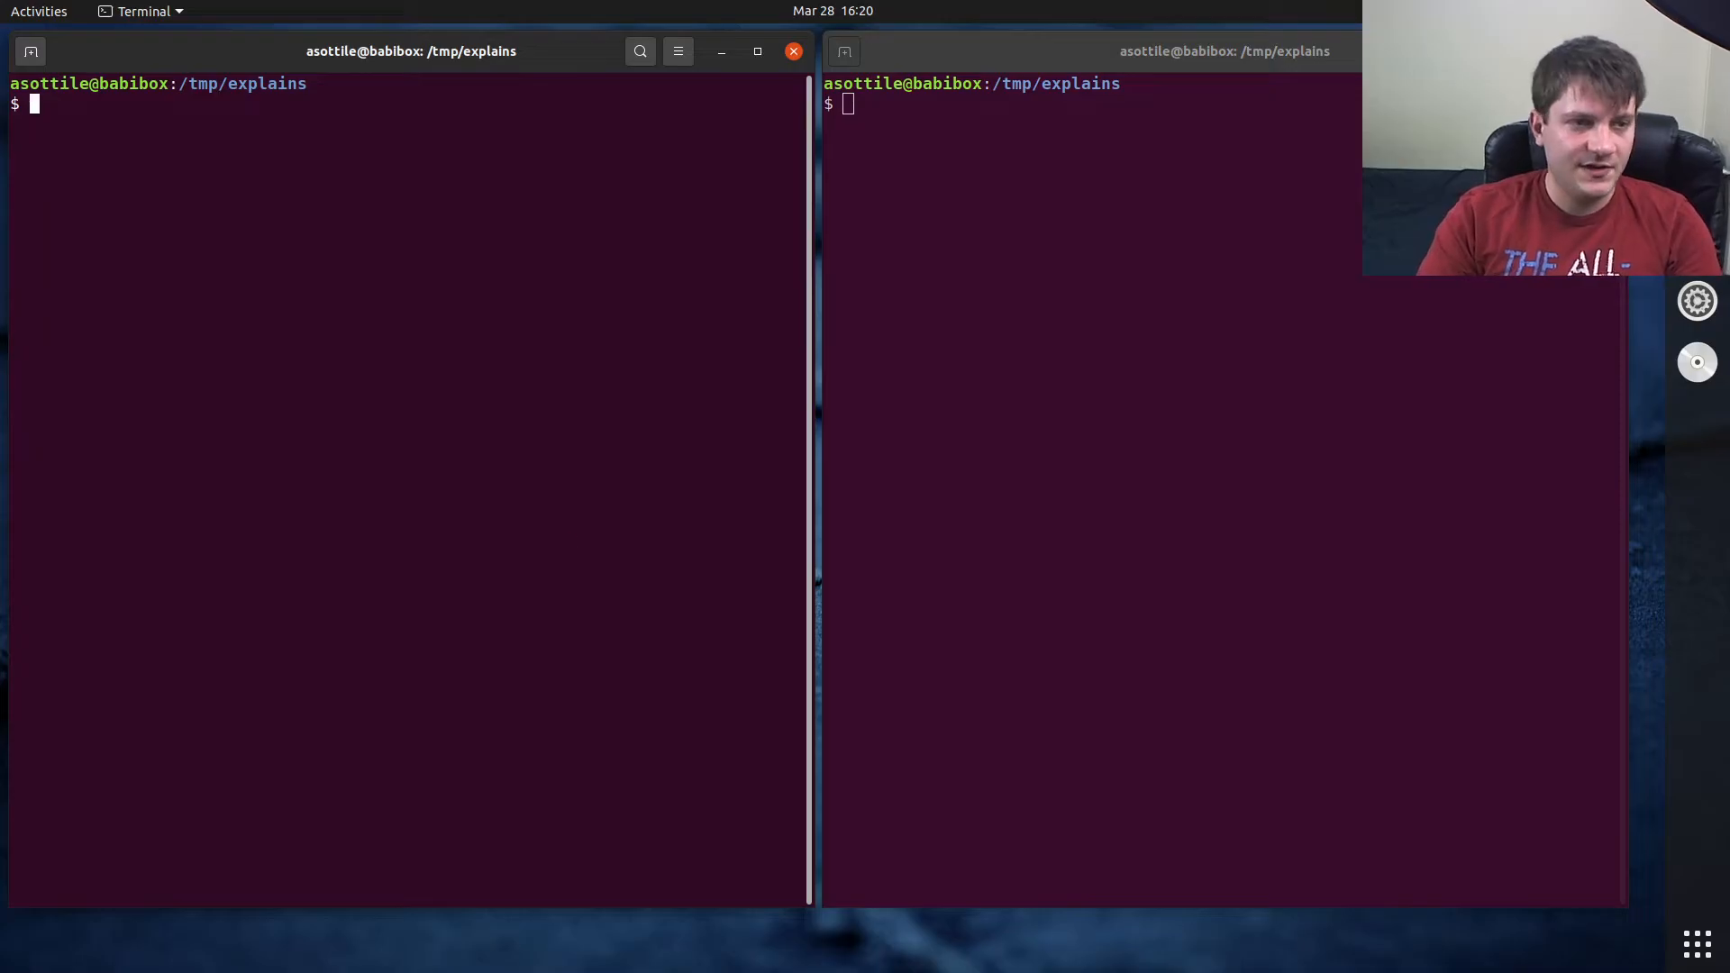
# - Create a virtualenv named venv and activate it with venv/bin/activate
pyautogui.write('virtualenv venv')
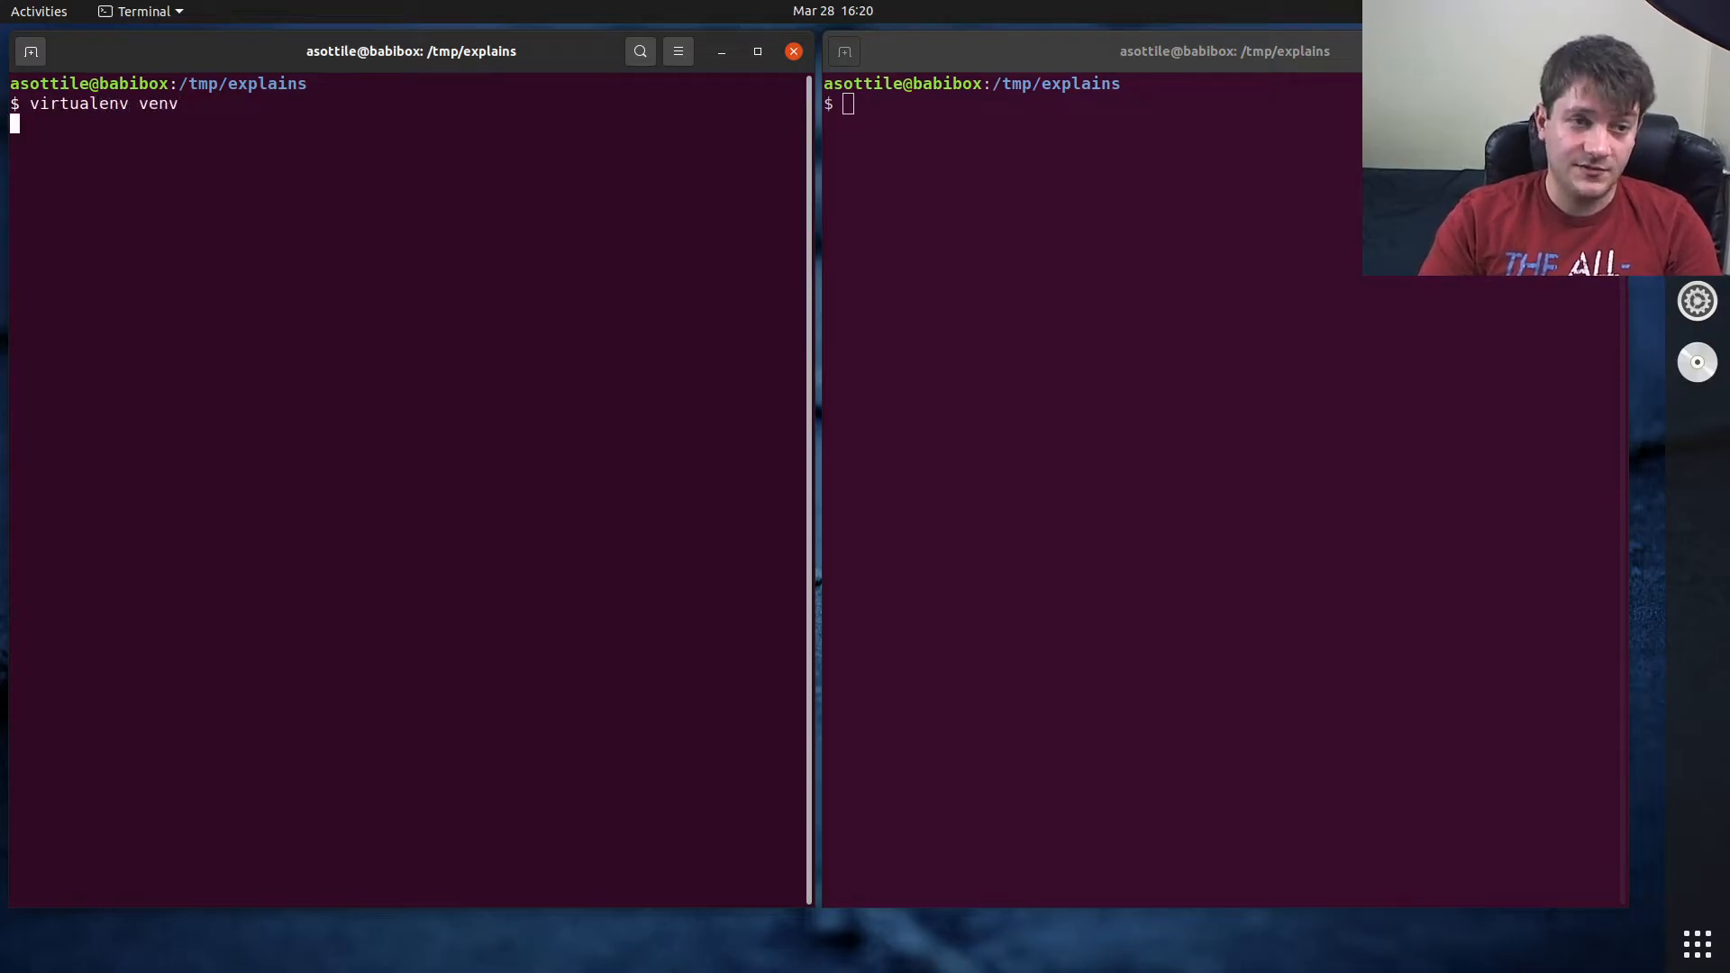
pyautogui.write('. venv/bin/activate')
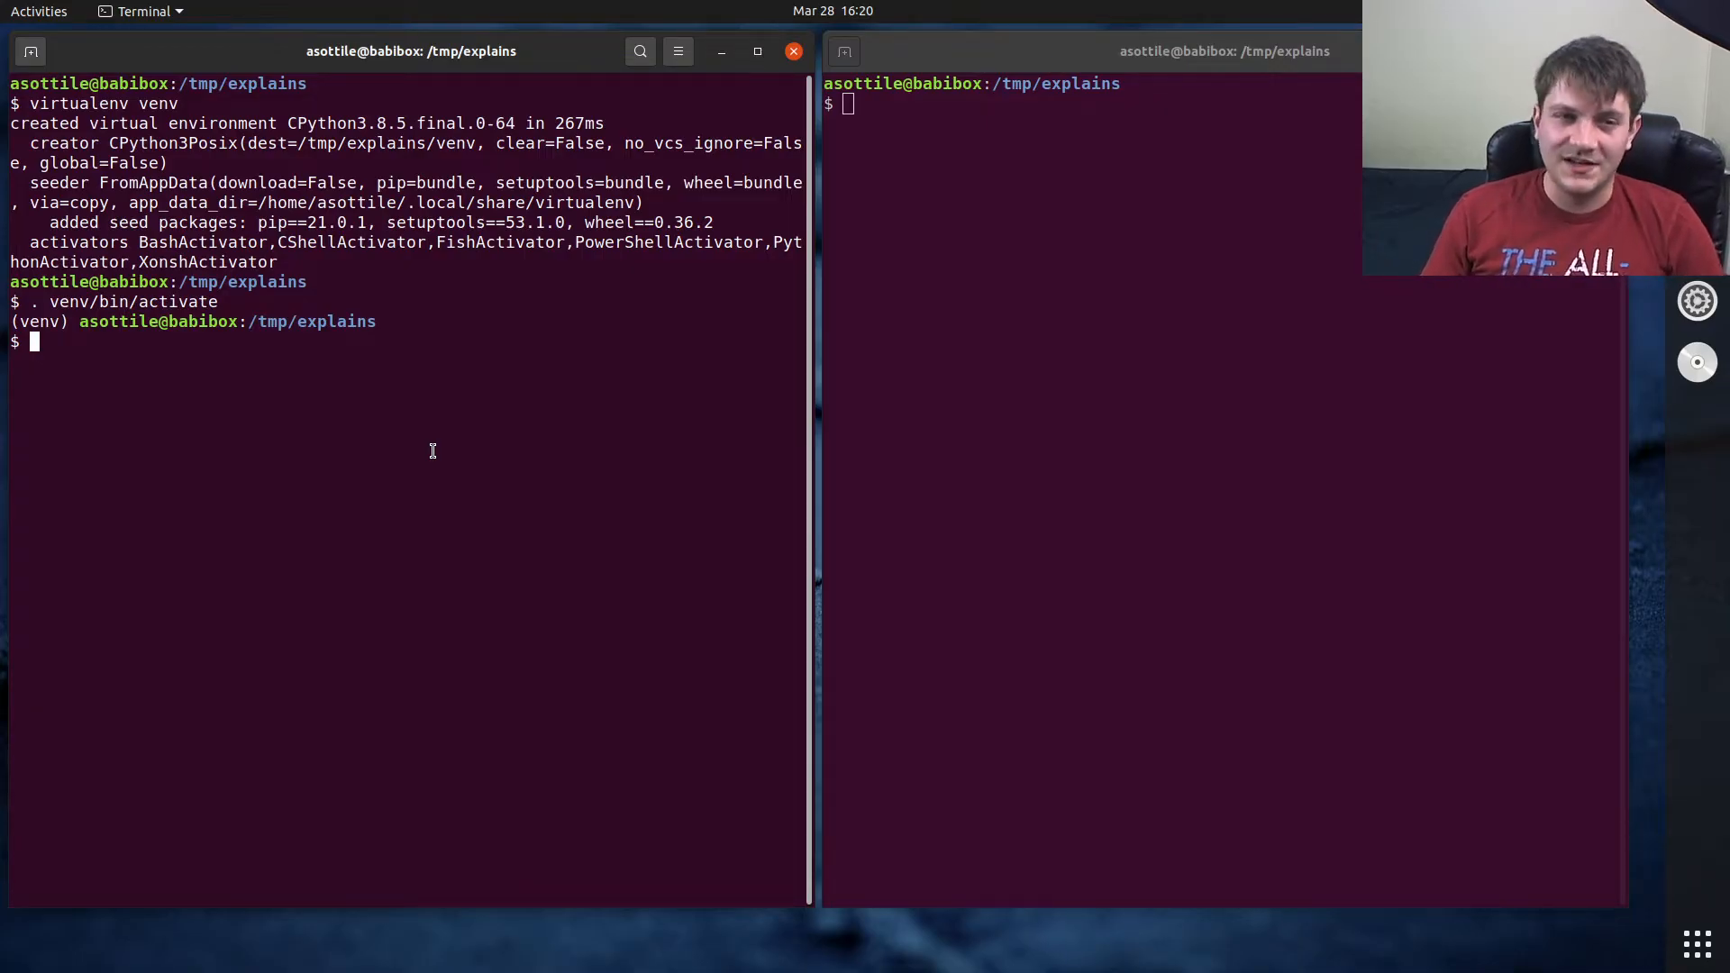
pyautogui.moveTo(403, 384)
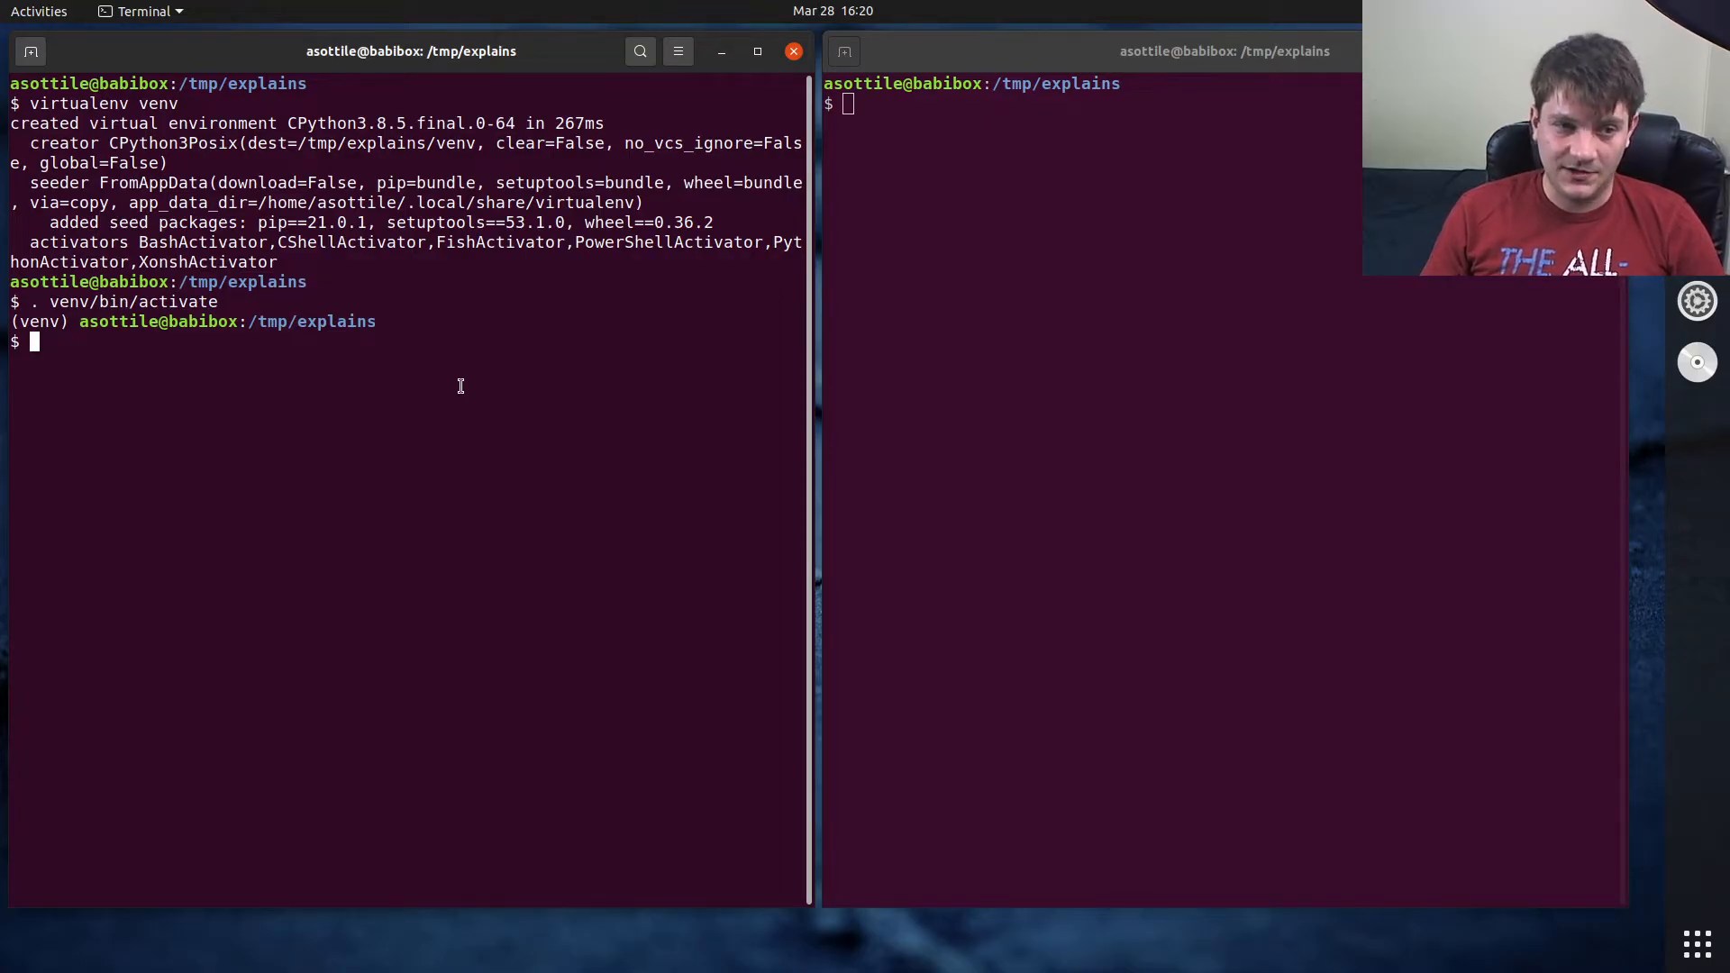
# - List venv site-packages *.pth files: distutils-precedence.pth and _virtualenv.pth
pyautogui.write('ls')
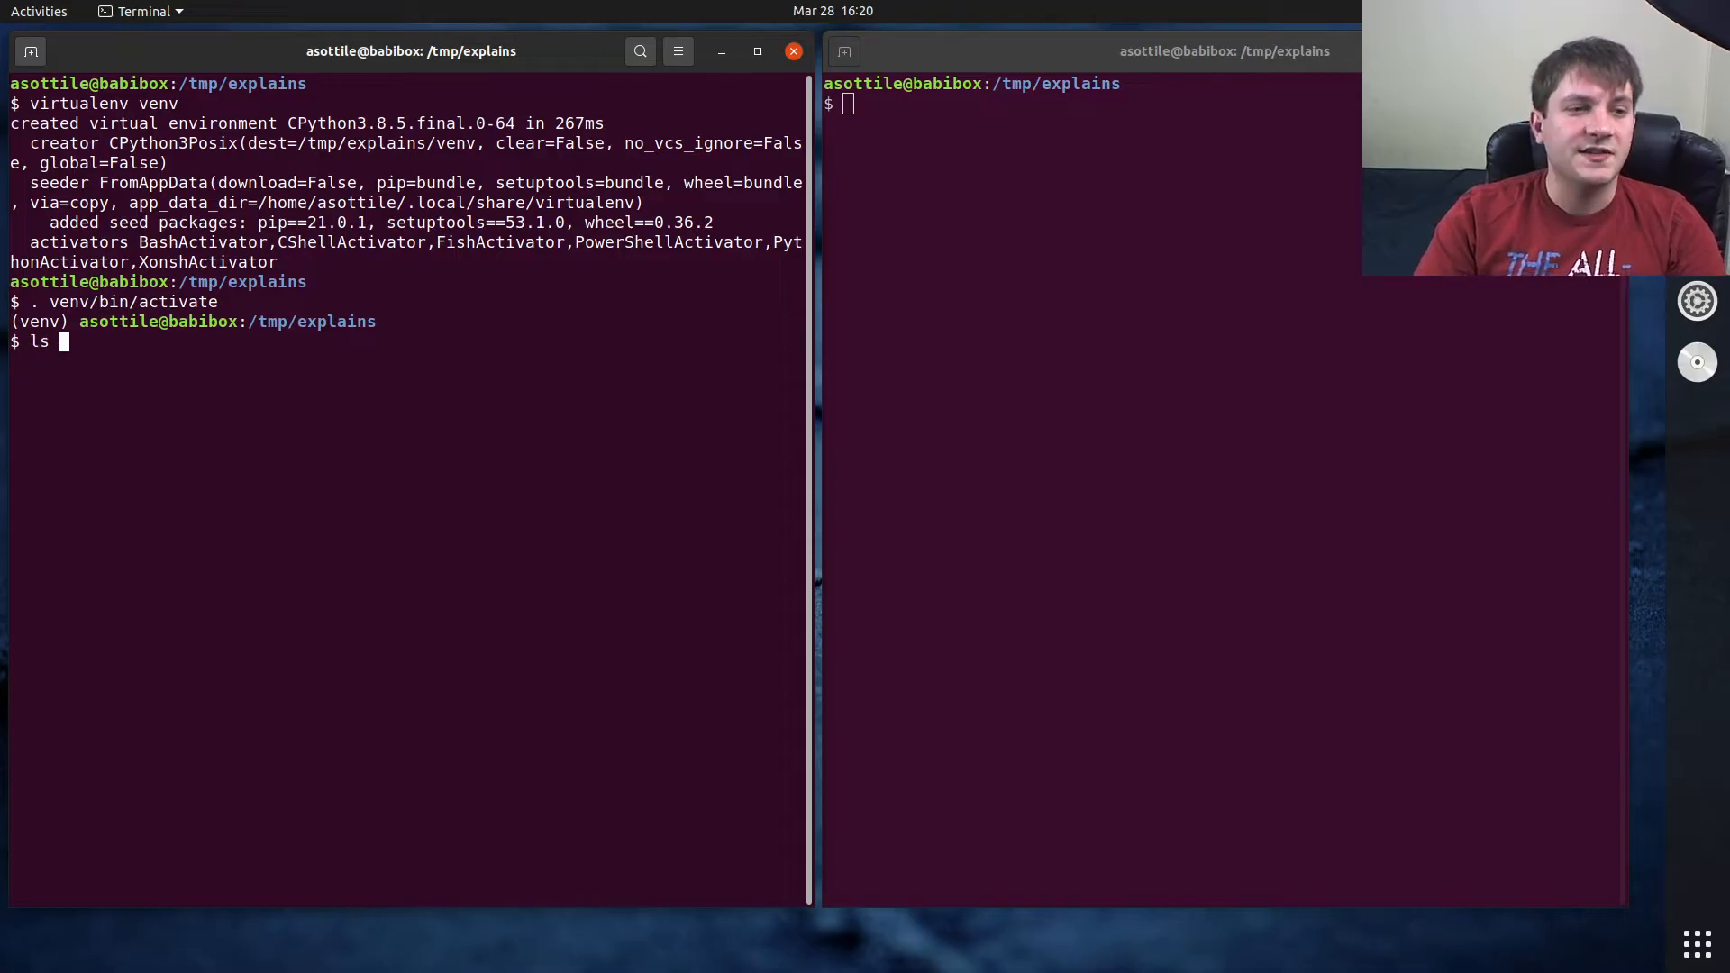
pyautogui.write('venv/bin/')
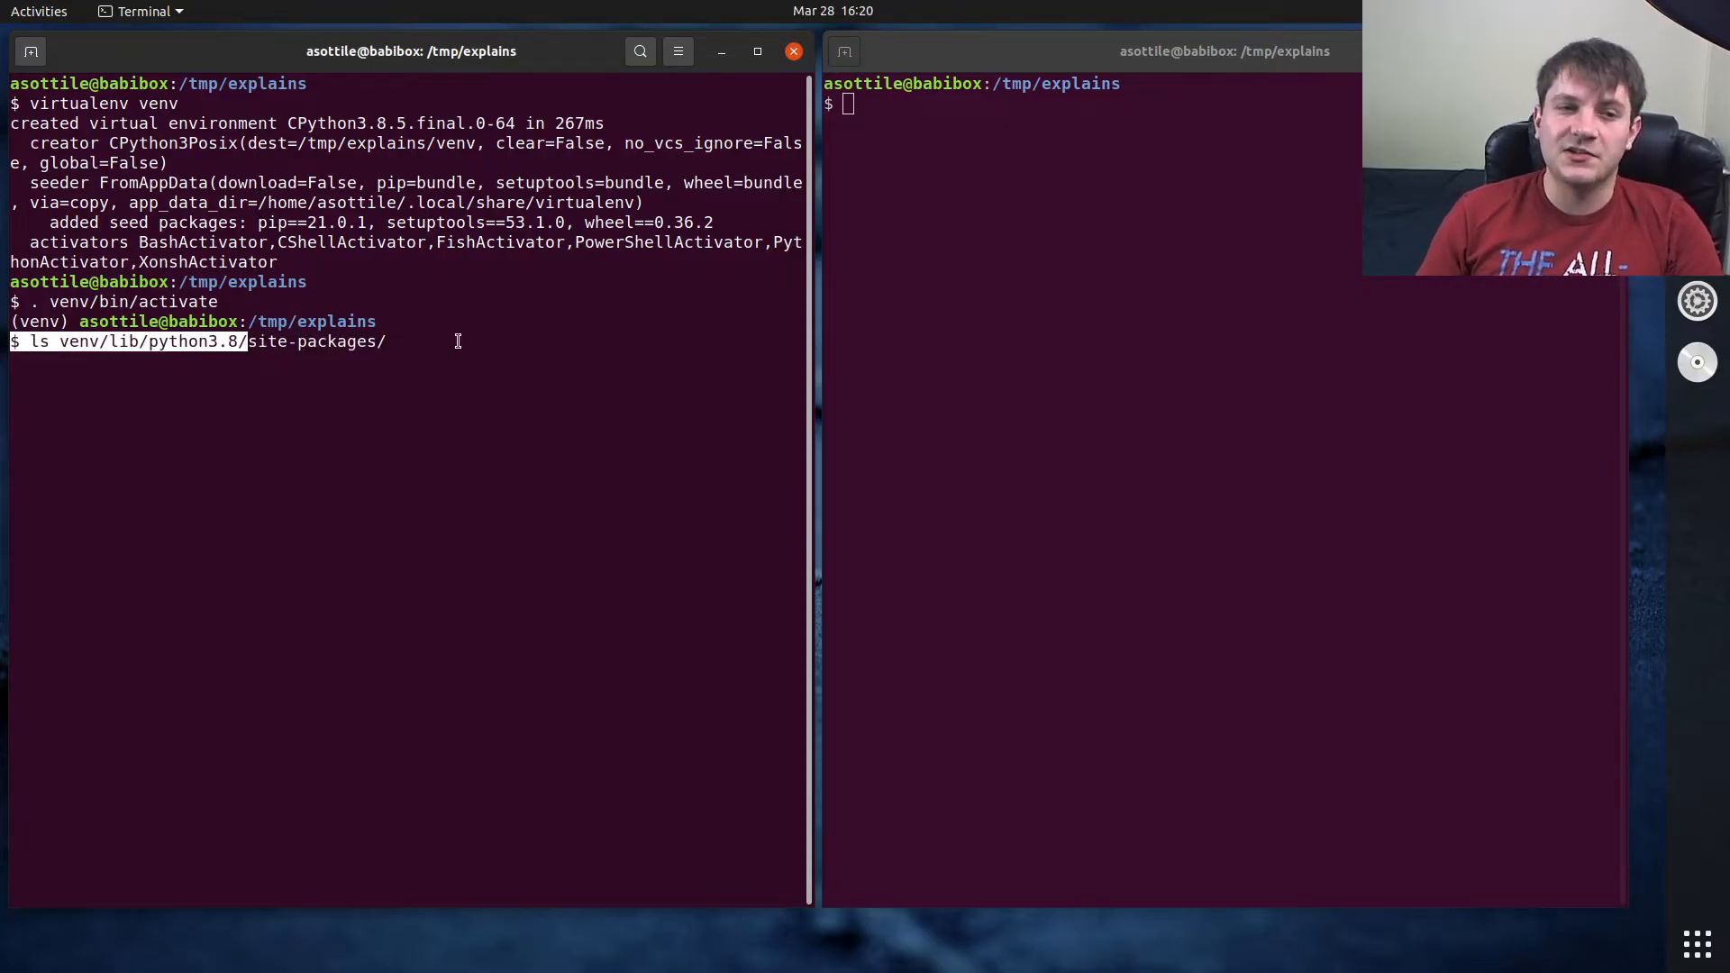
pyautogui.write('*.')
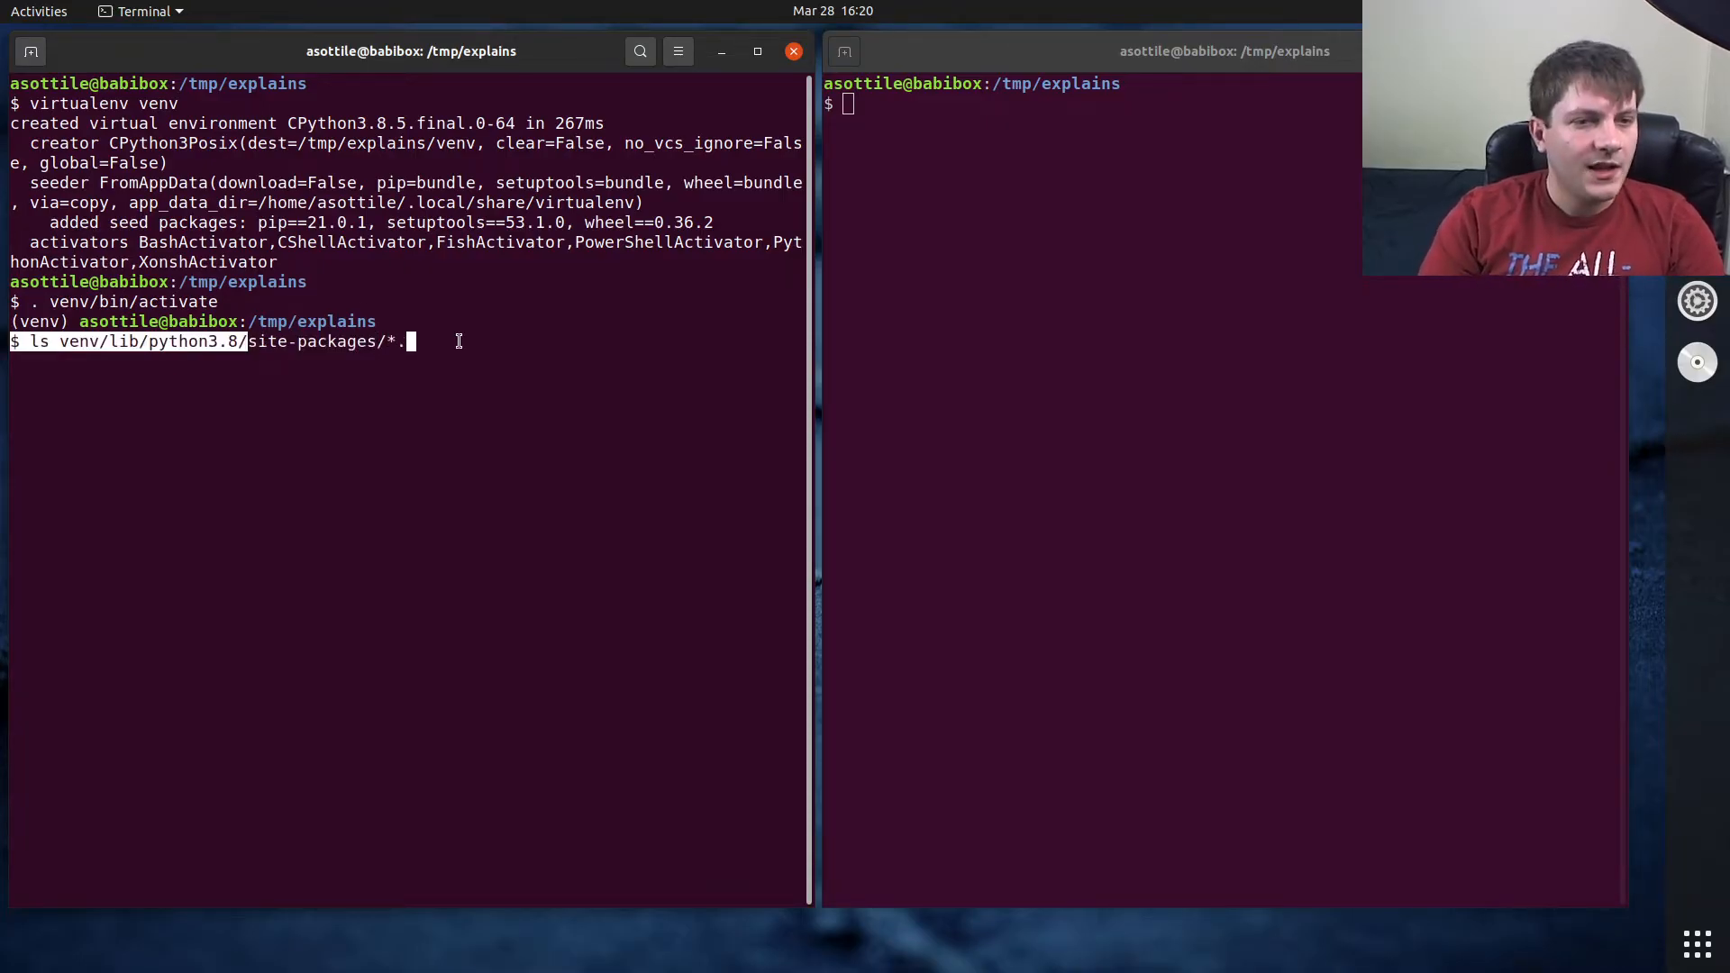
pyautogui.write('pth')
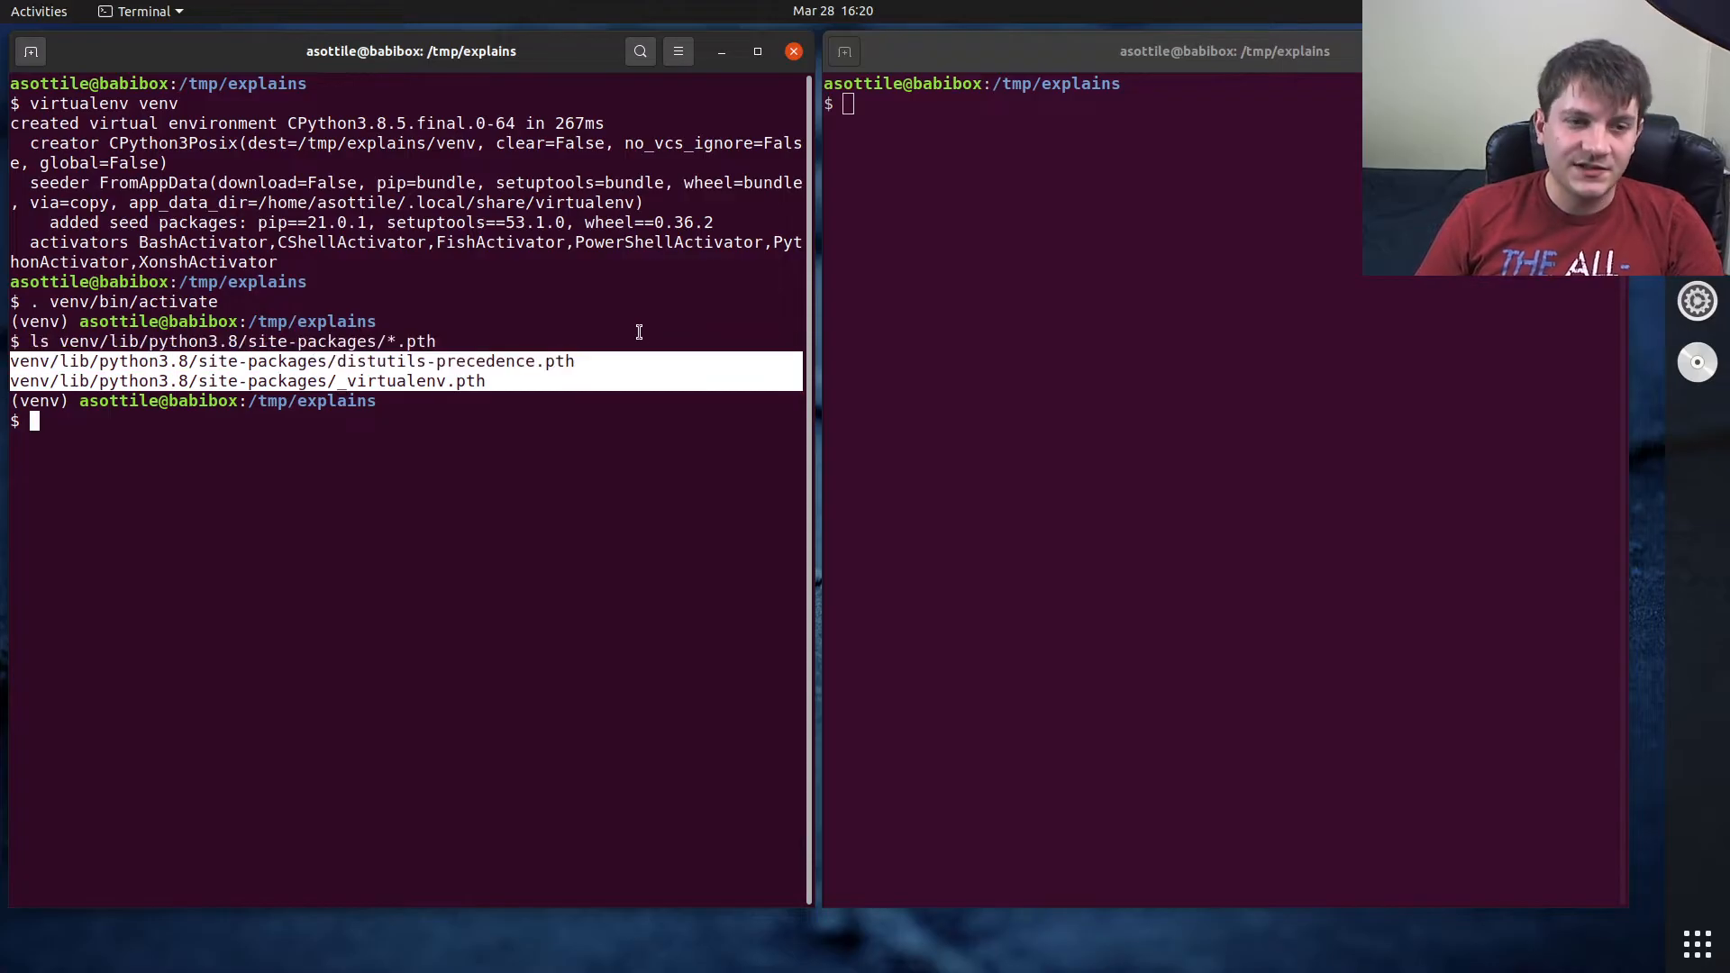
pyautogui.moveTo(569, 458)
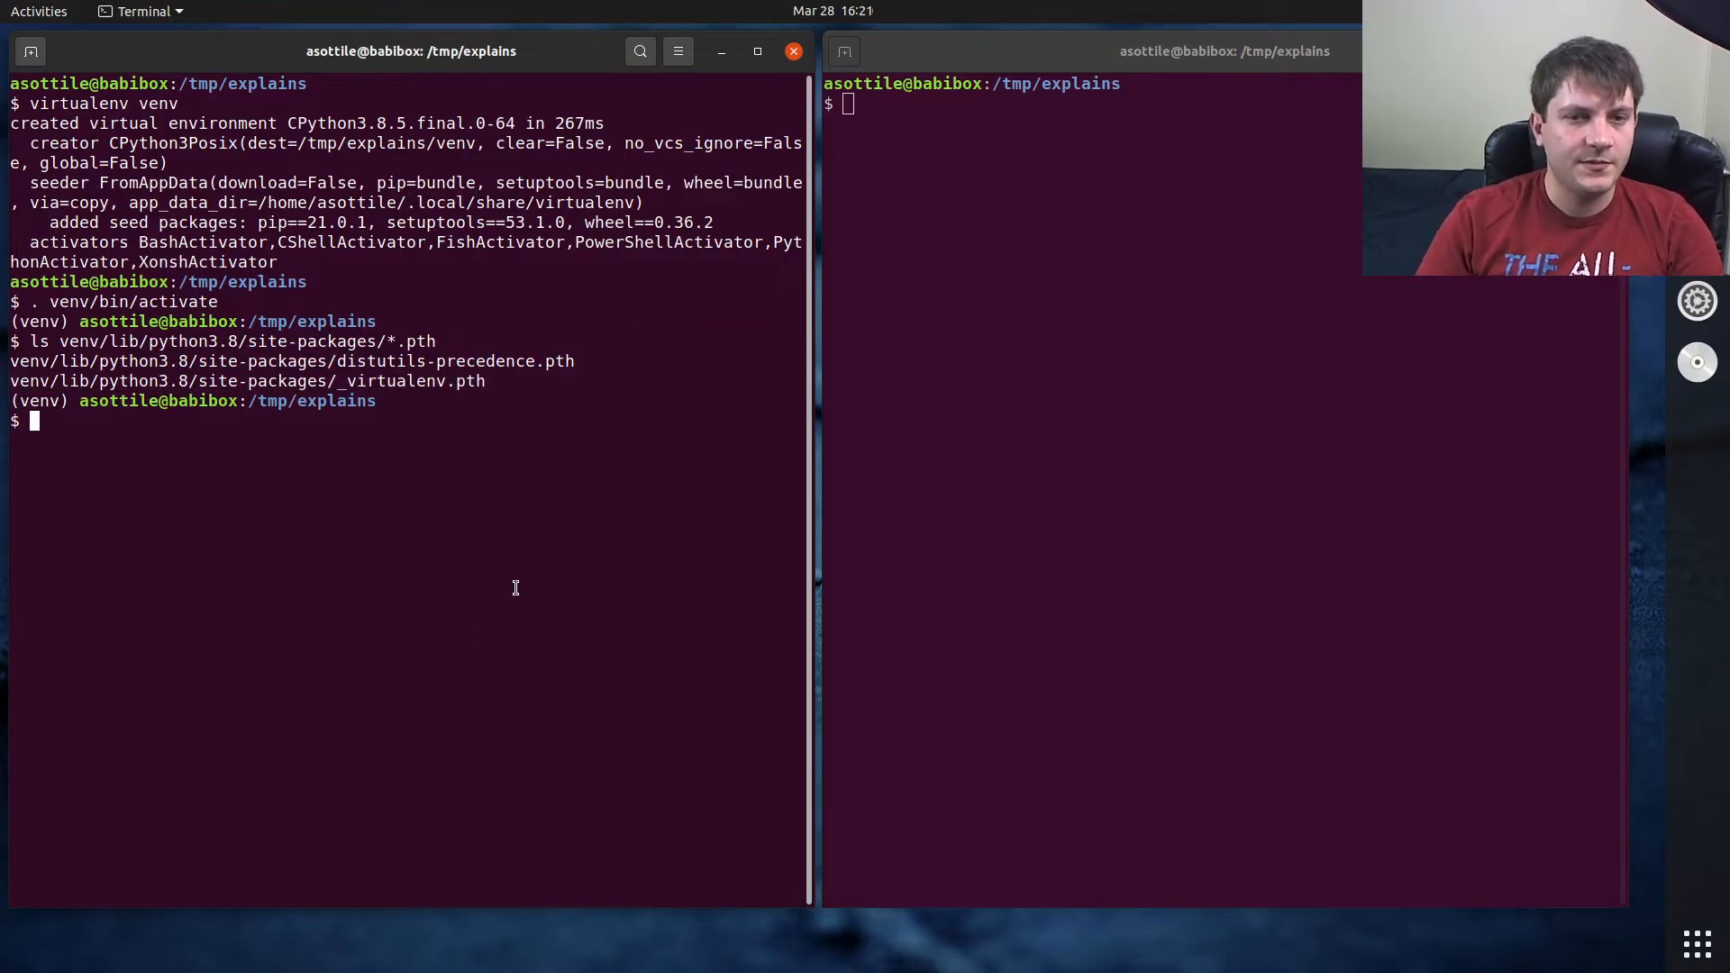
# - Open a new NOTES file in babi and note that .pth lines add things to sys.path
pyautogui.write('babi NOTES')
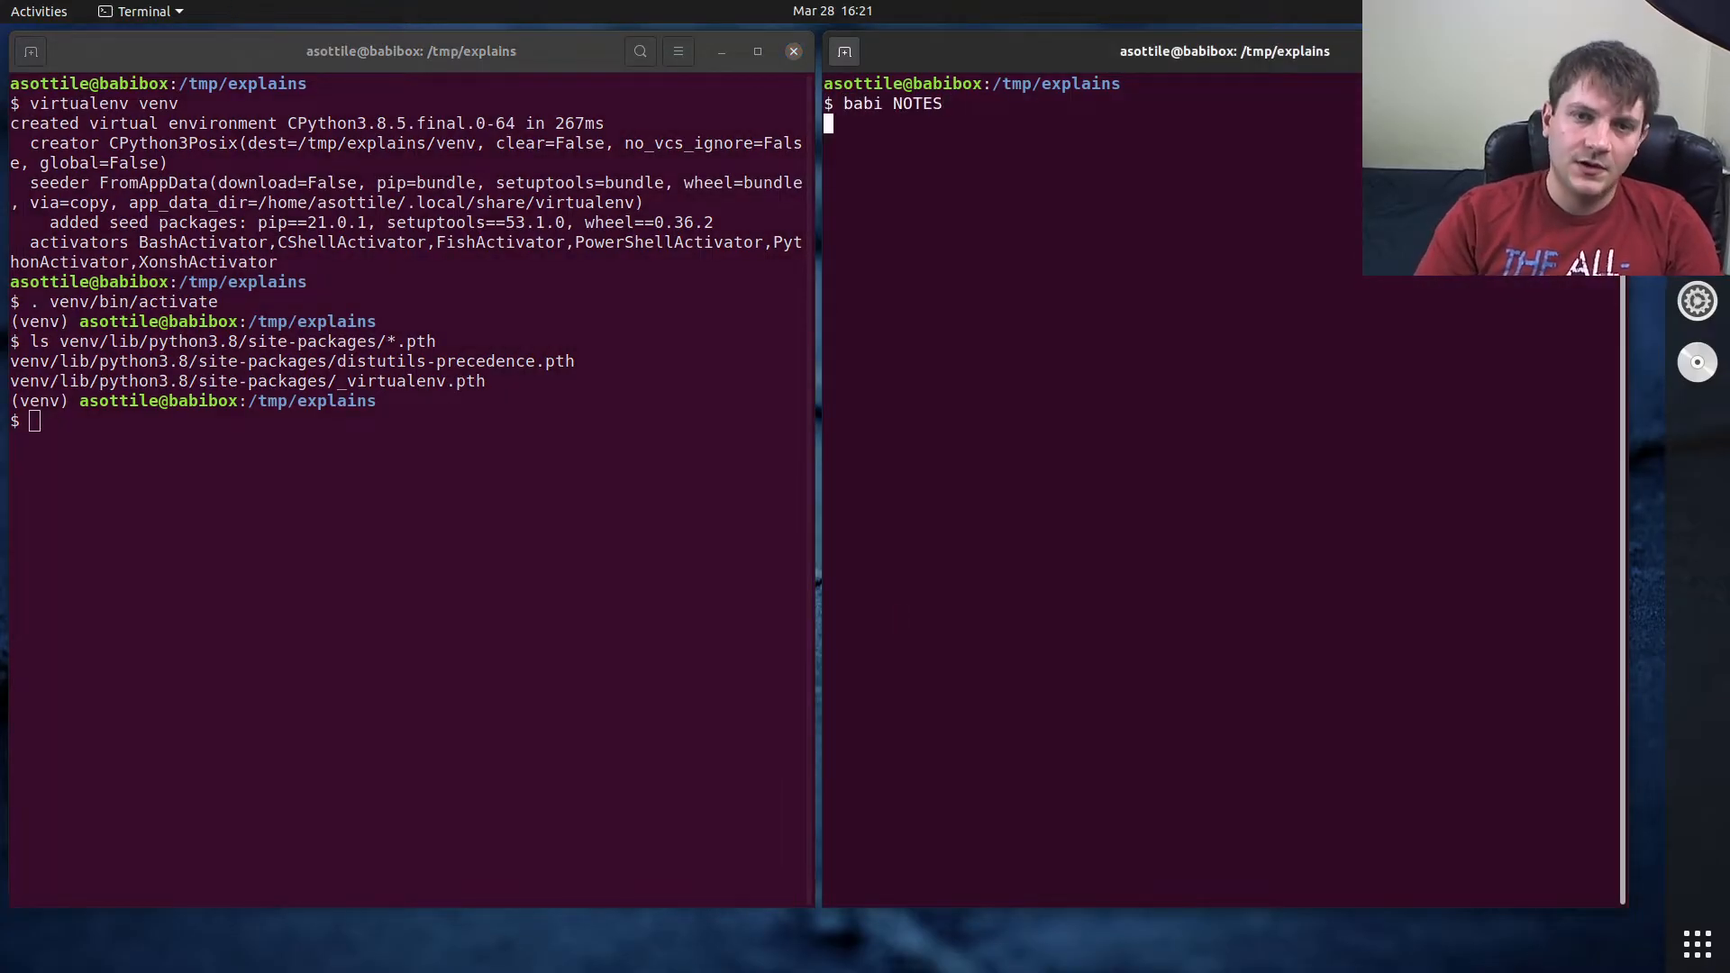
pyautogui.press('Return')
pyautogui.write('1.')
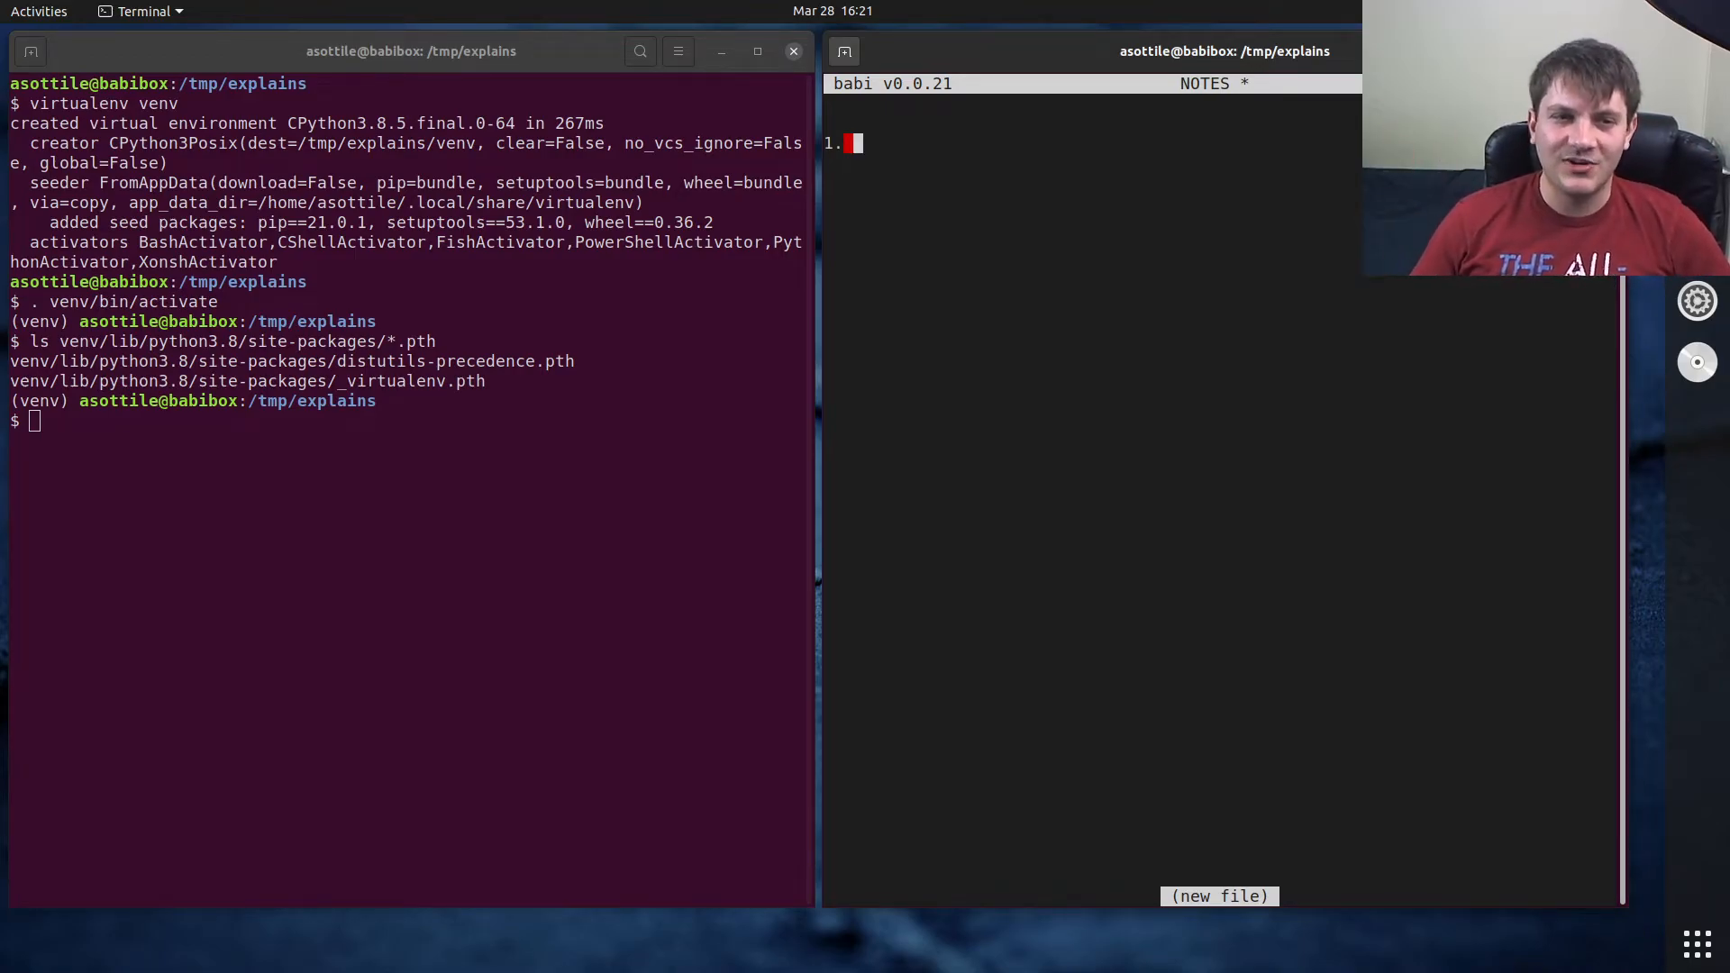
pyautogui.write('add')
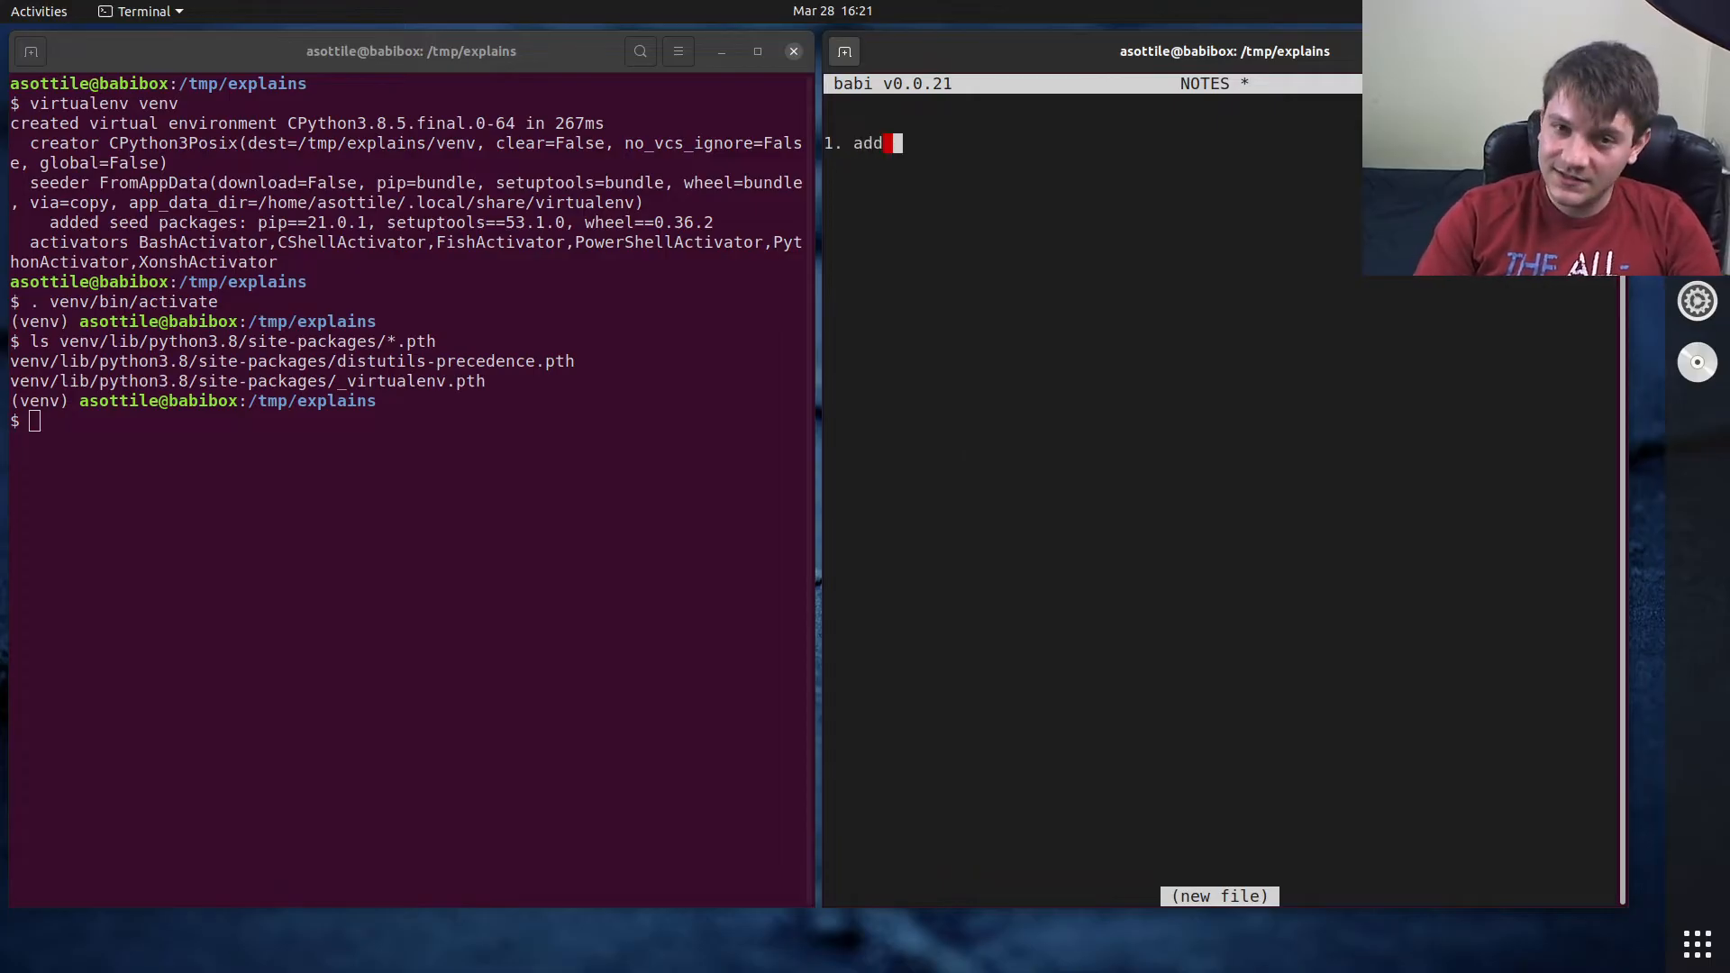
pyautogui.write('thing t')
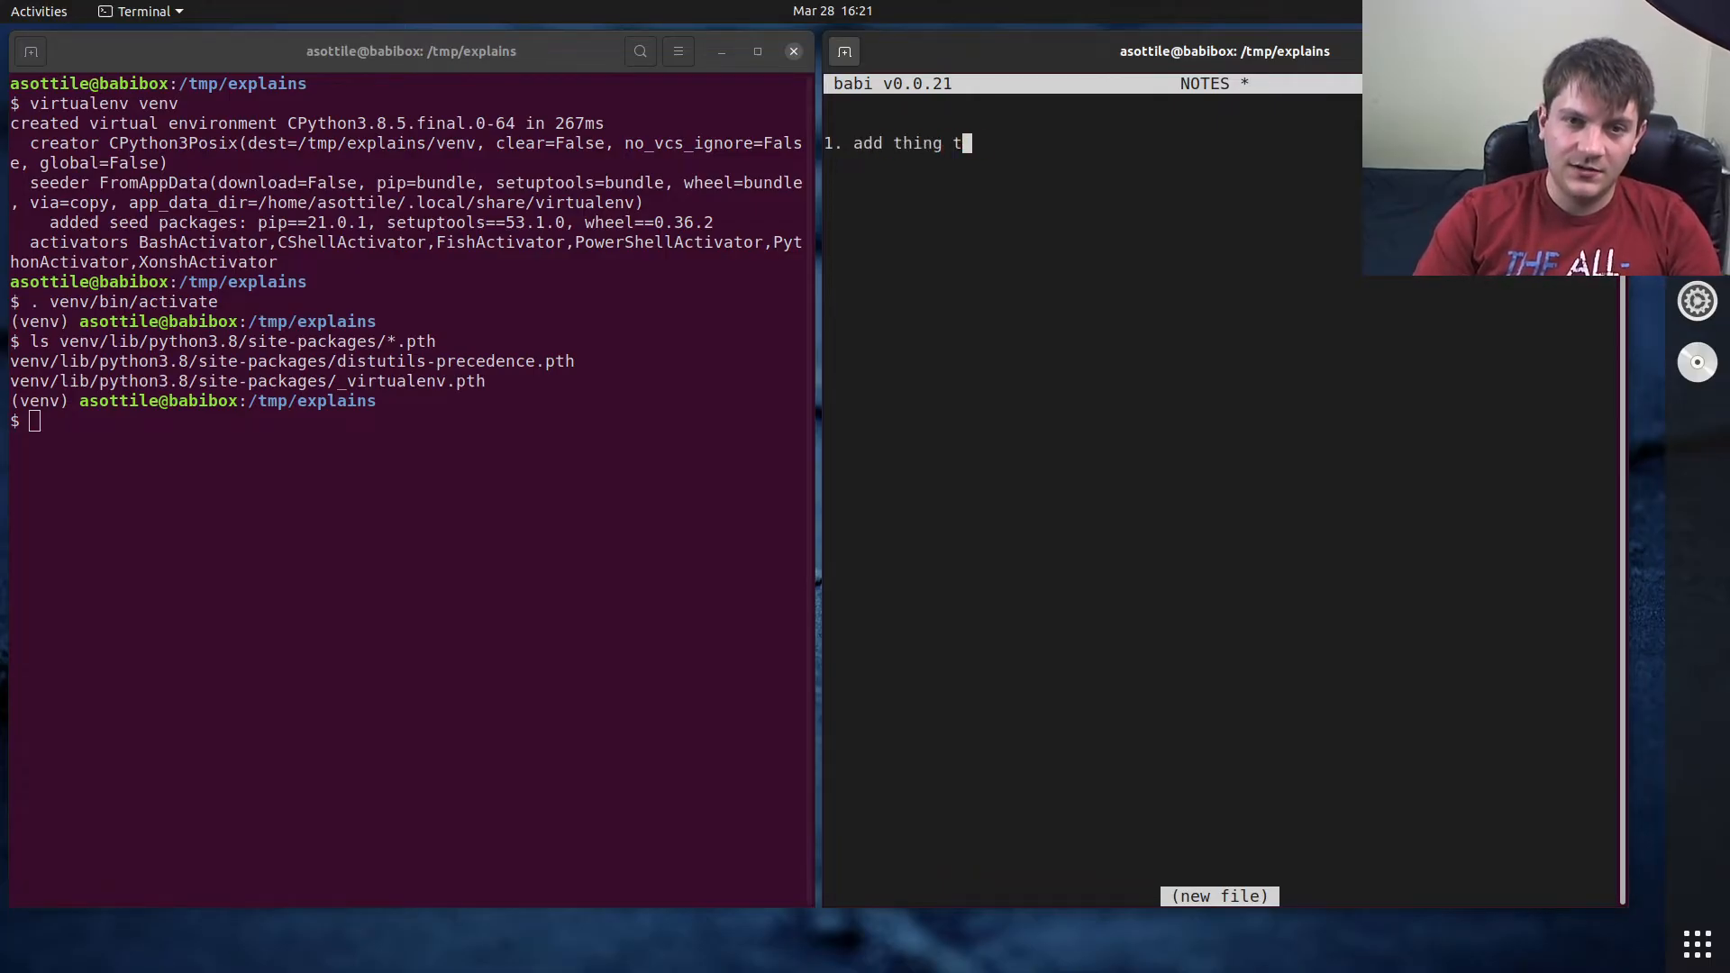
pyautogui.write('o sys.path')
pyautogui.write('1. ignore c')
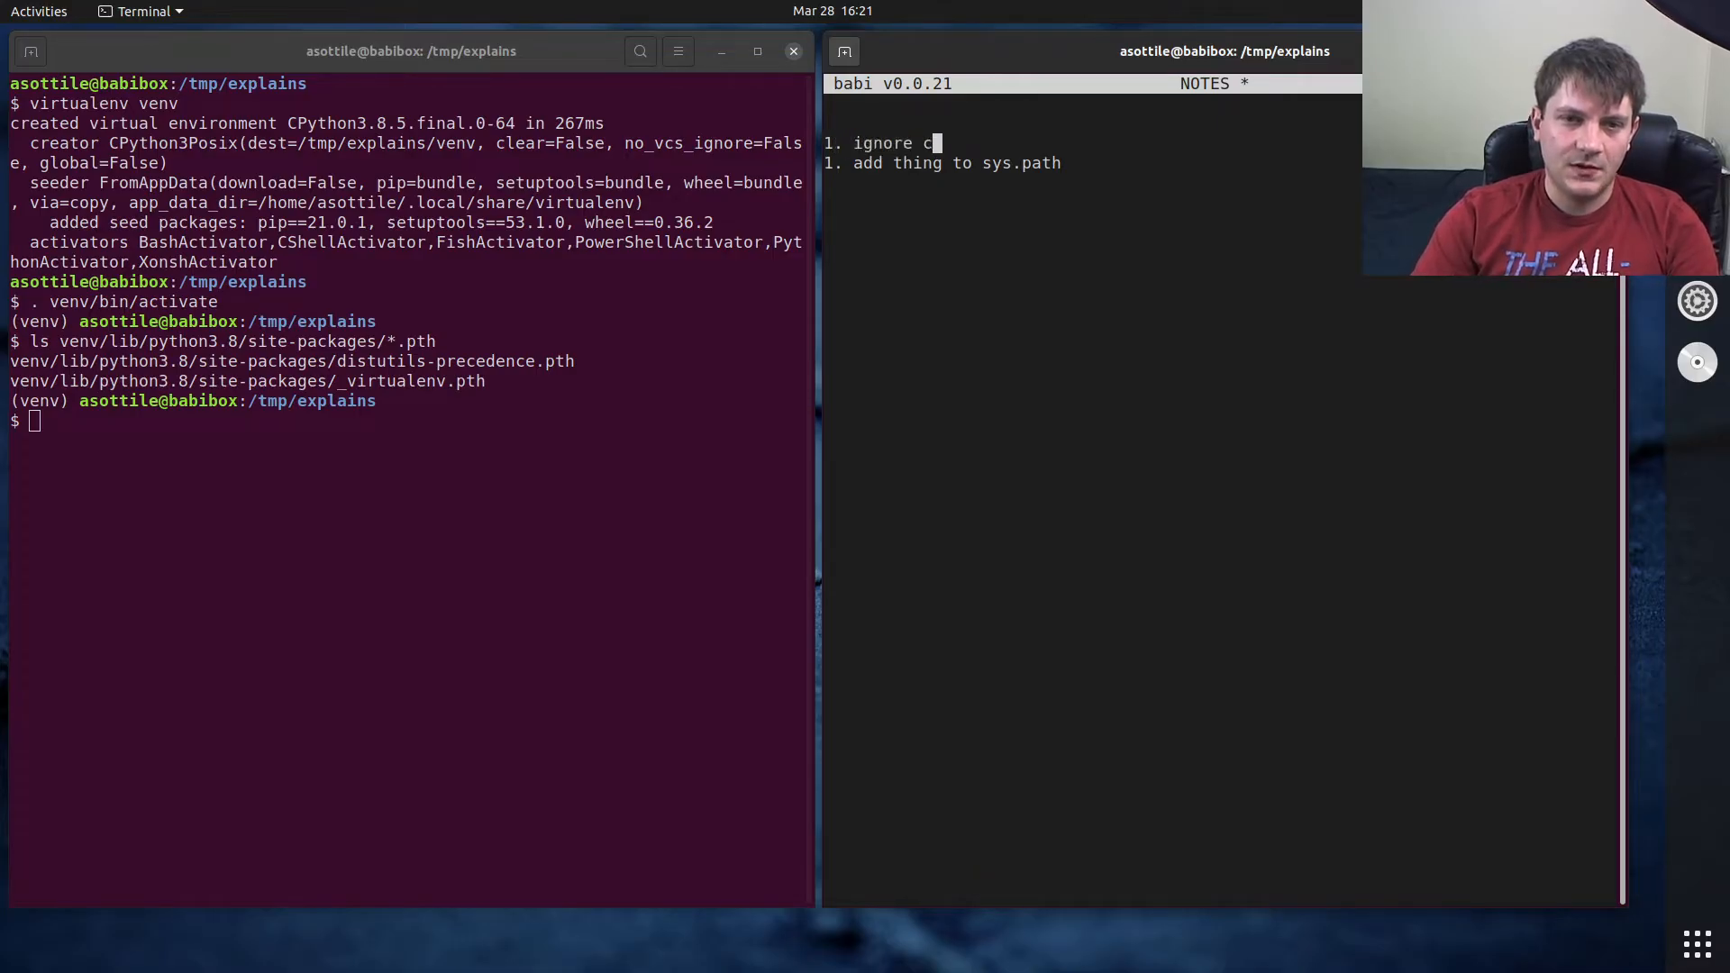
# - Add the notes that comments (#) are skipped and lines starting with `import ` are exec'd
pyautogui.write('omments (#')
pyautogui.write('2.')
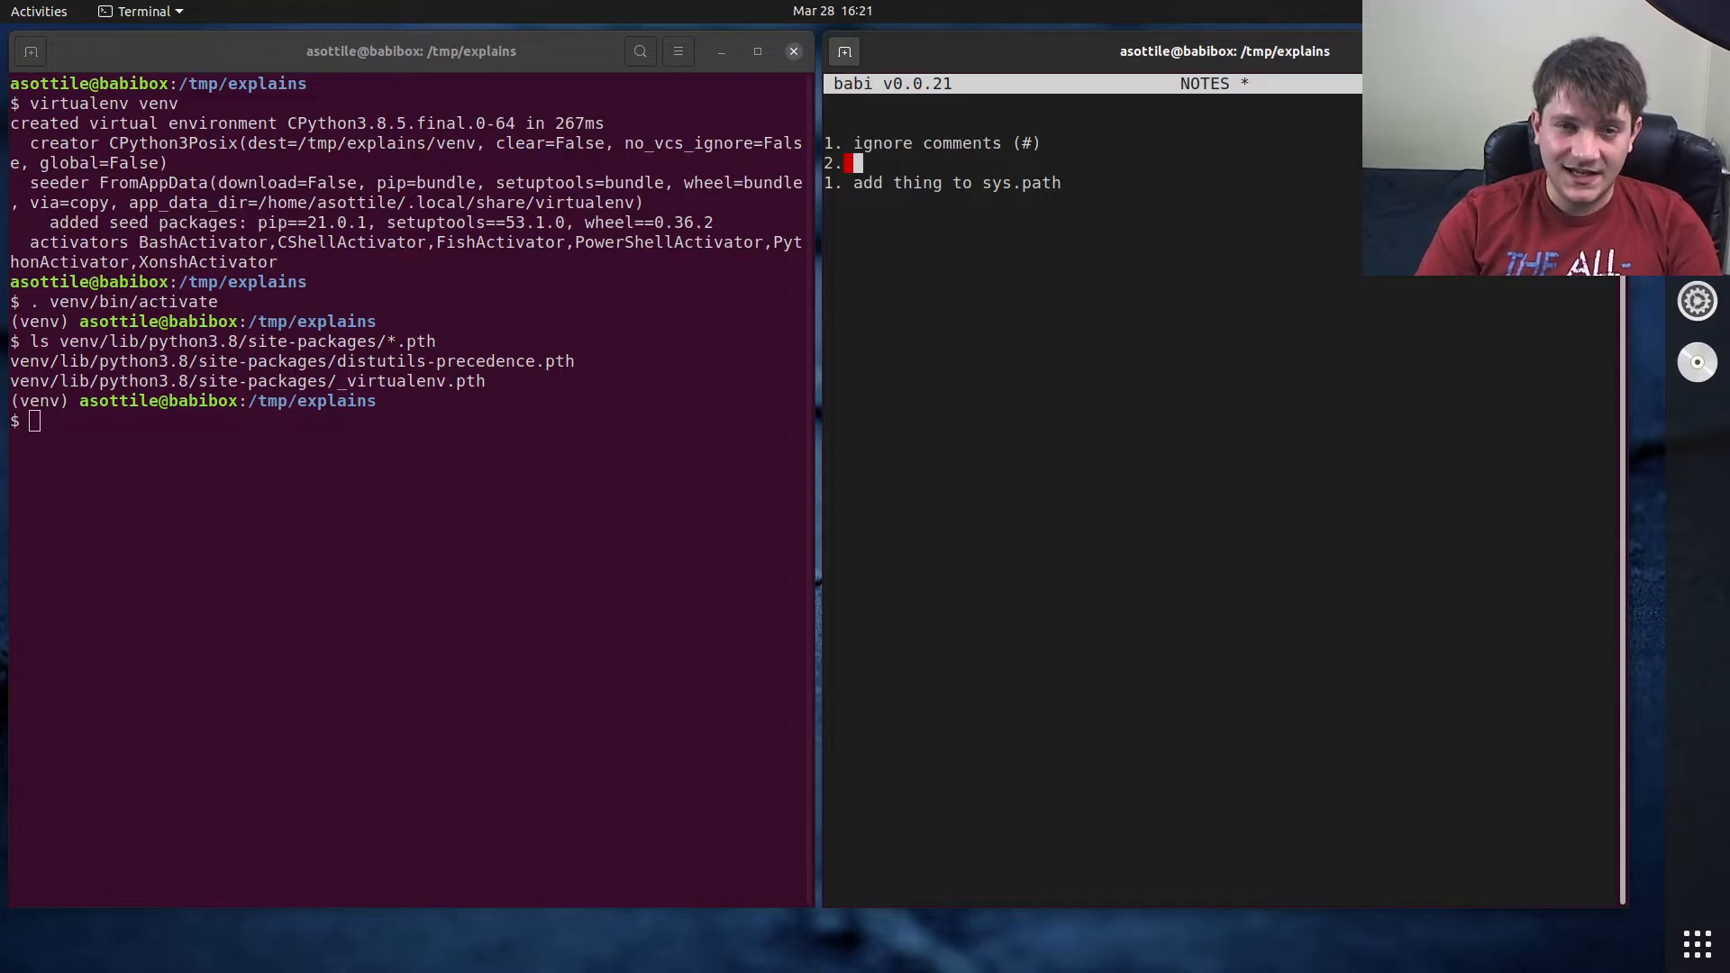
pyautogui.write('if it starts')
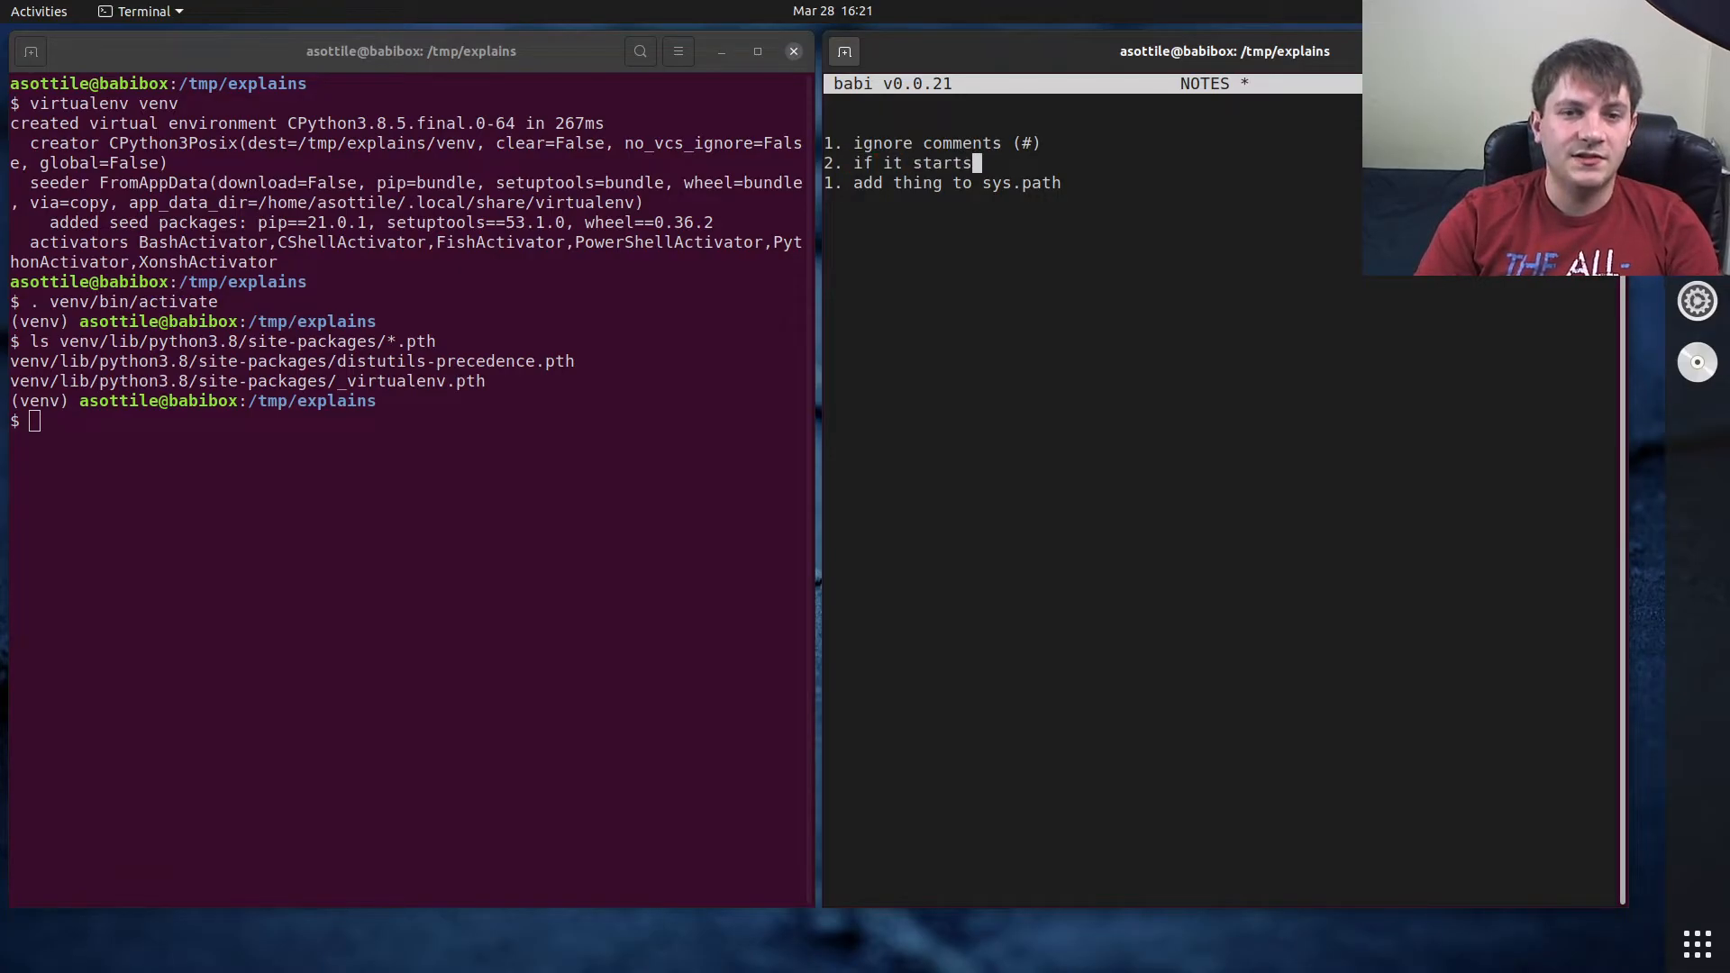
pyautogui.write('with `import `')
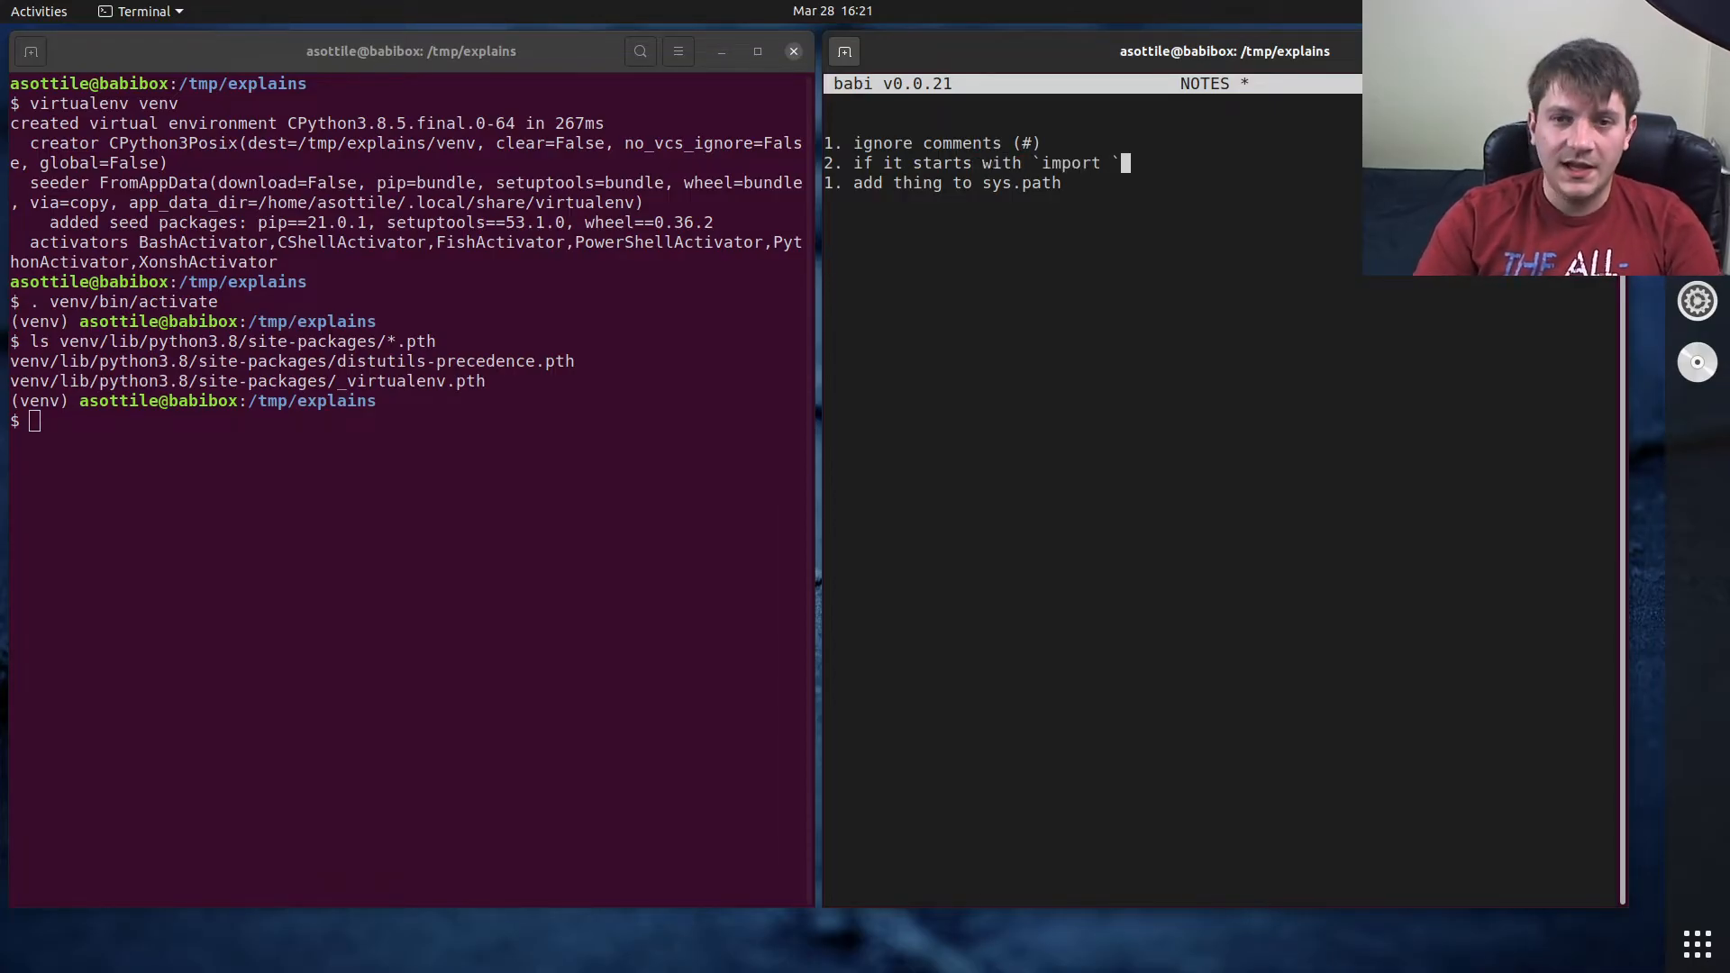
pyautogui.write('=> exec l')
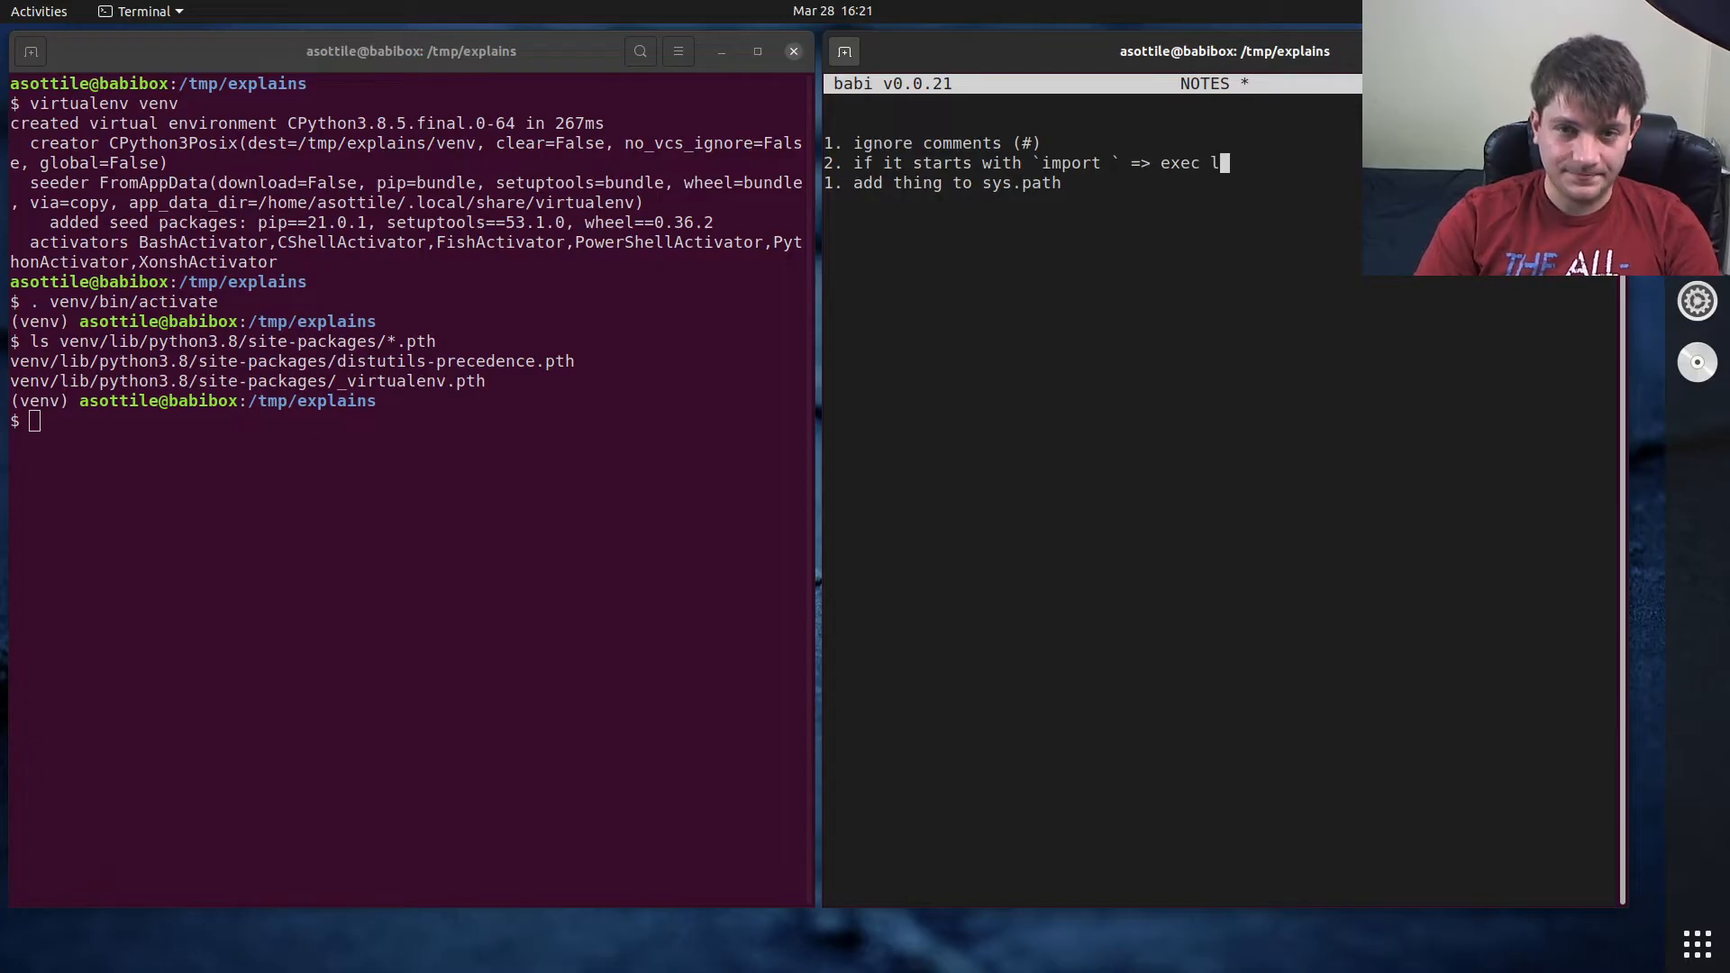
pyautogui.write('that line')
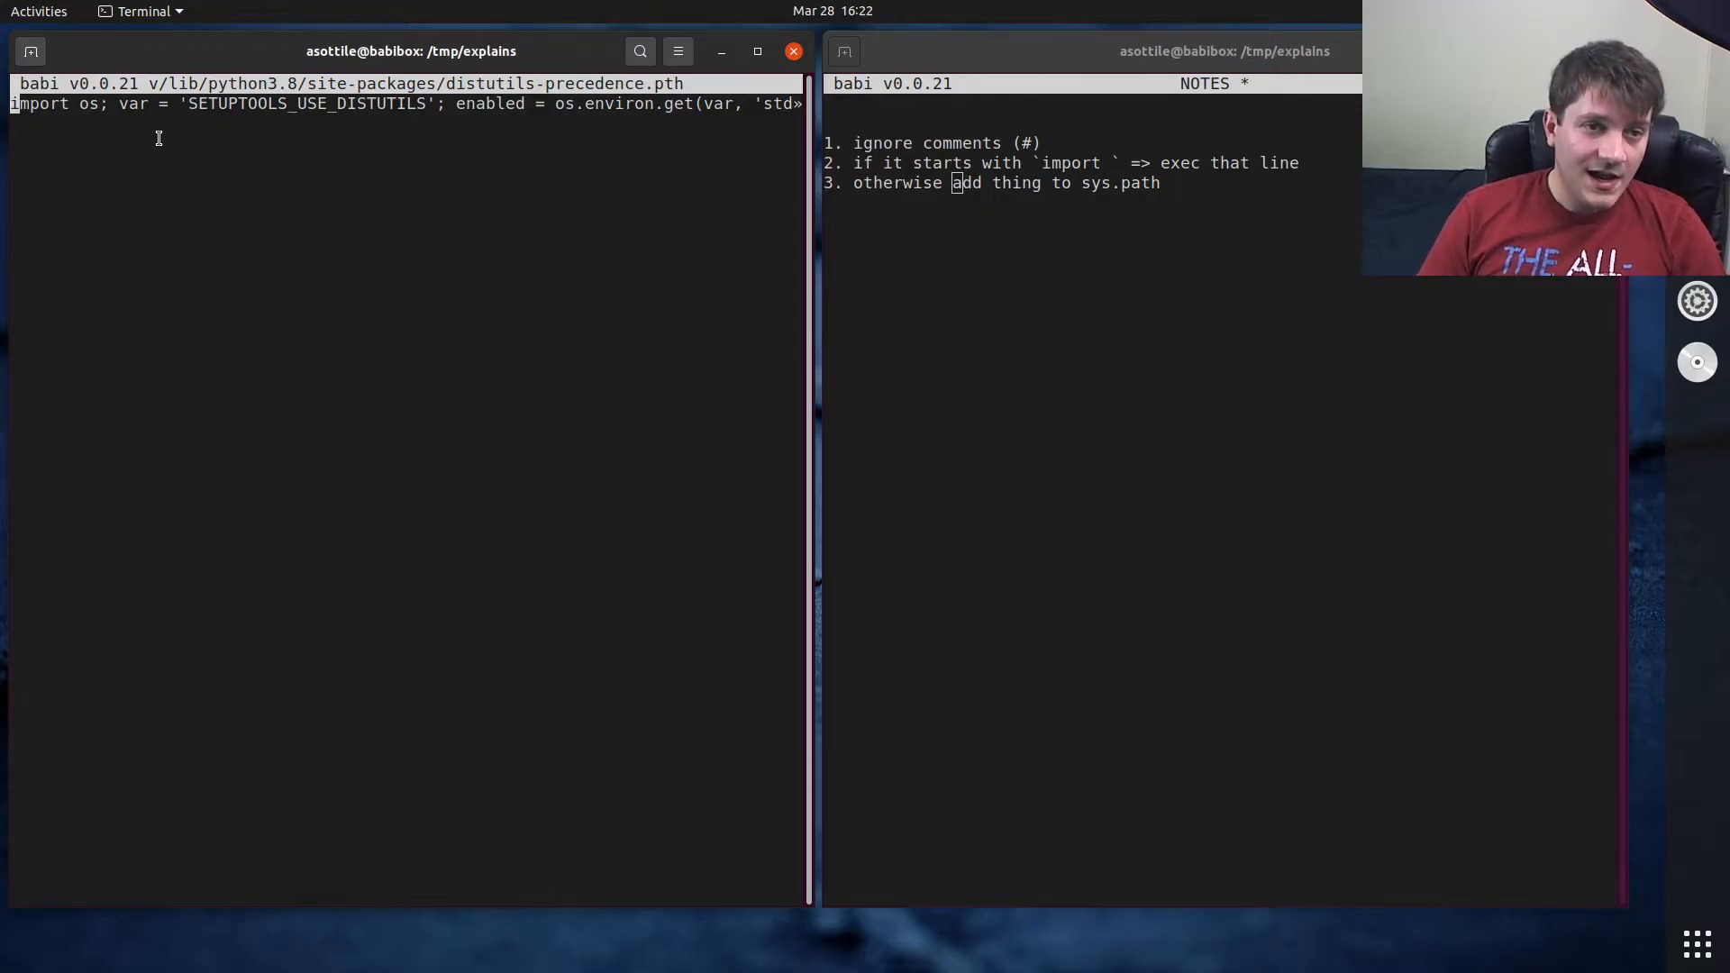
pyautogui.moveTo(102, 103)
pyautogui.write('nano ')
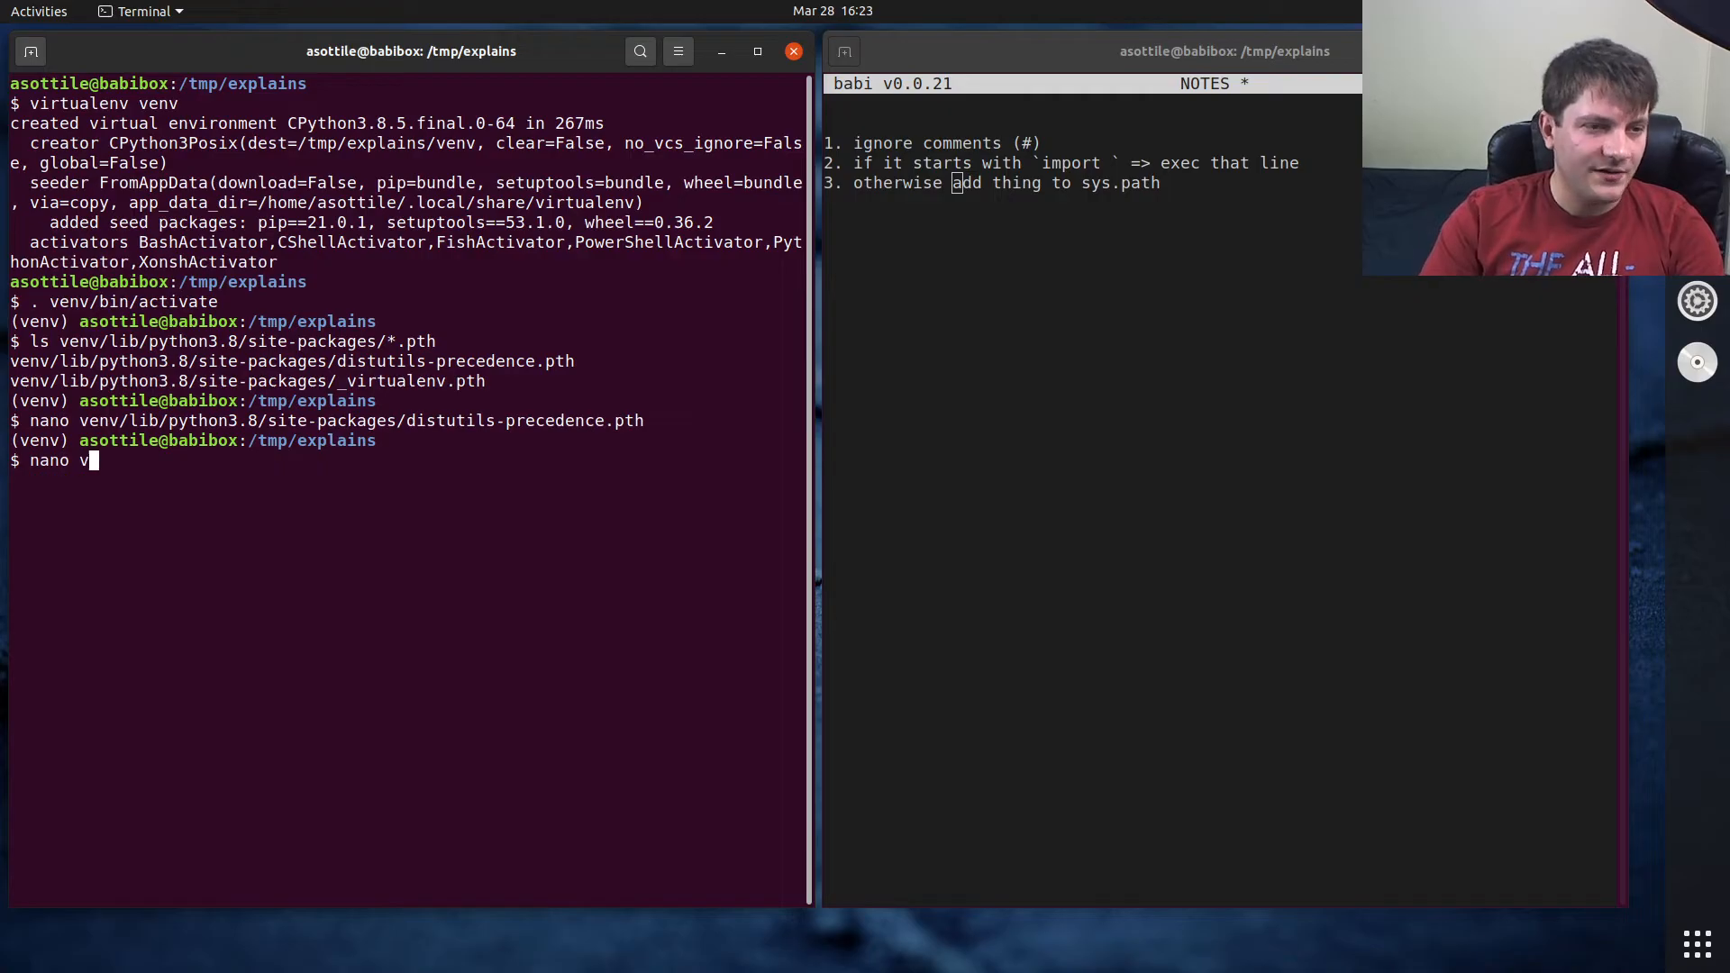
# - Create venv/lib/python3.8/site-packages/ME.pth with an import line printing "STARTUP!"
pyautogui.write('venv/lib/python3.8/')
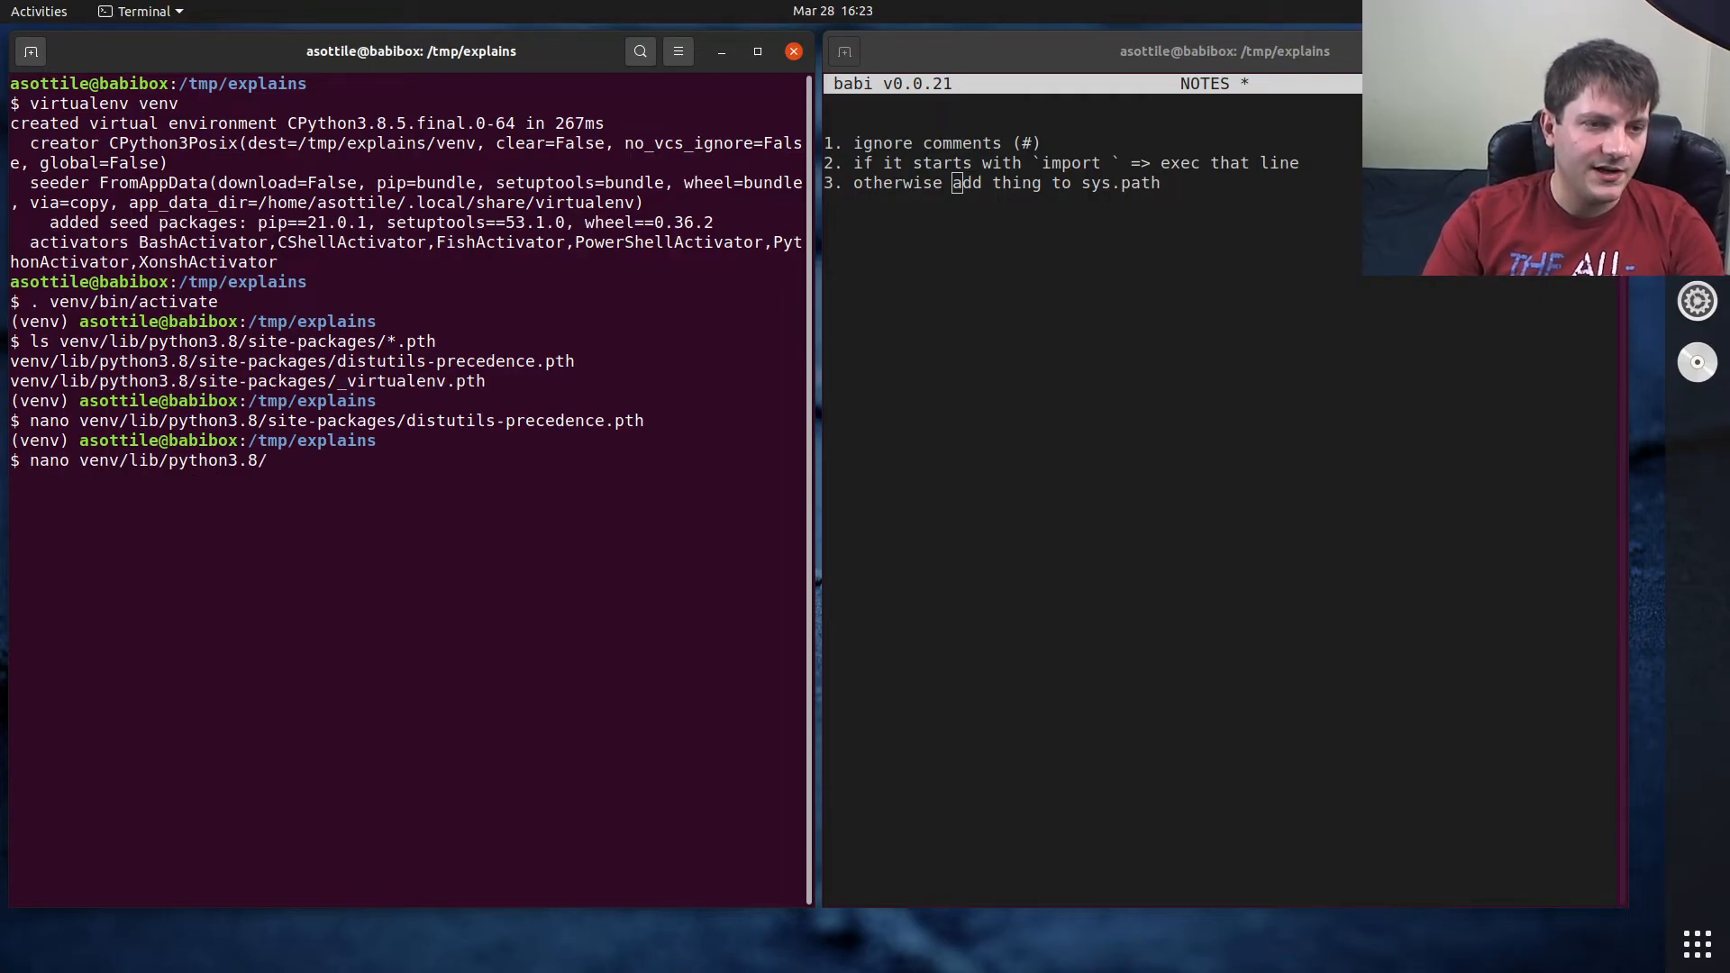
pyautogui.write('site-packages/')
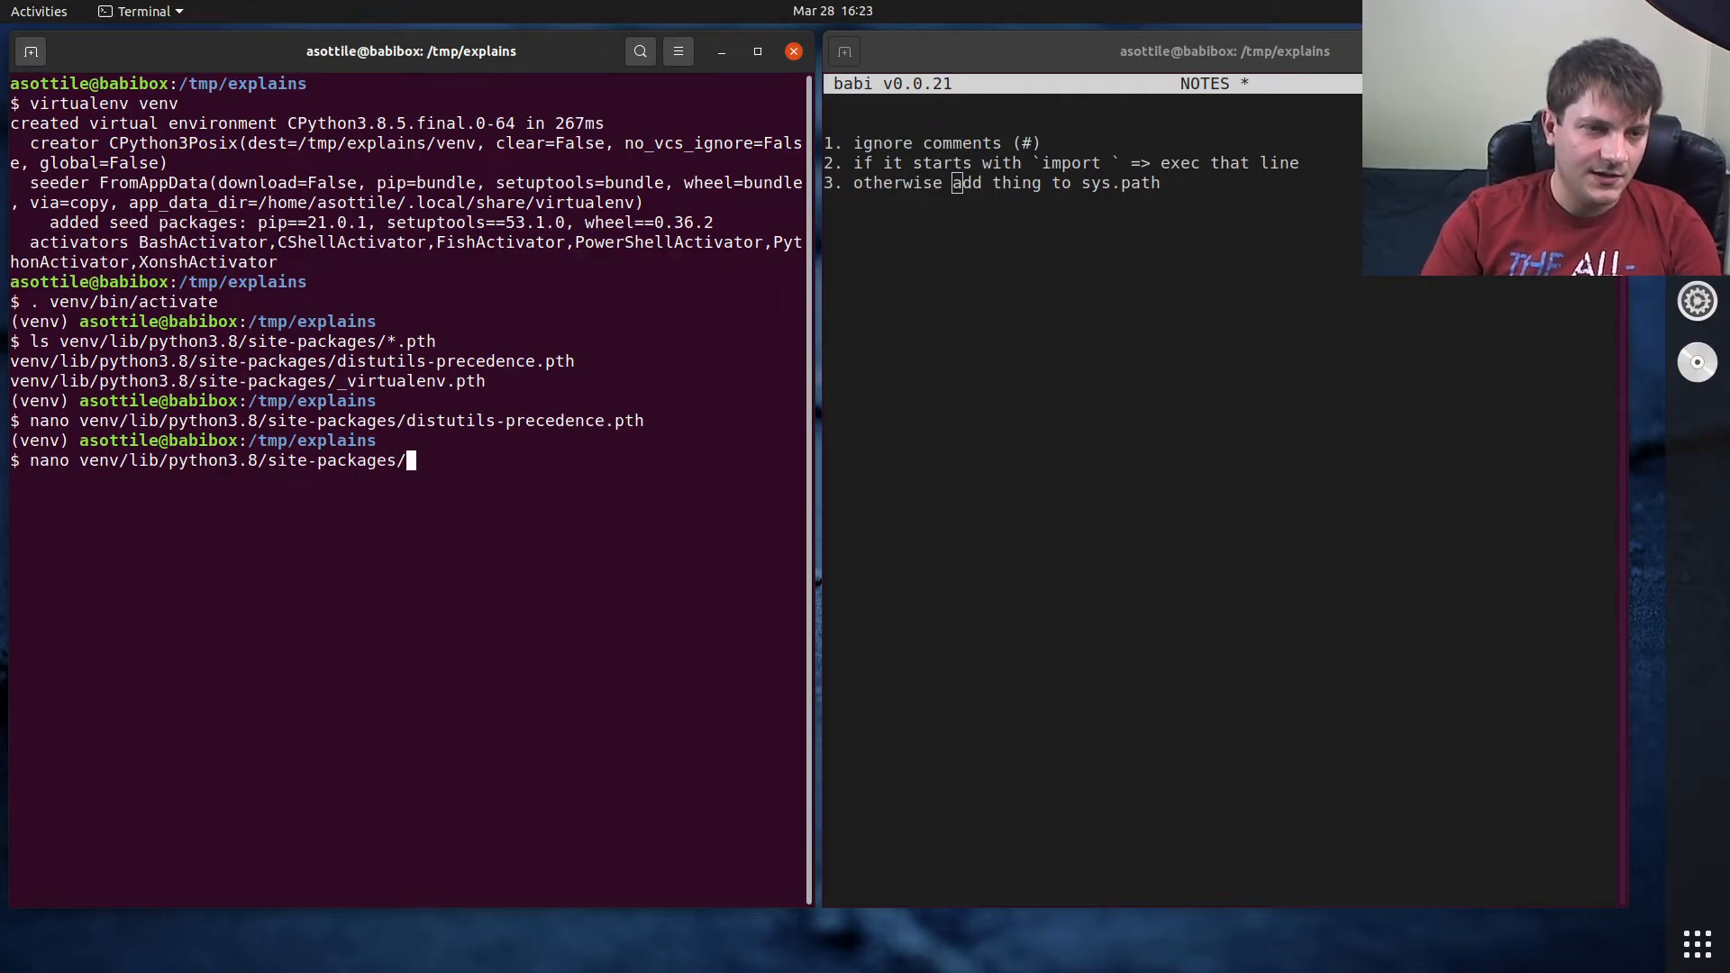
pyautogui.write('ME.pth')
pyautogui.write('import os; print("START')
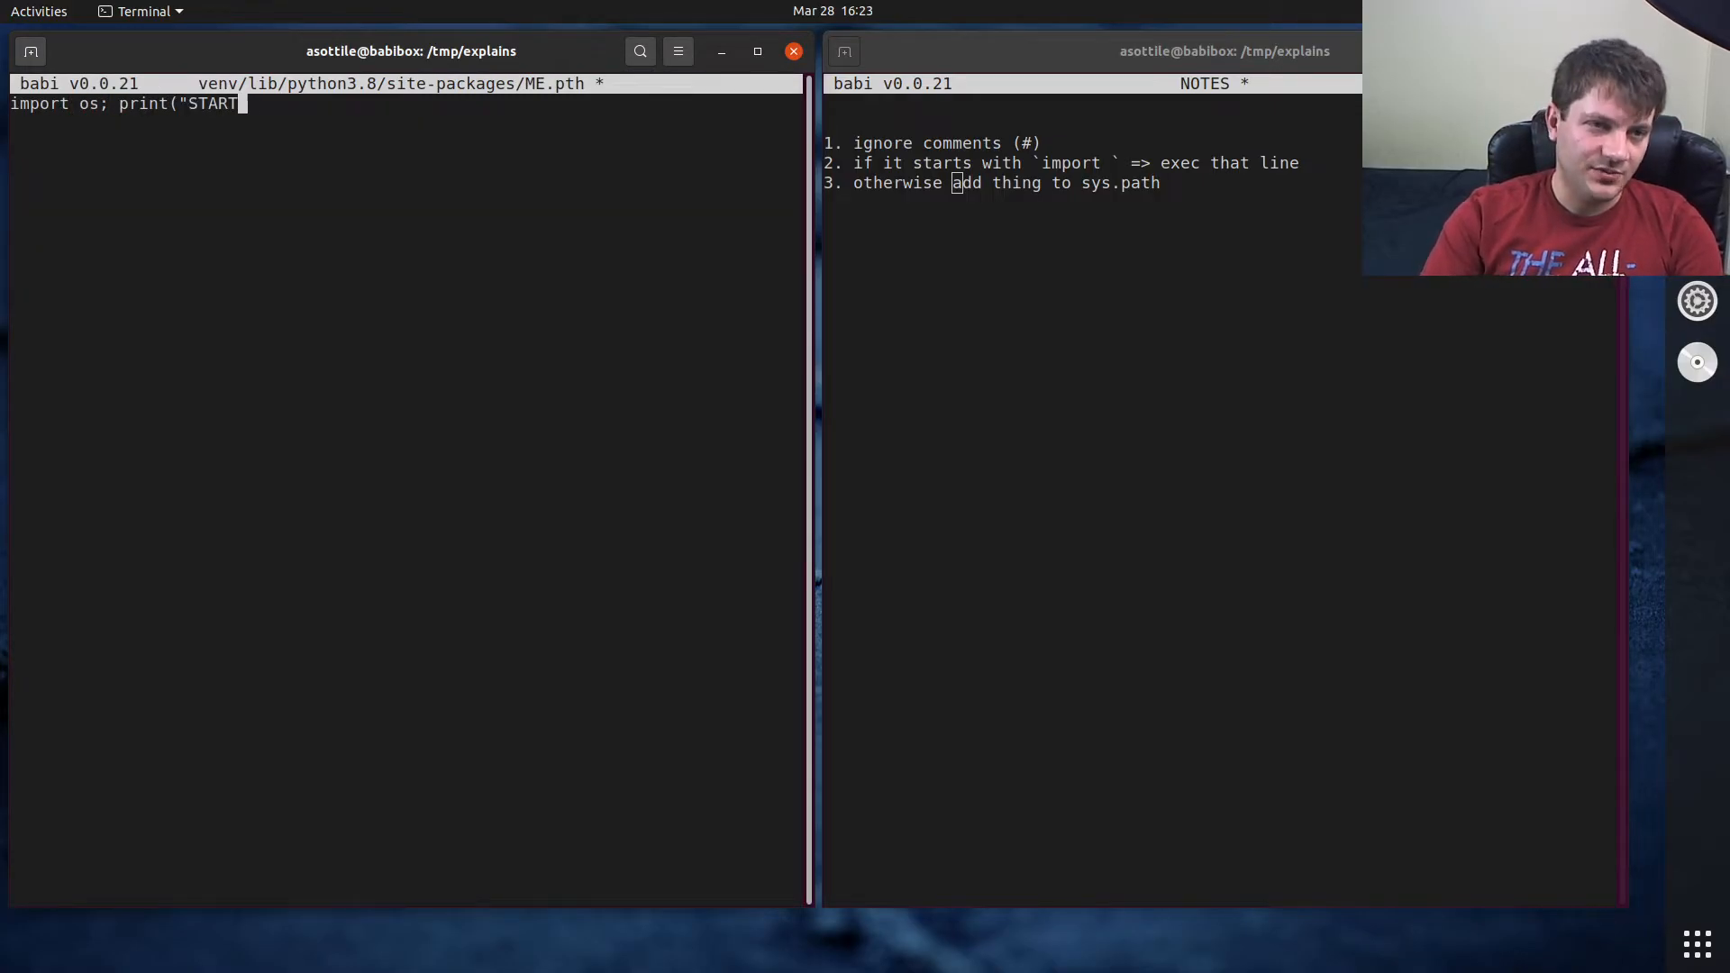
pyautogui.write('UP!")')
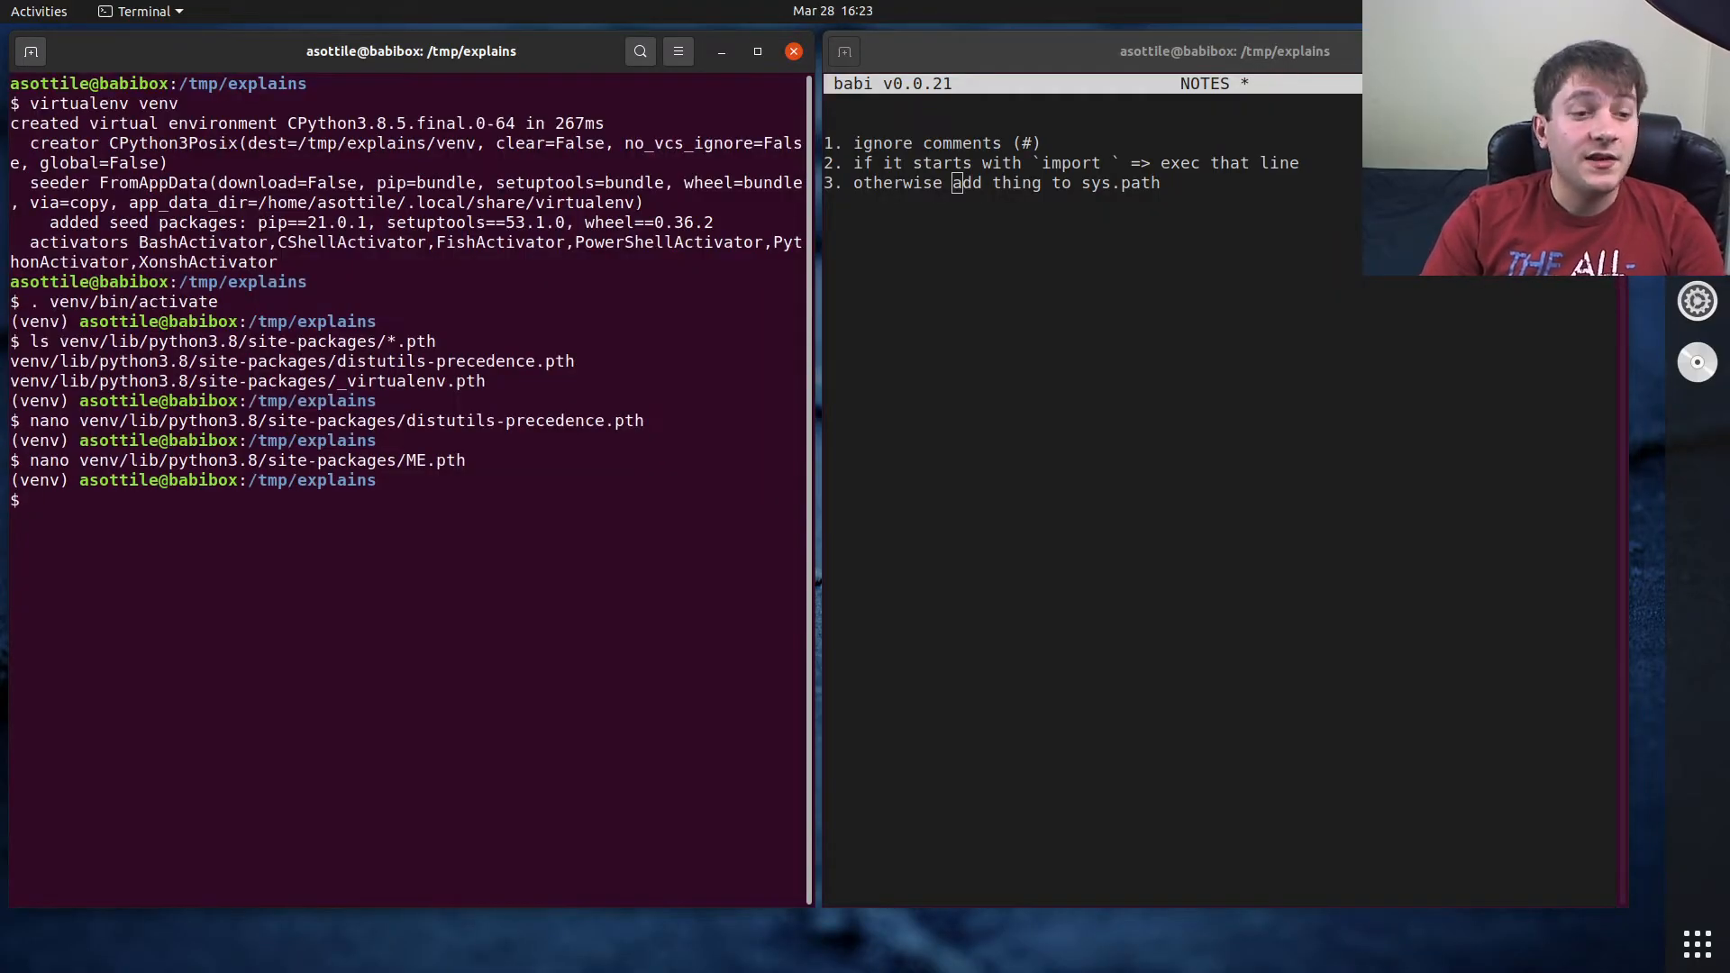
# - Run python3, then chain python3 -c '' && python3 -c '' to see STARTUP! output
pyautogui.write('python3')
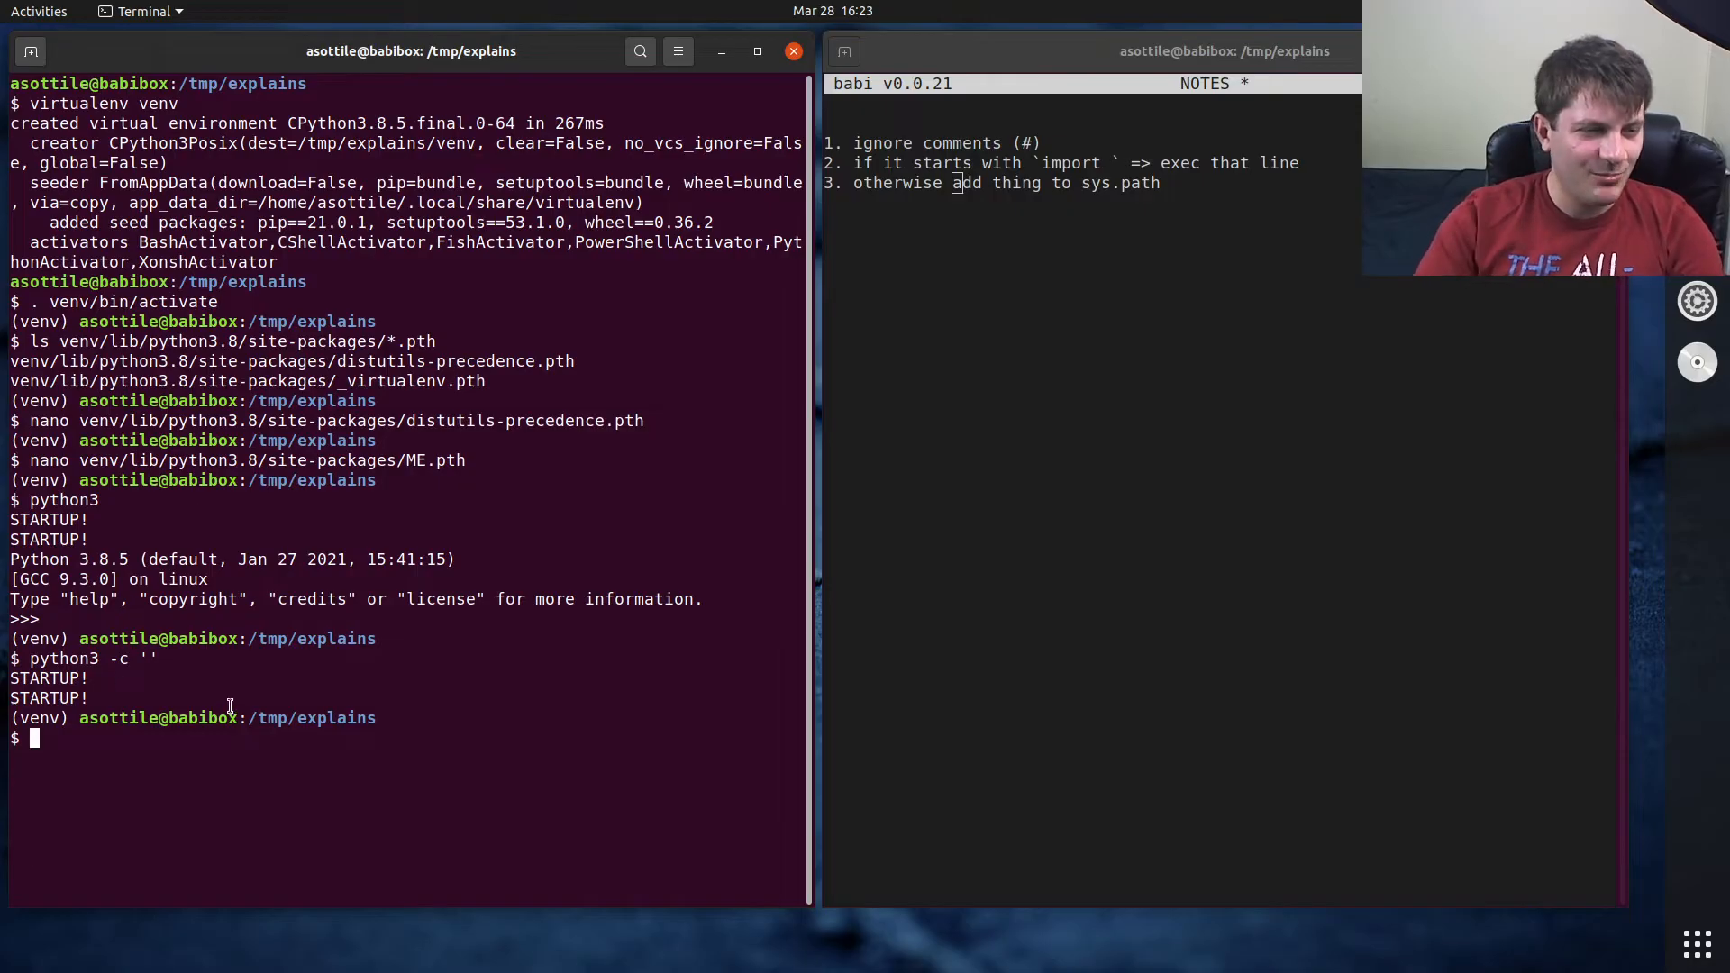
pyautogui.write("python3 -c '' &")
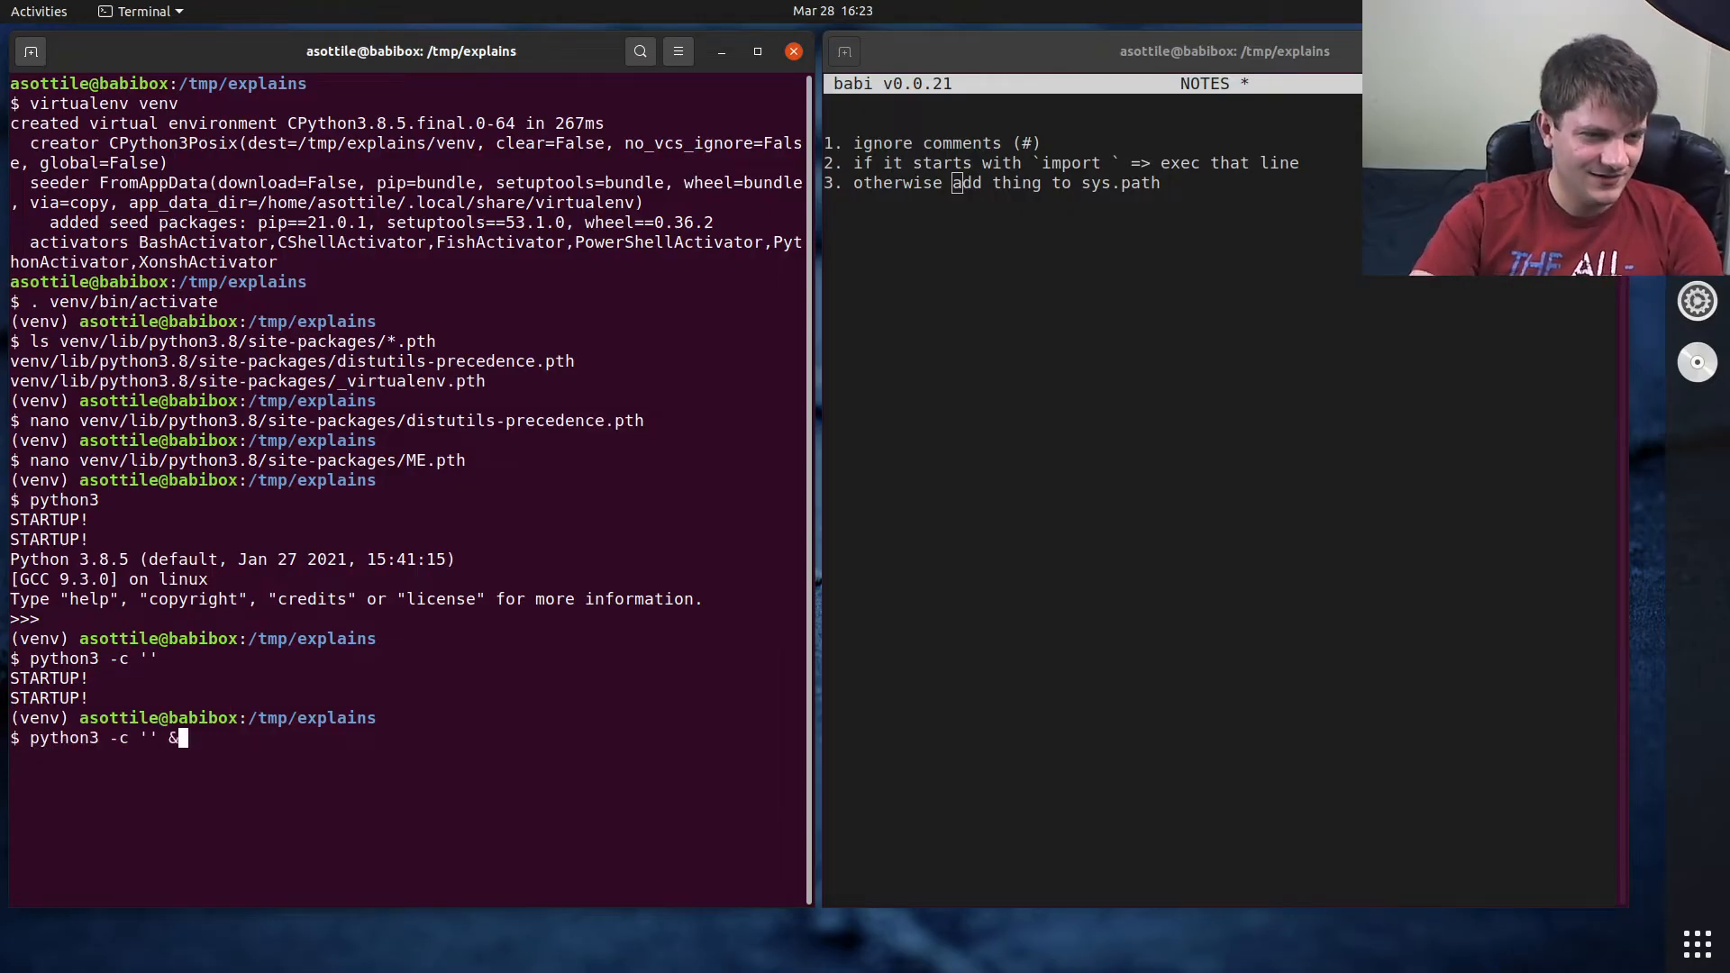
pyautogui.write('& python3 c')
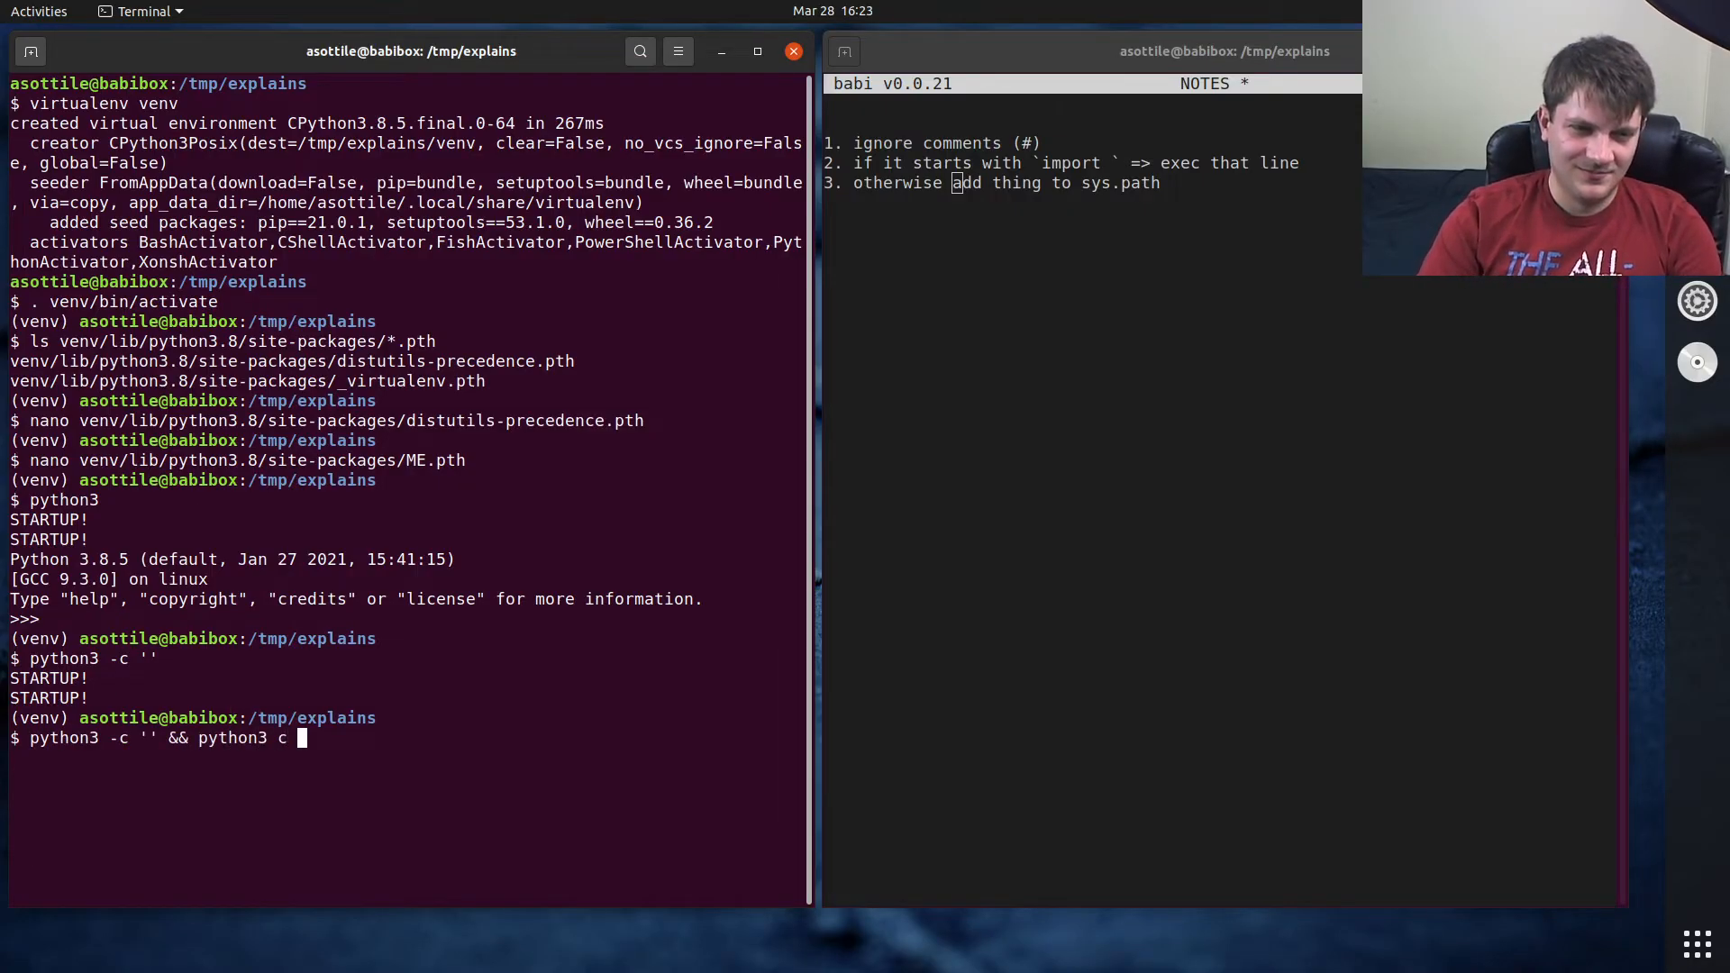
pyautogui.press('Return')
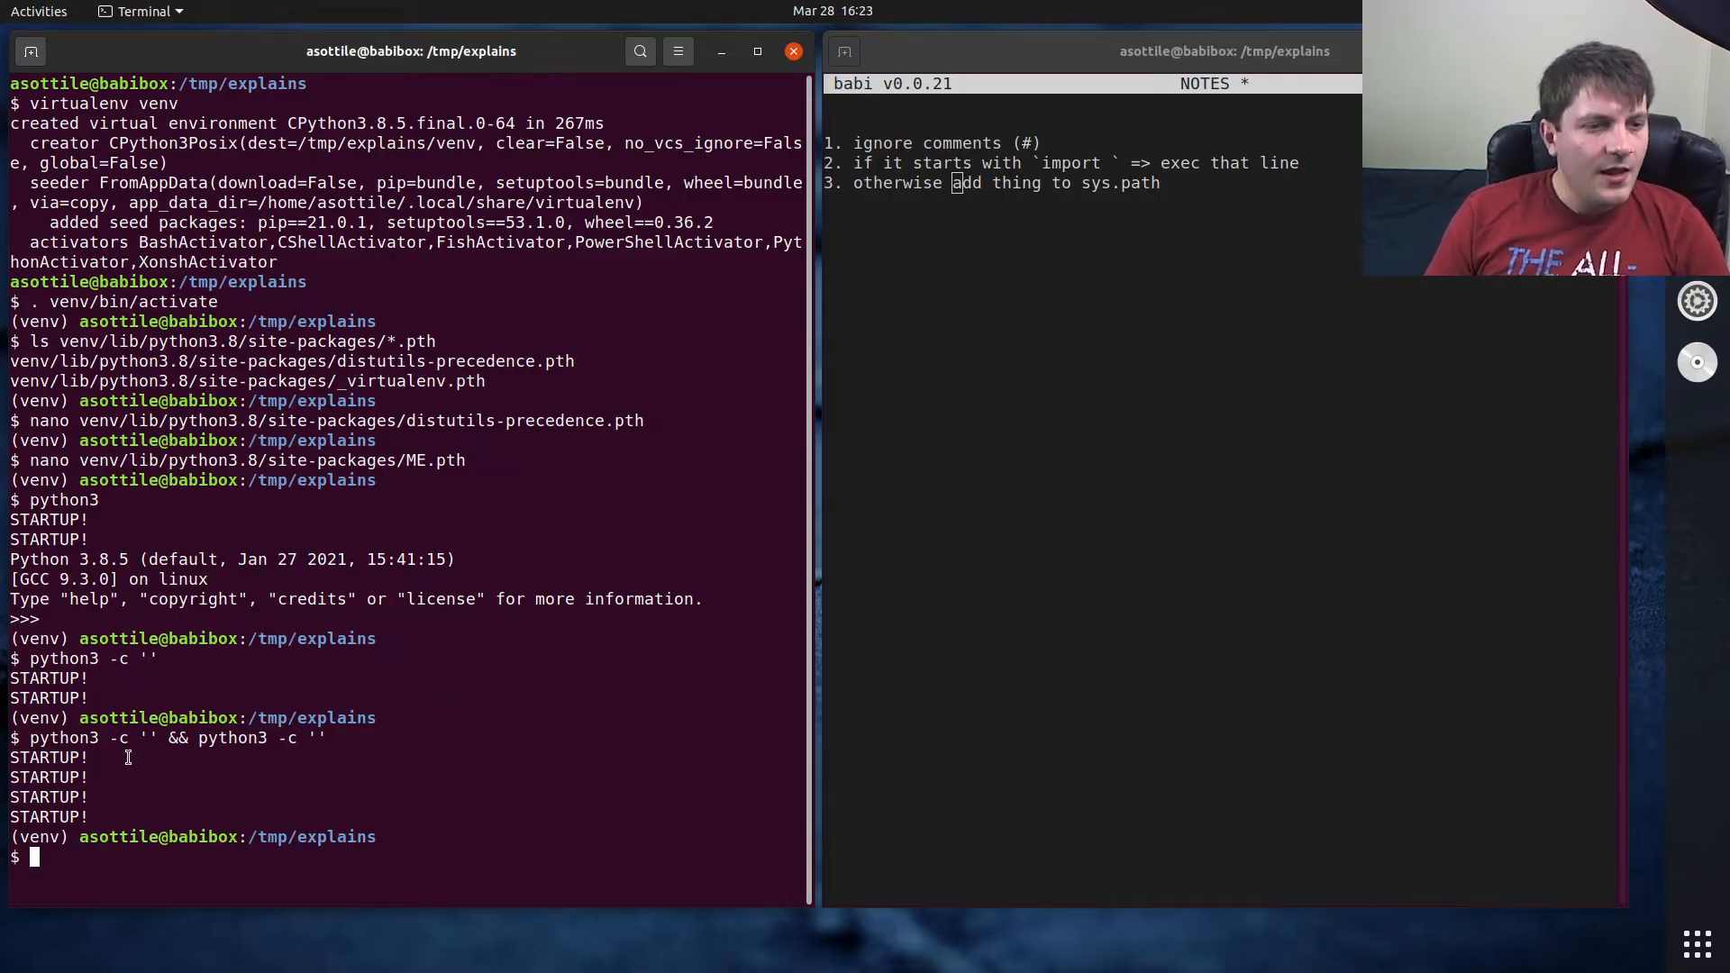
pyautogui.moveTo(460, 670)
pyautogui.write('nano venv/lib/python3.8/site-packages/ME.path')
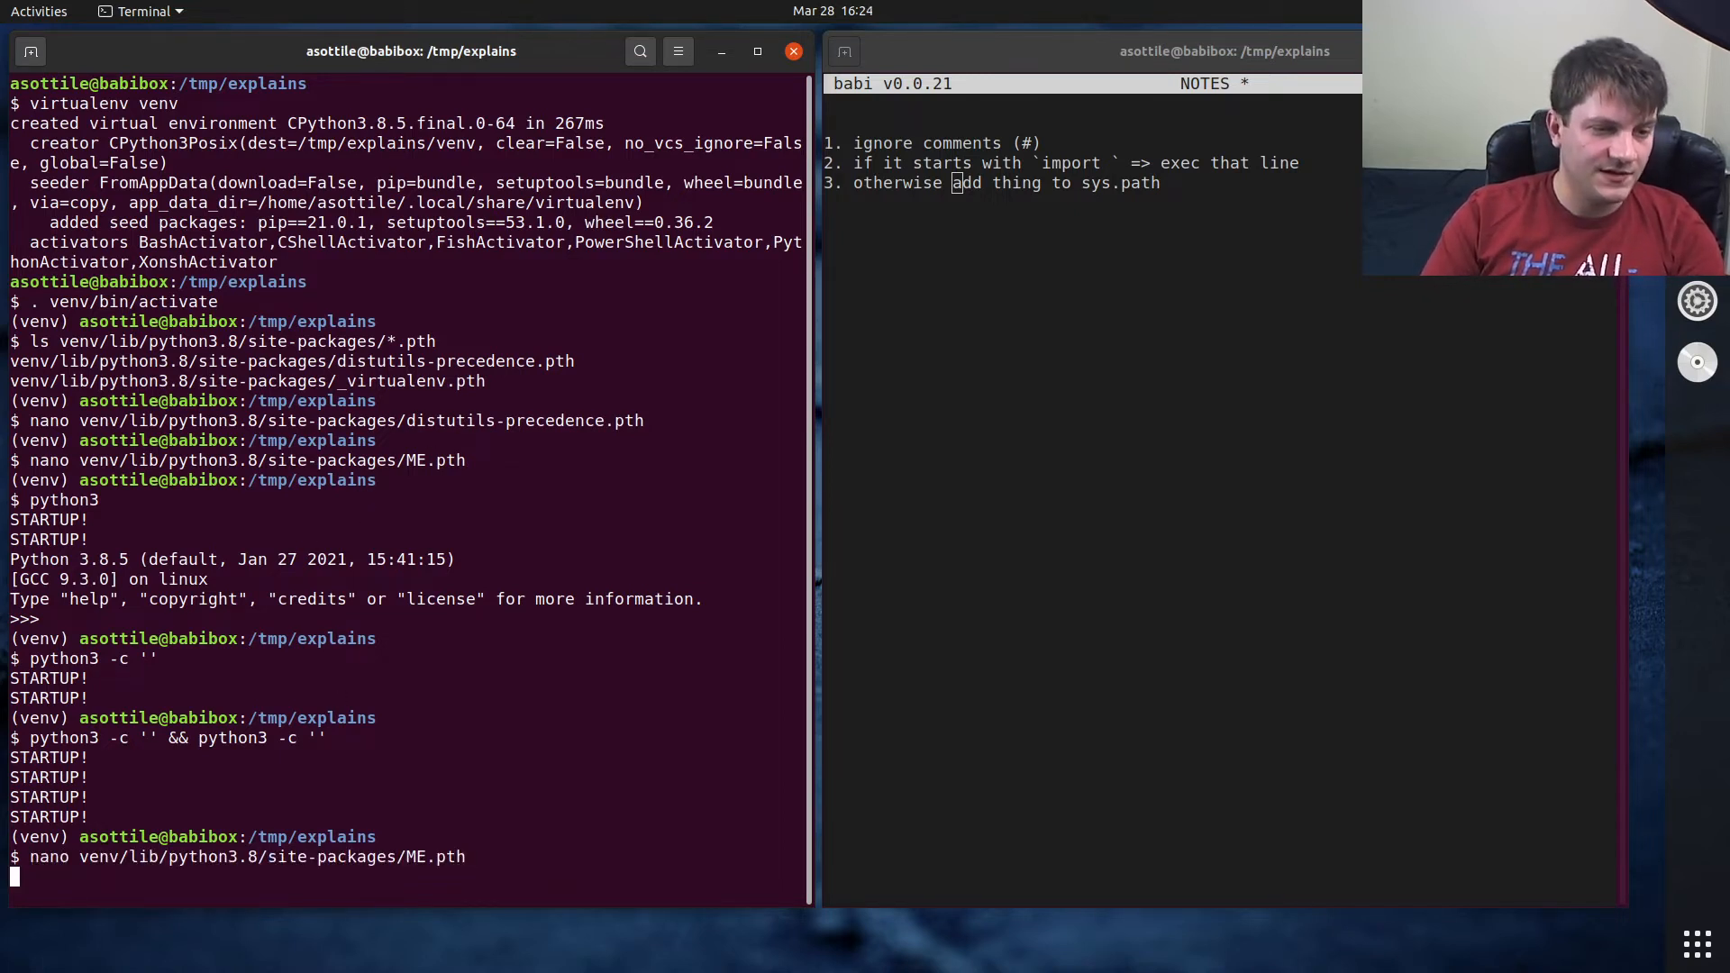
# - Reopen ME.pth and wrap print("STARTUP!") in an exec'd if True block, then save
pyautogui.press('Return')
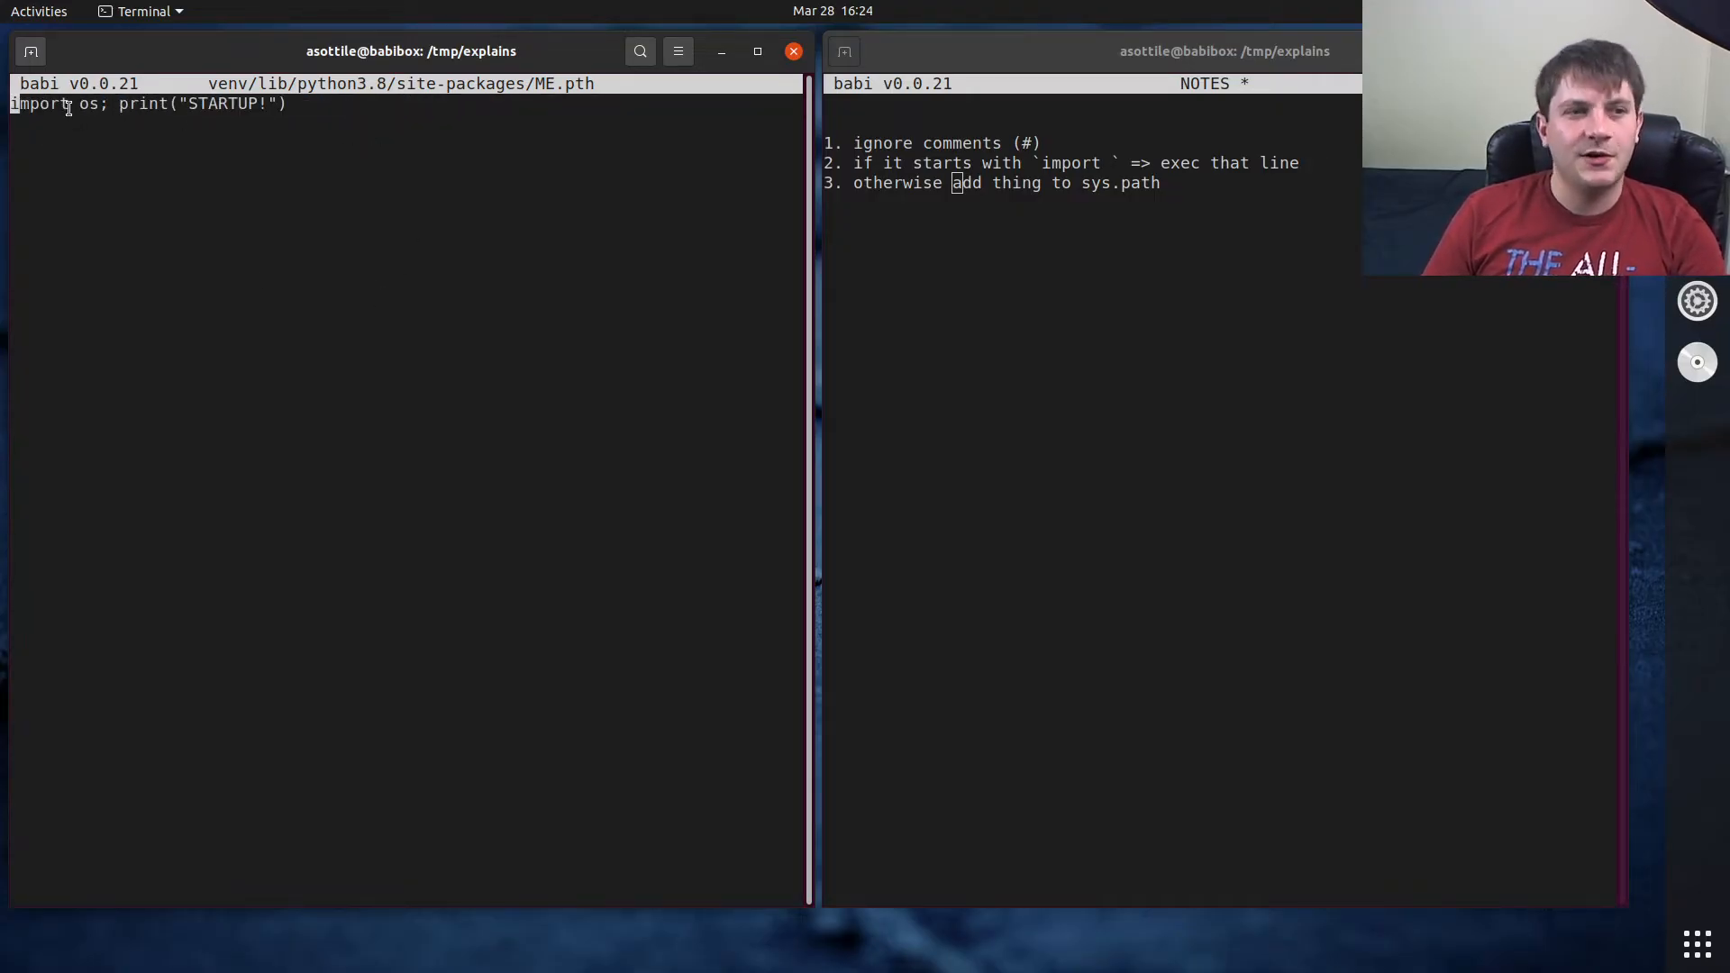
pyautogui.moveTo(340, 262)
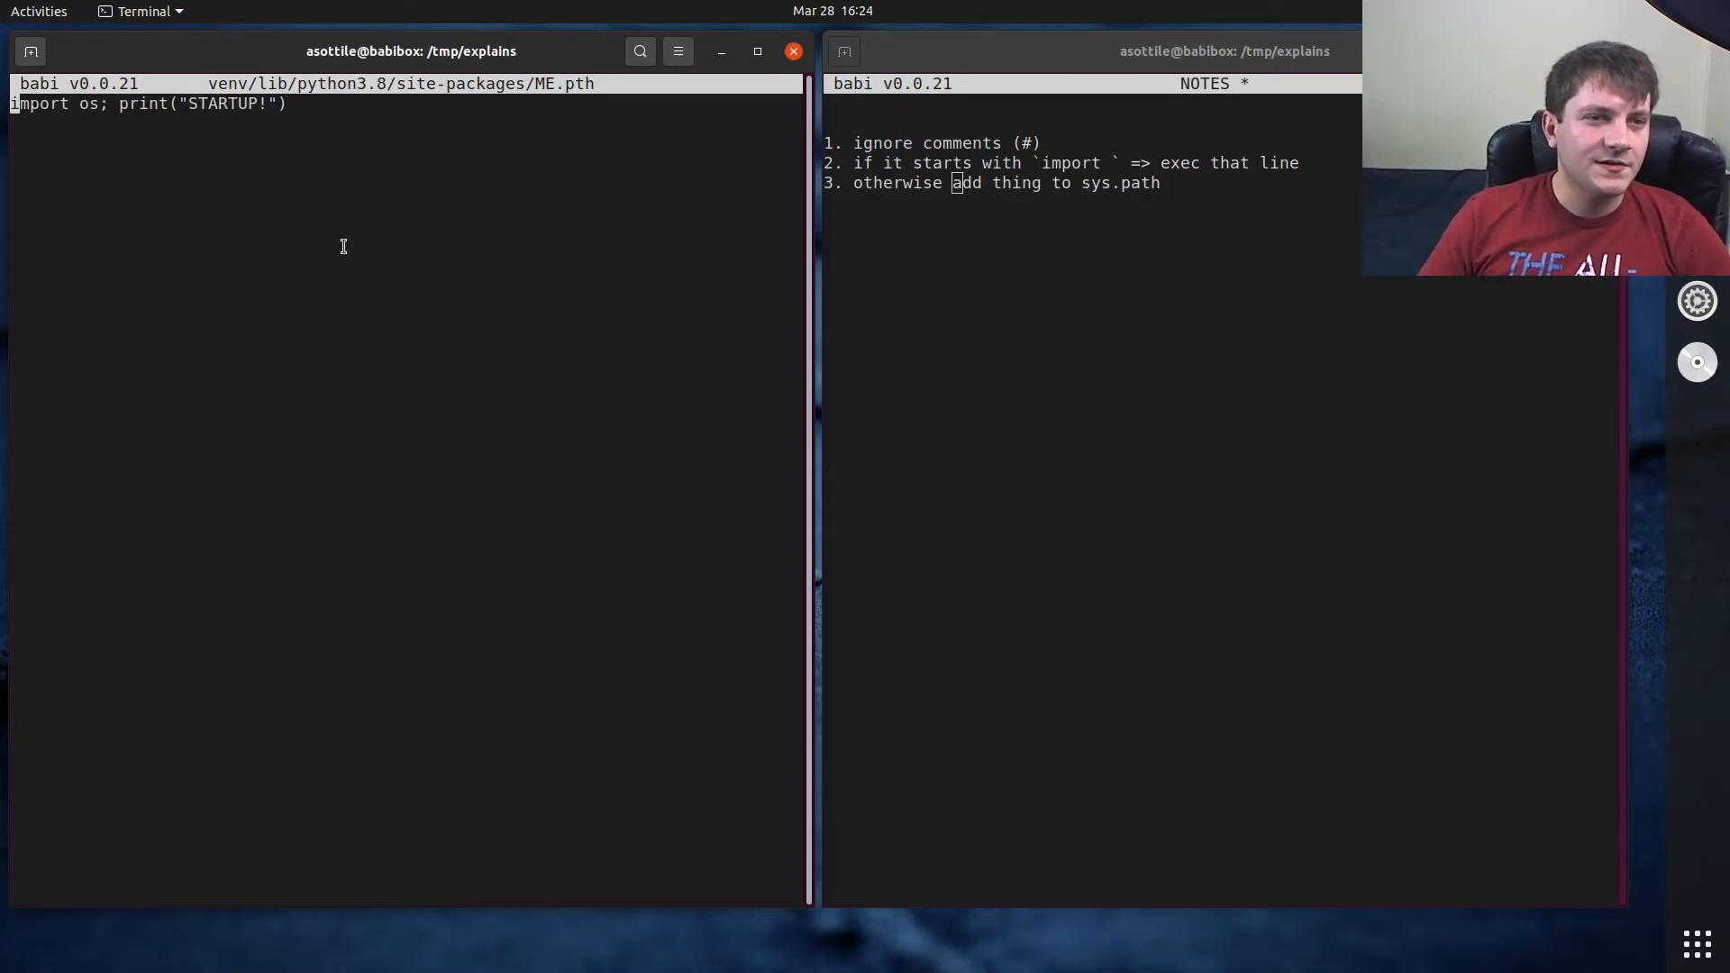
pyautogui.write('exec("if True:\\n')
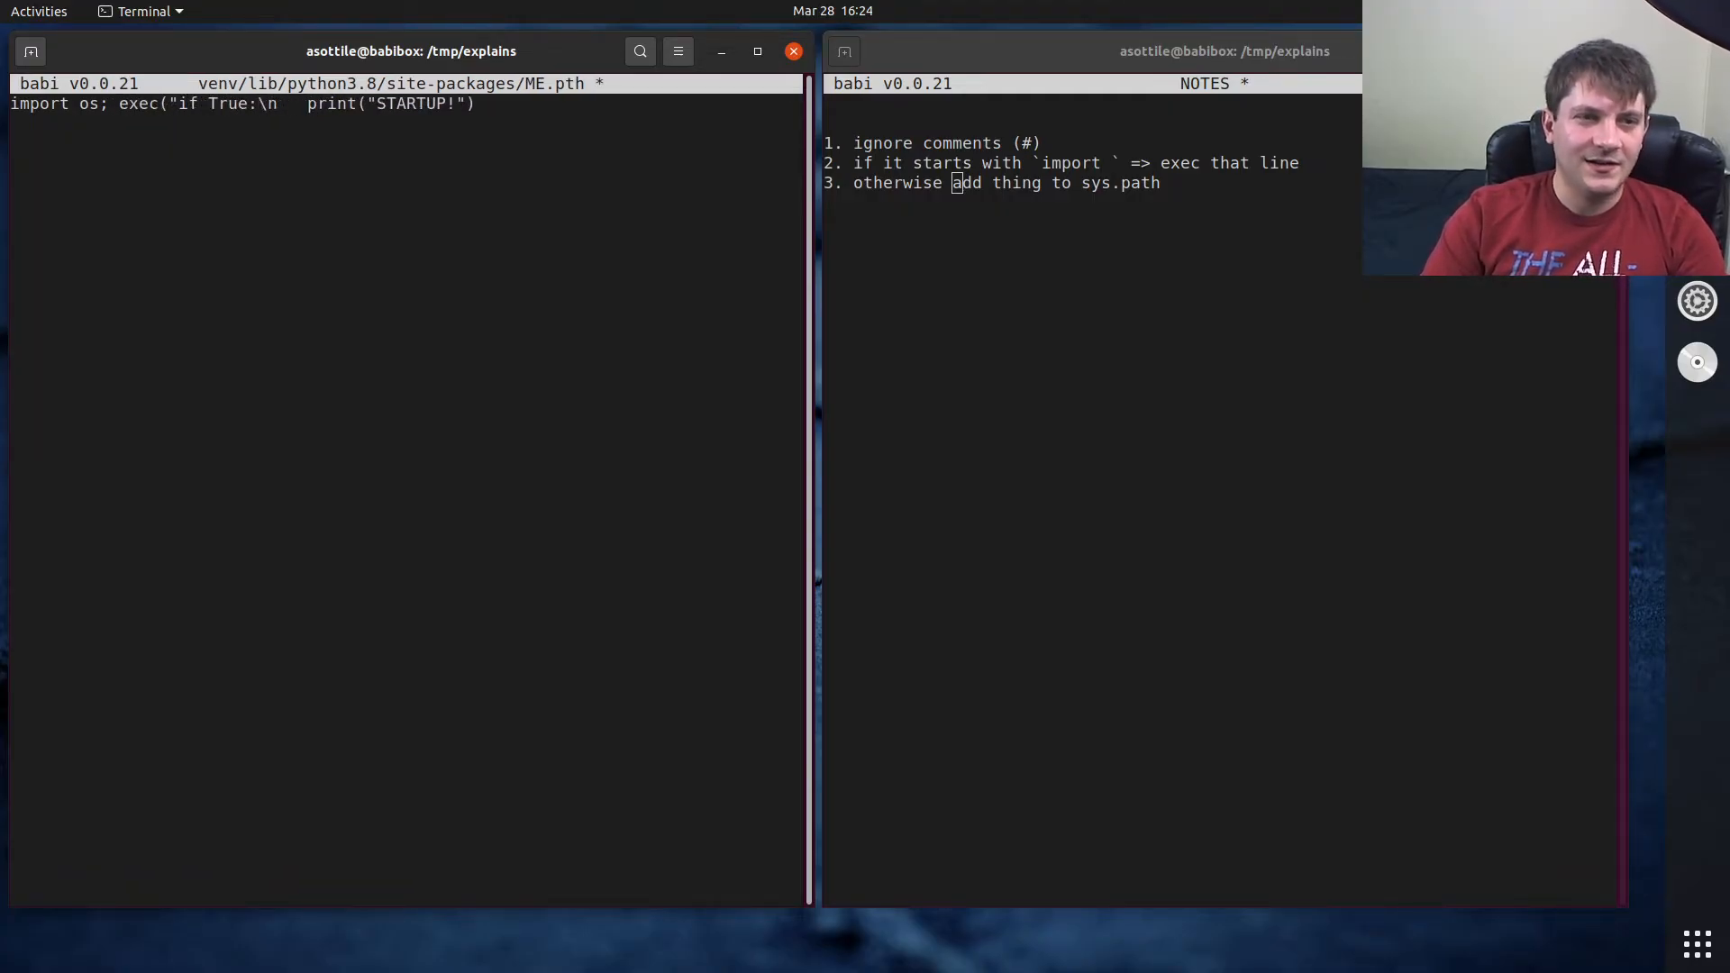
pyautogui.write('print("STARTUP!")')
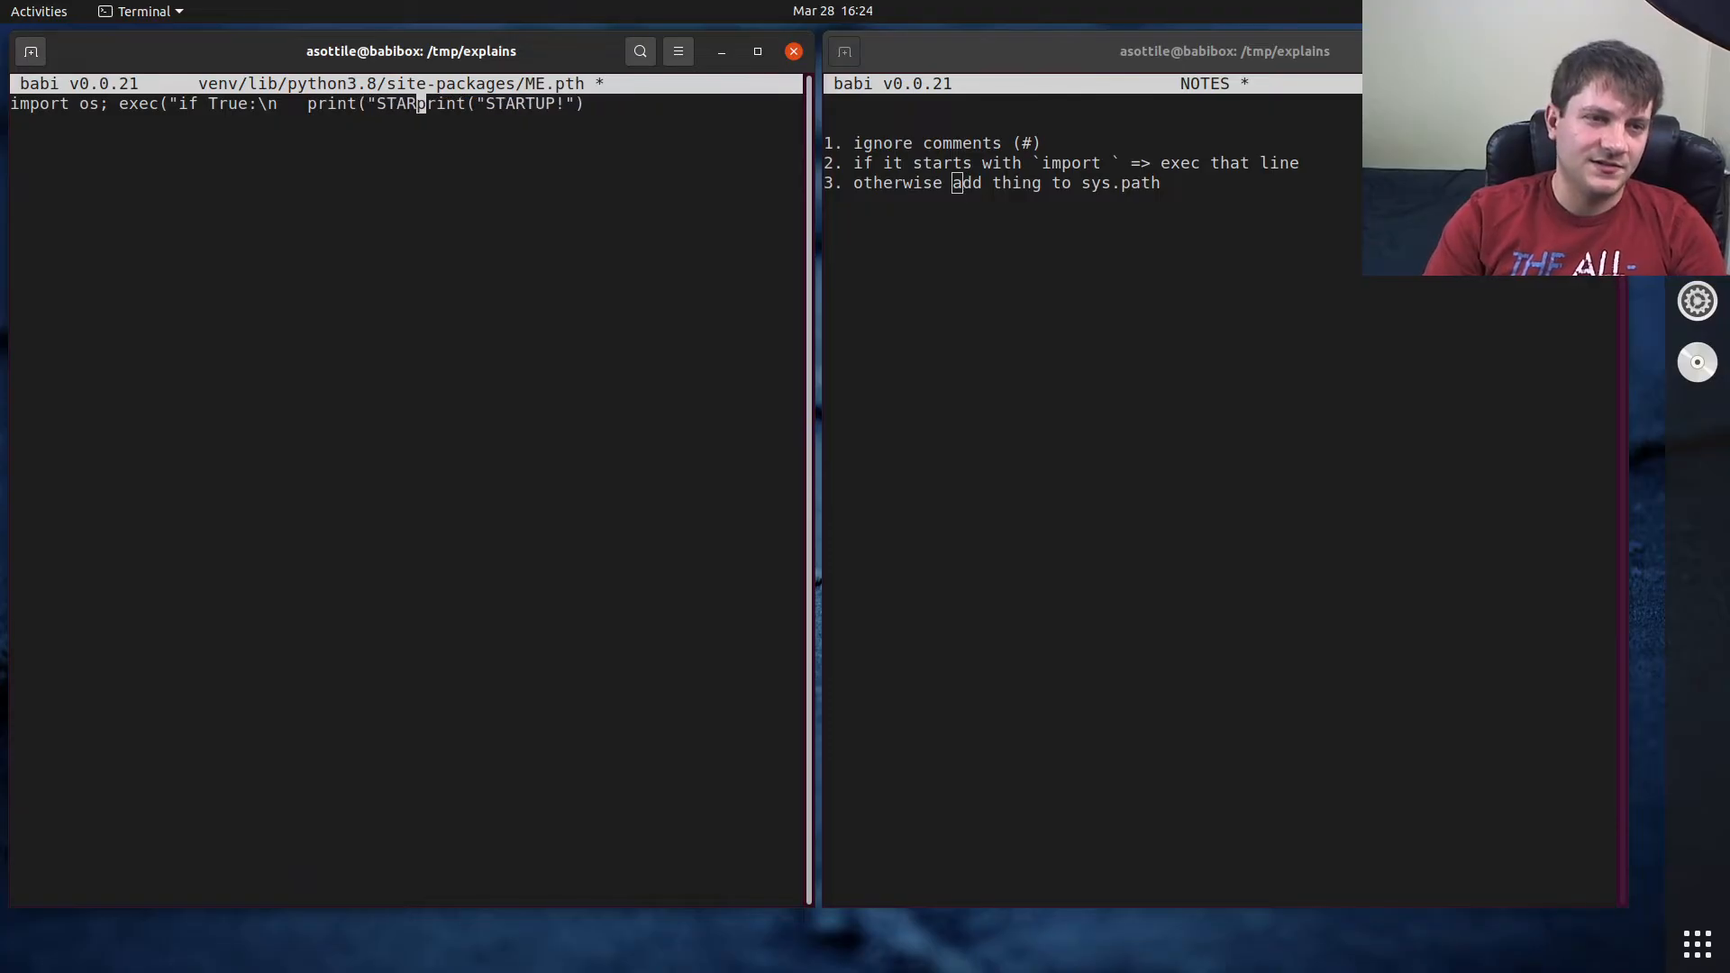
pyautogui.write('TUP!"')
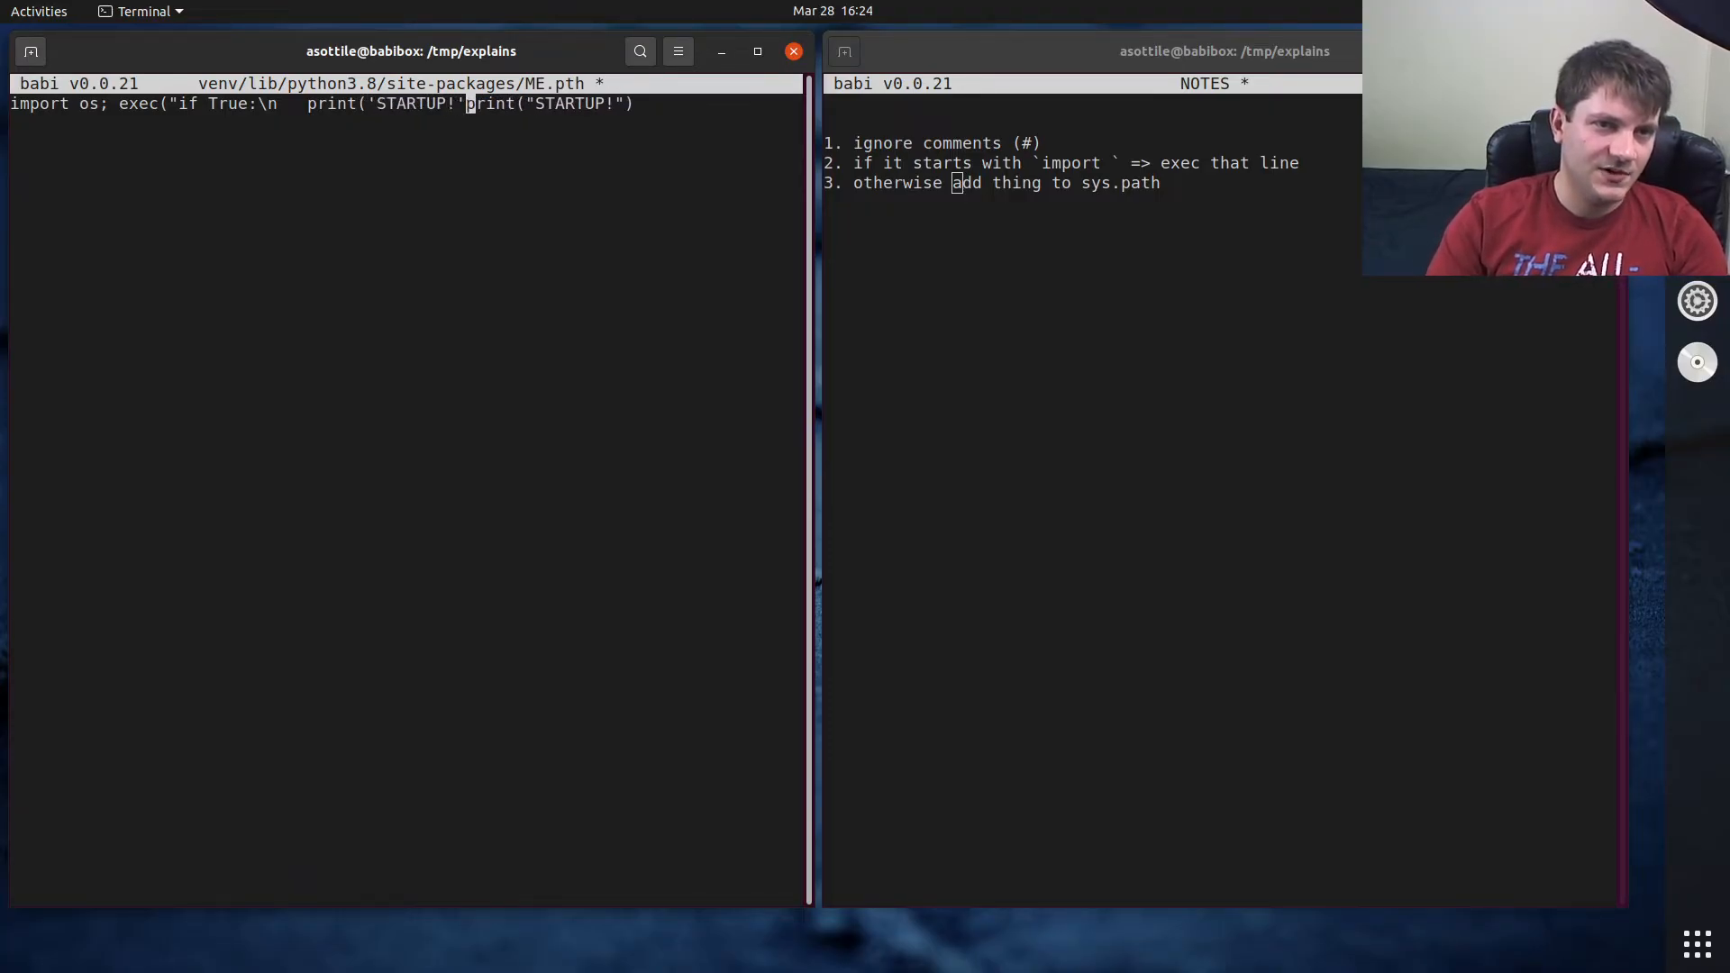
pyautogui.press('ctrl+s')
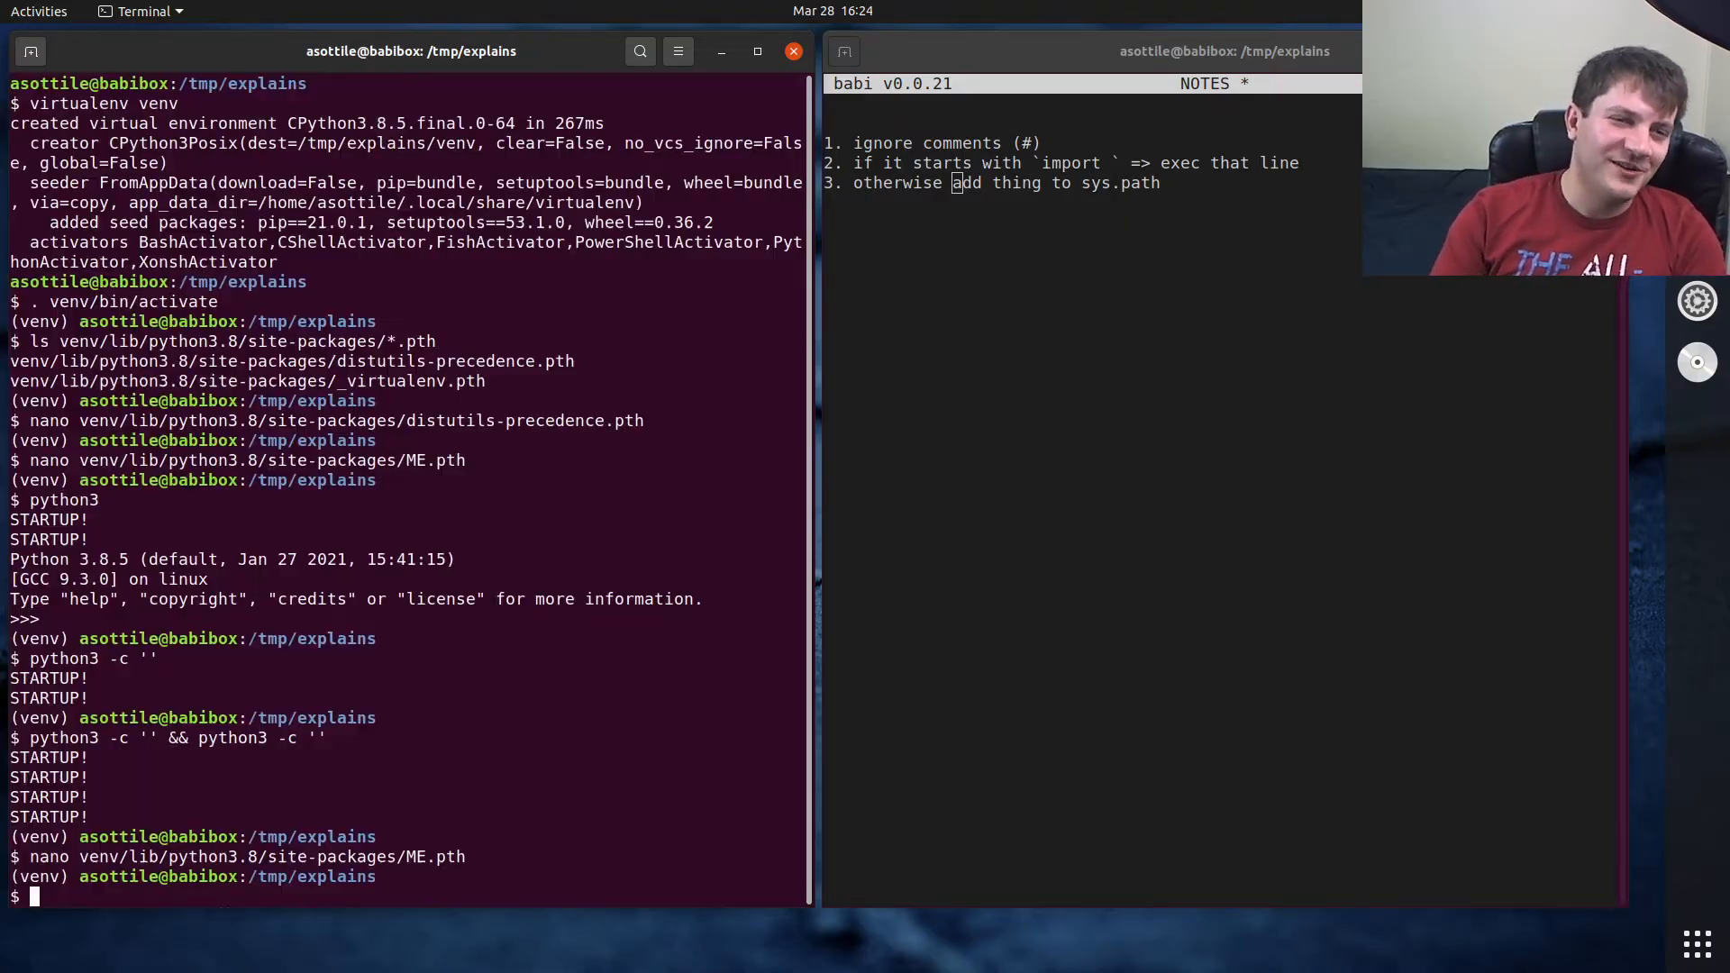
# - Run python3 -c '' && python3 -c '' to check STARTUP! still prints
pyautogui.write("python3 -c '' && python3 -c ''")
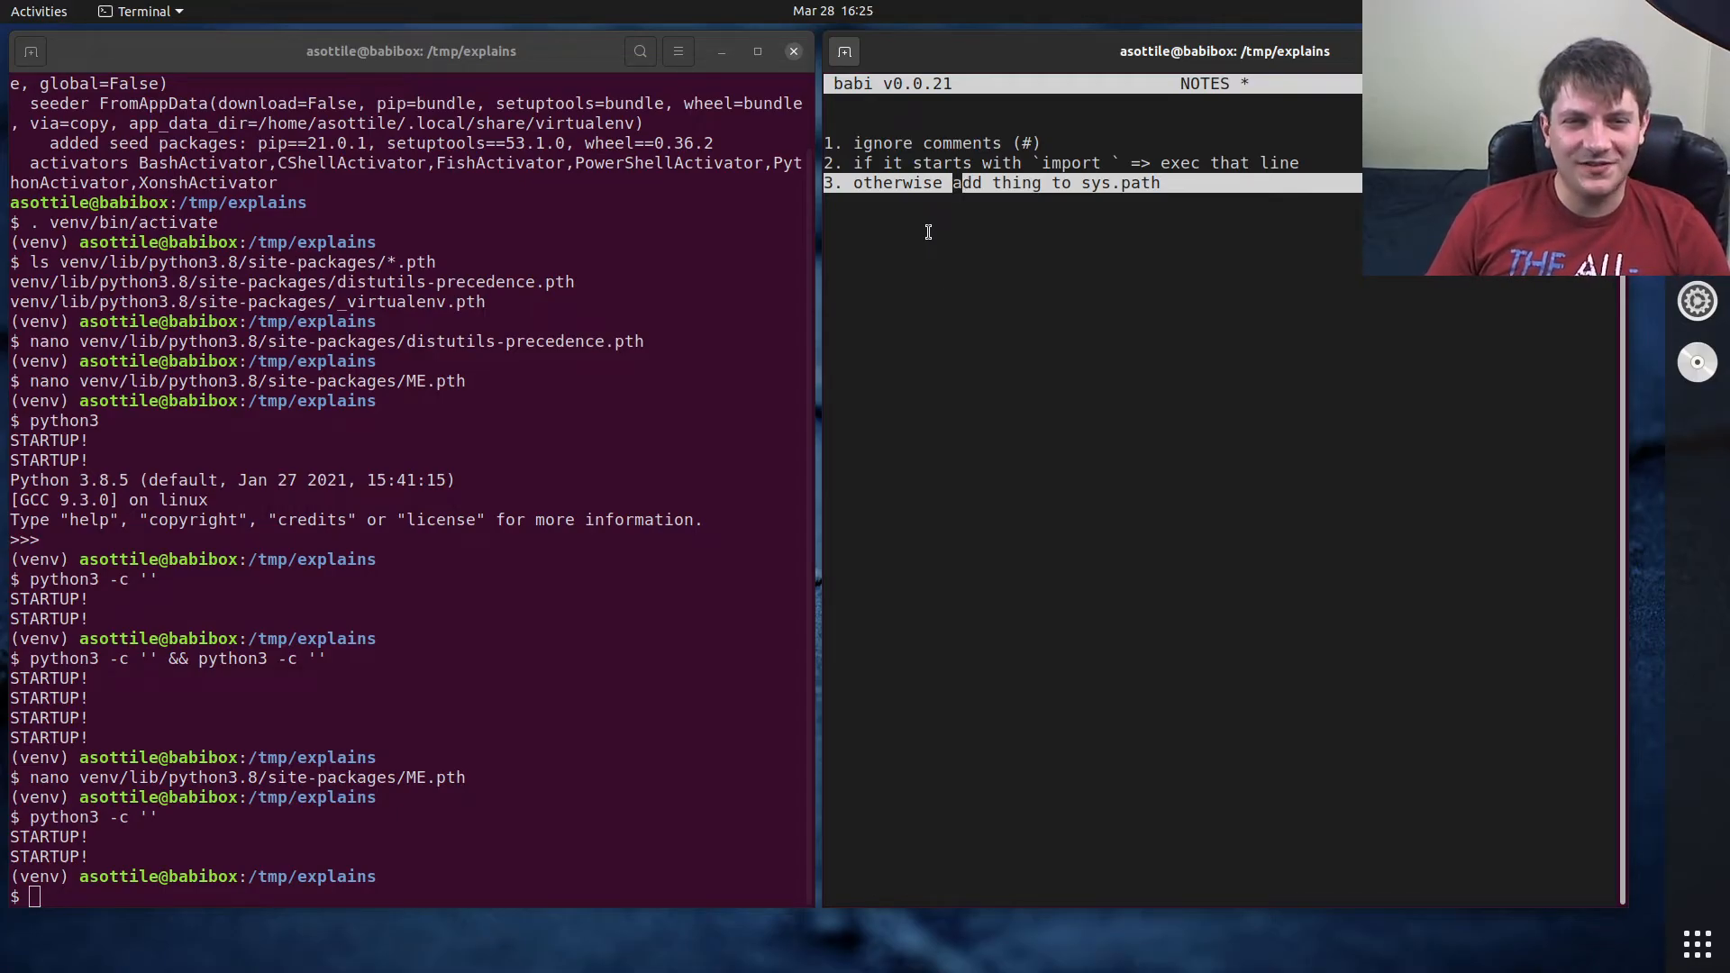
pyautogui.moveTo(511, 456)
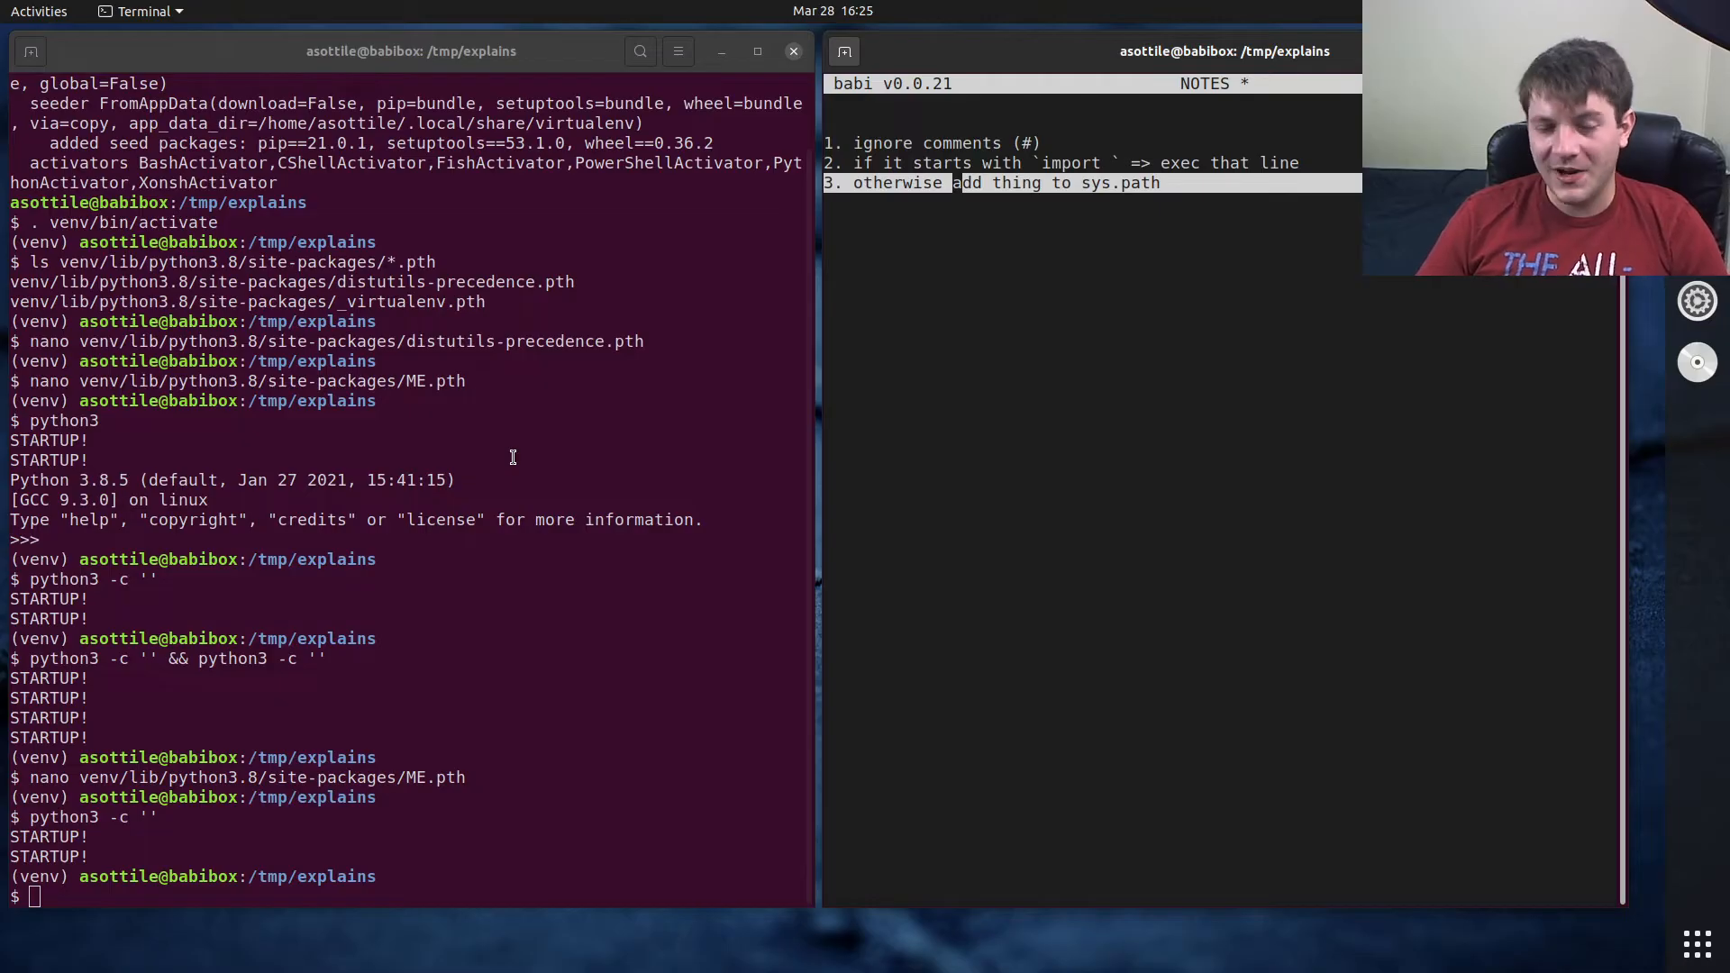
pyautogui.moveTo(527, 375)
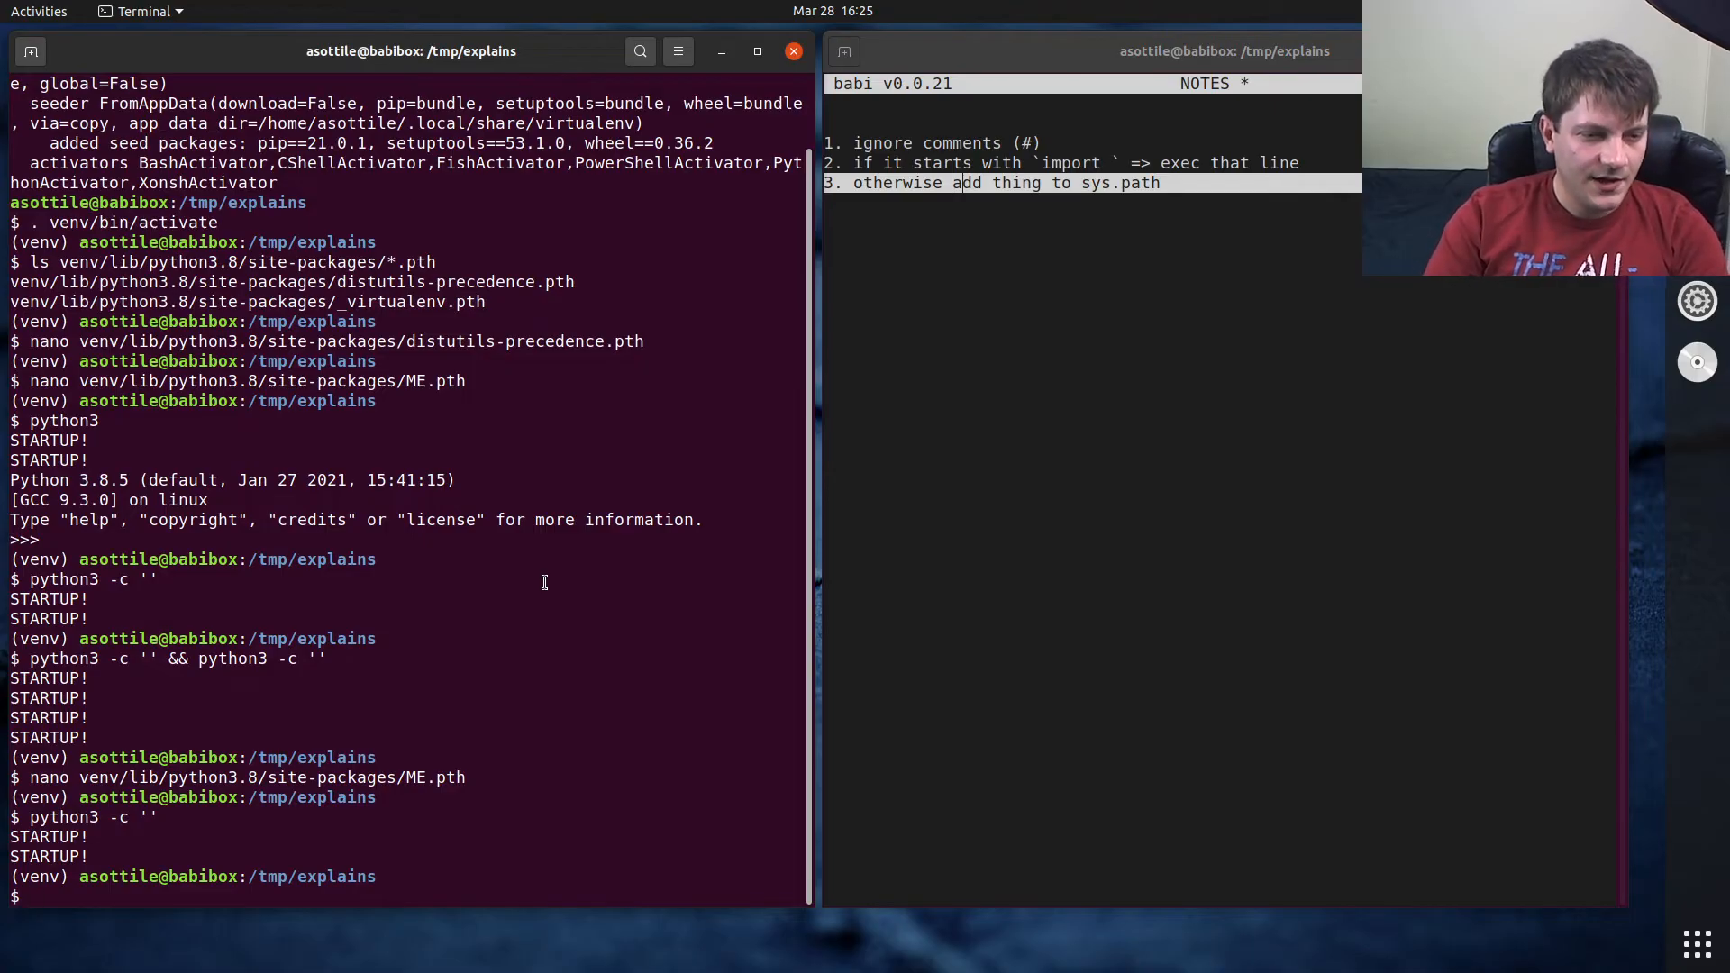
# - Edit ME.pth to add the y directory and show /tmp/explains/y at the end of sys.path
pyautogui.write('nano ^C')
pyautogui.write('mkdir y')
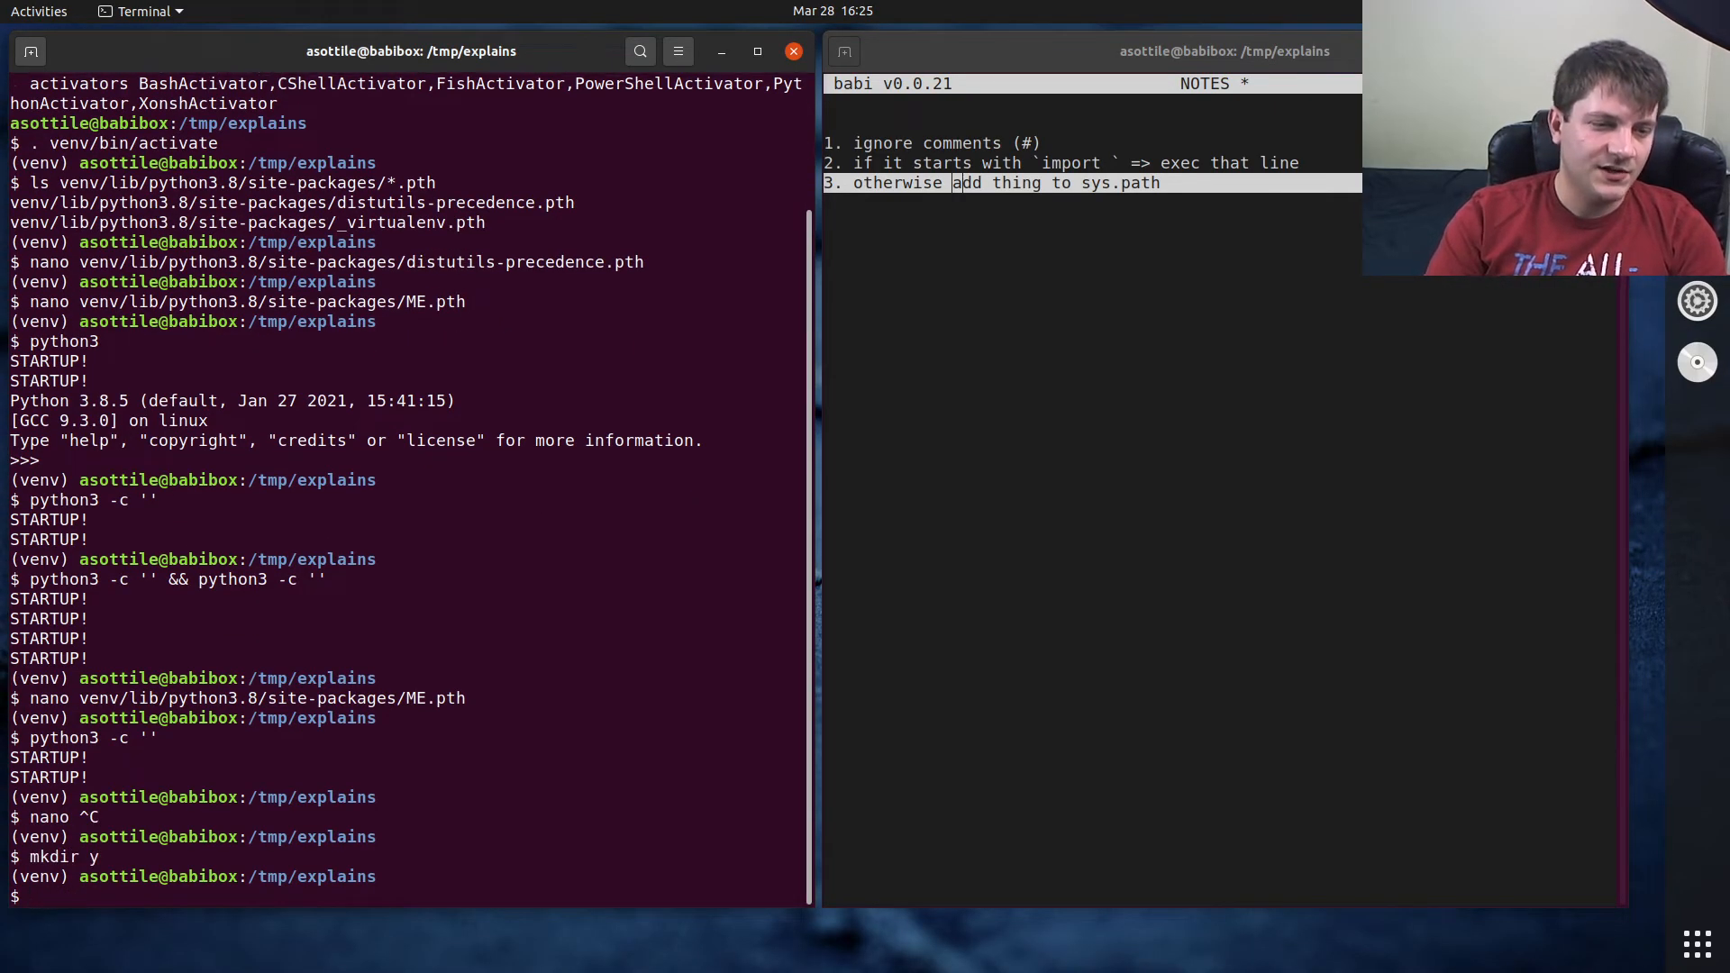
pyautogui.write('nano venv/lib/')
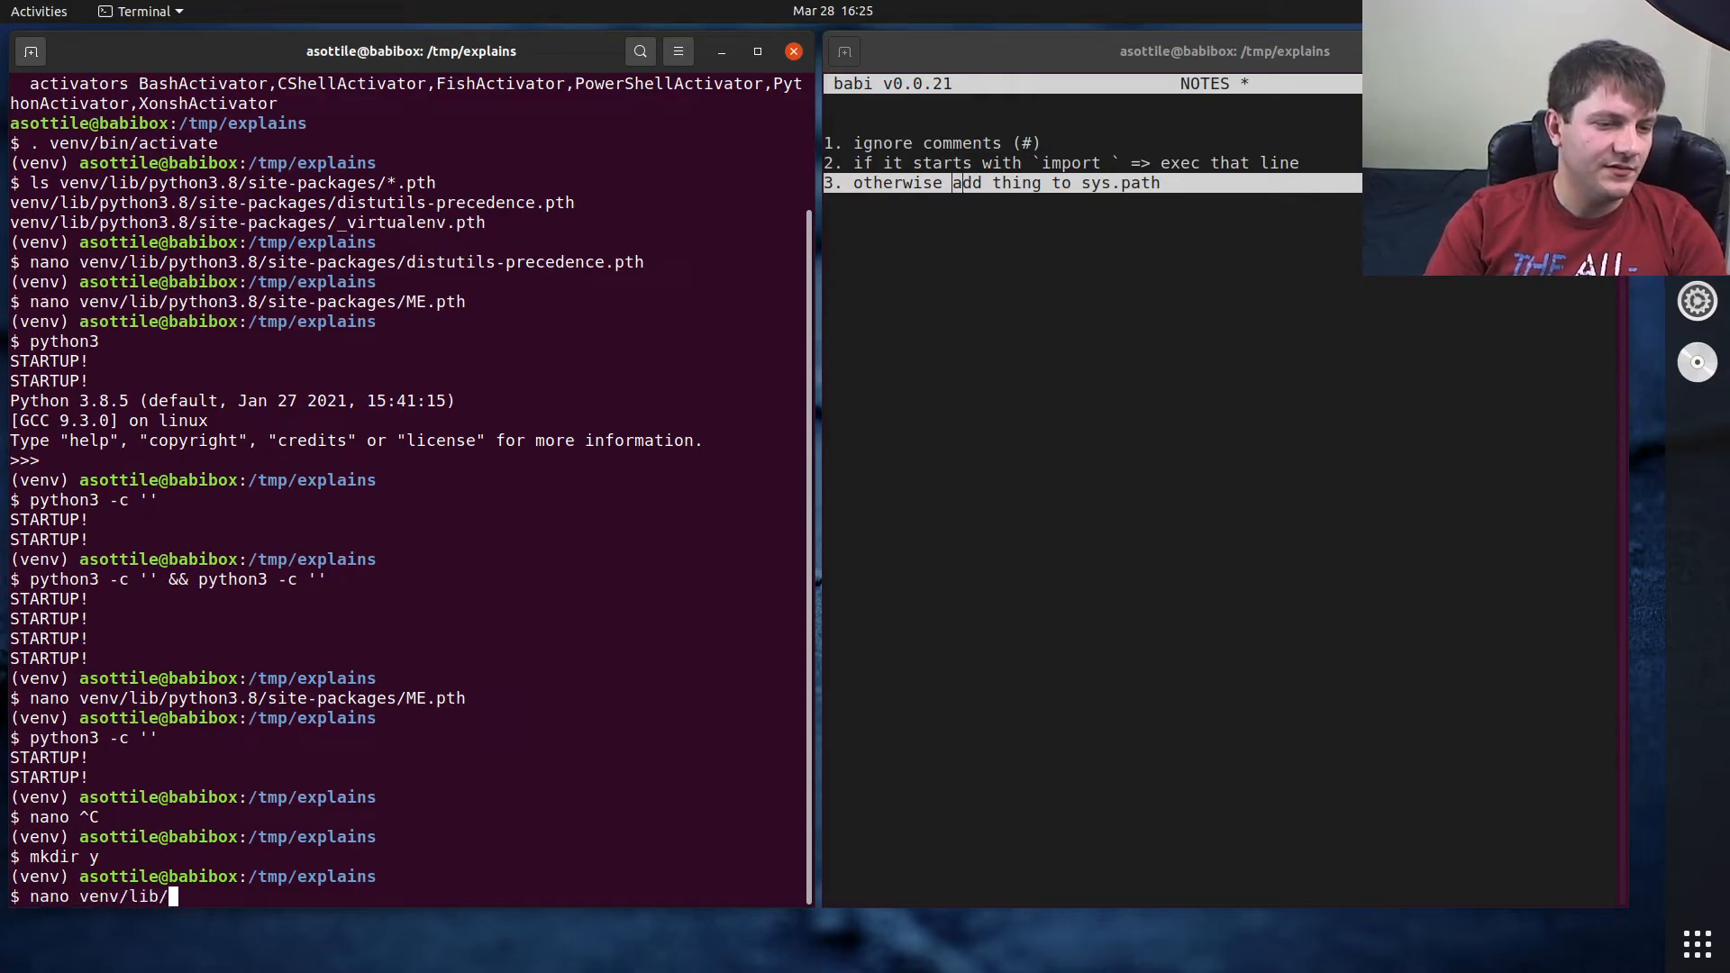
pyautogui.write('python3.8/')
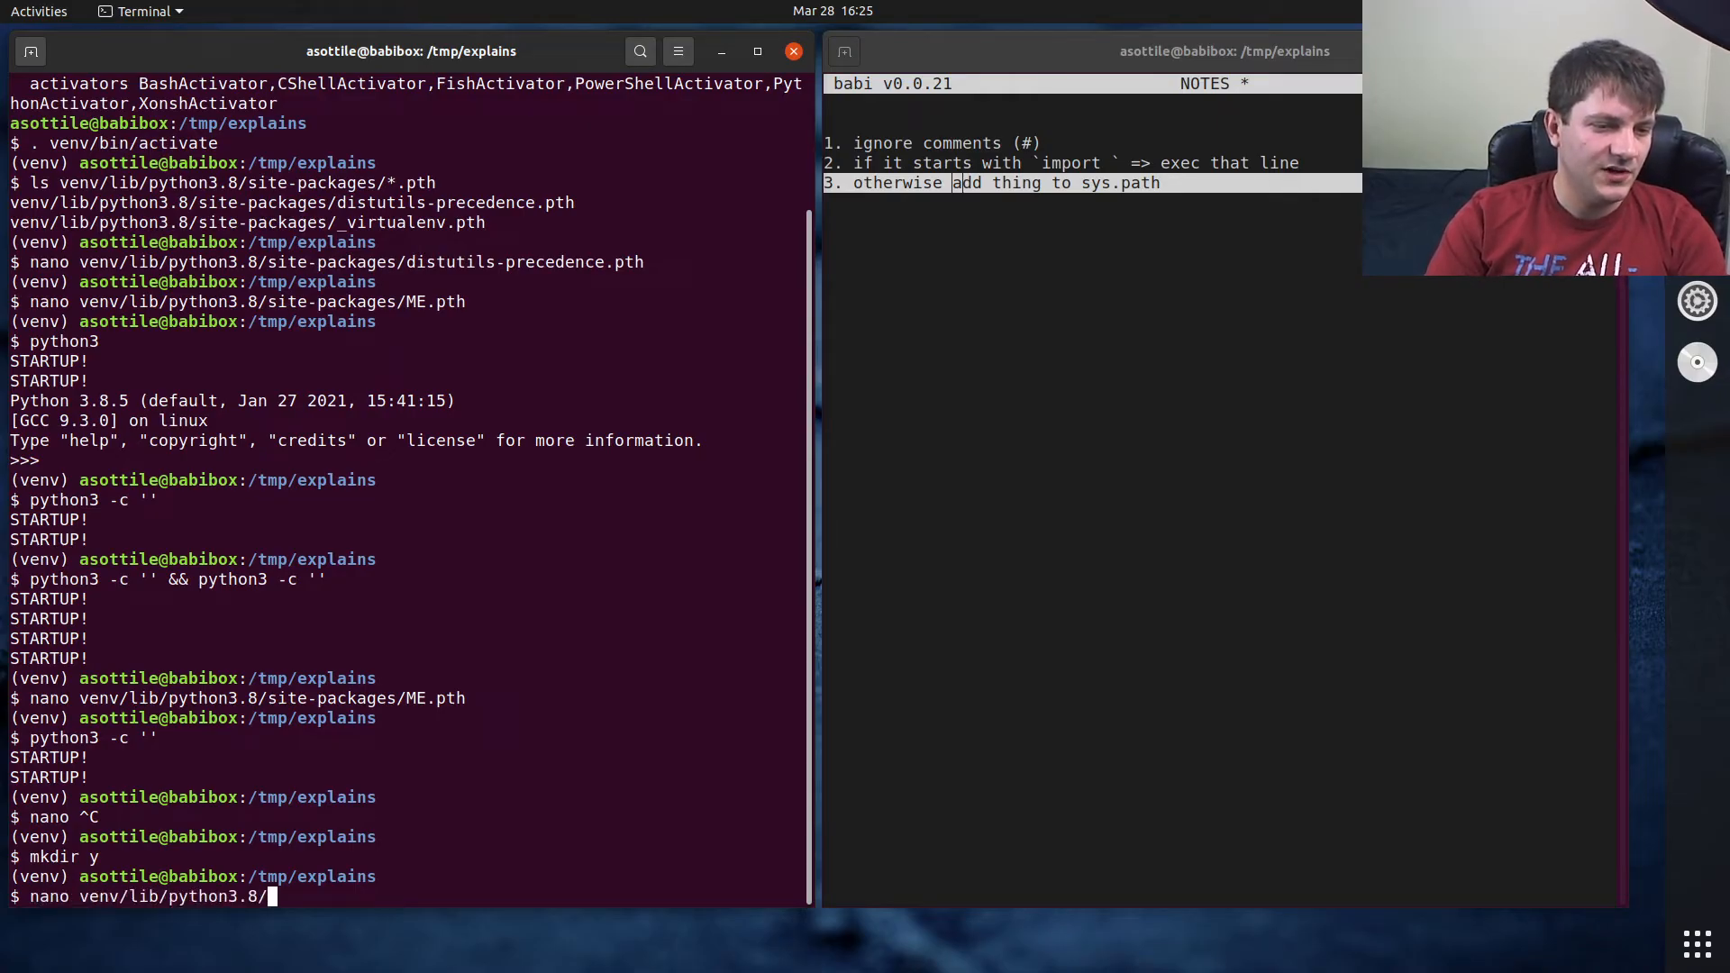
pyautogui.write('site-packages/ME')
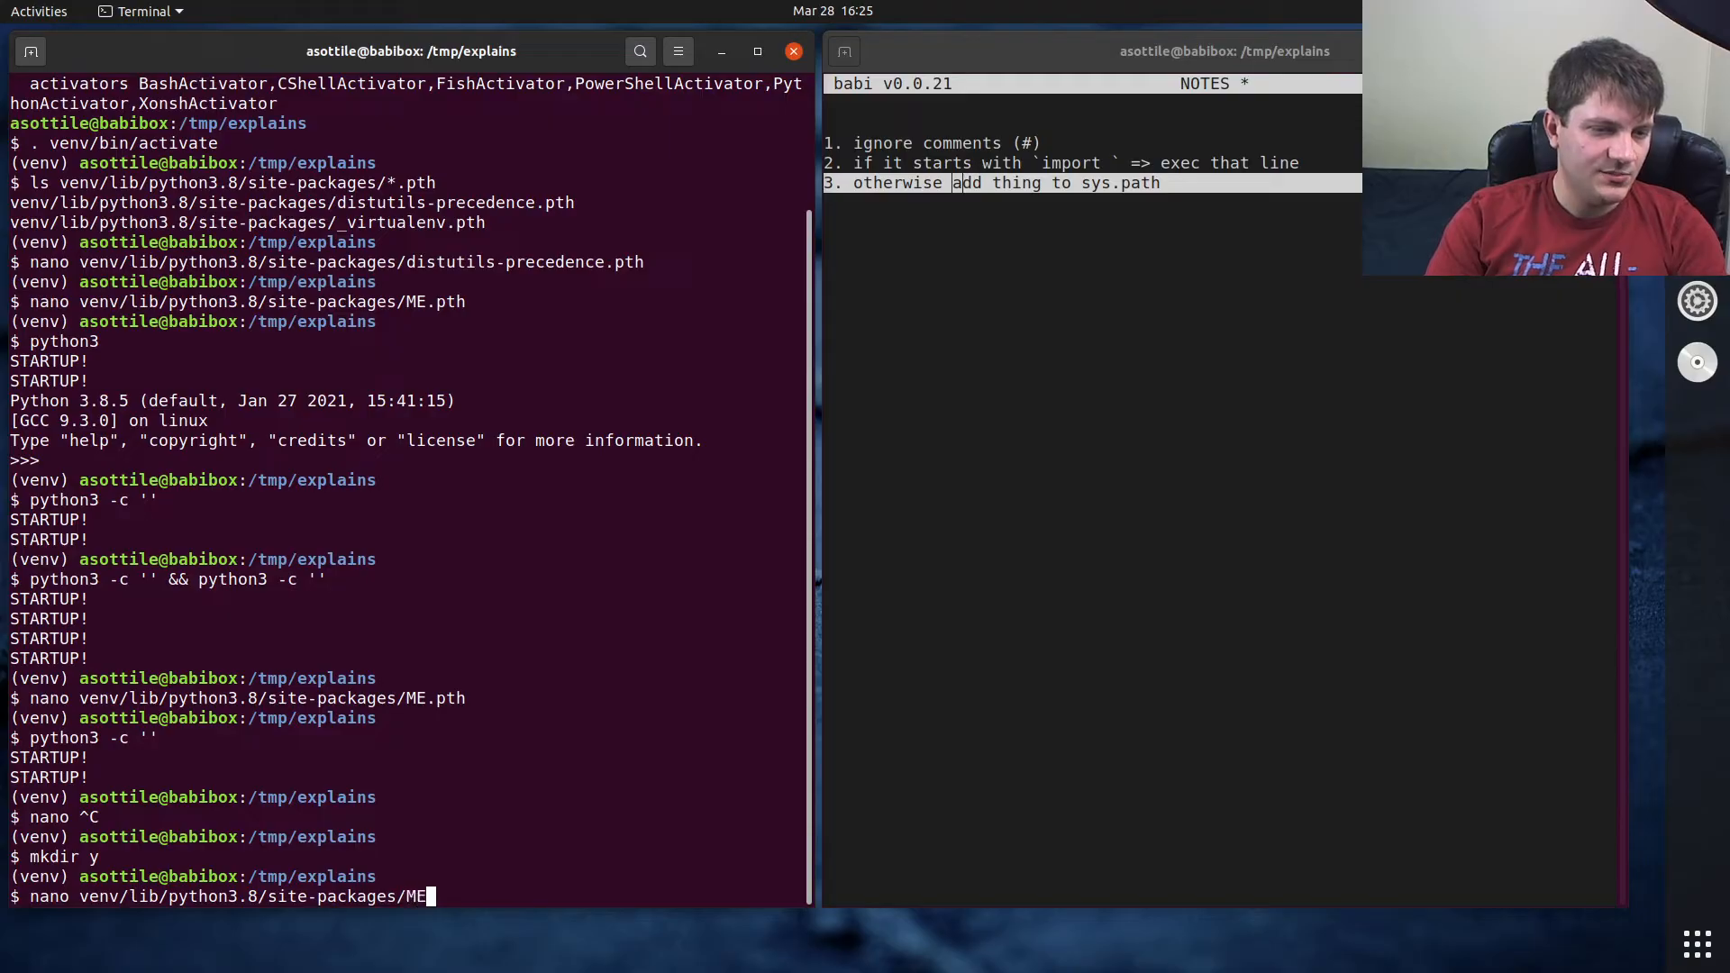
pyautogui.write('.pth')
pyautogui.write('s')
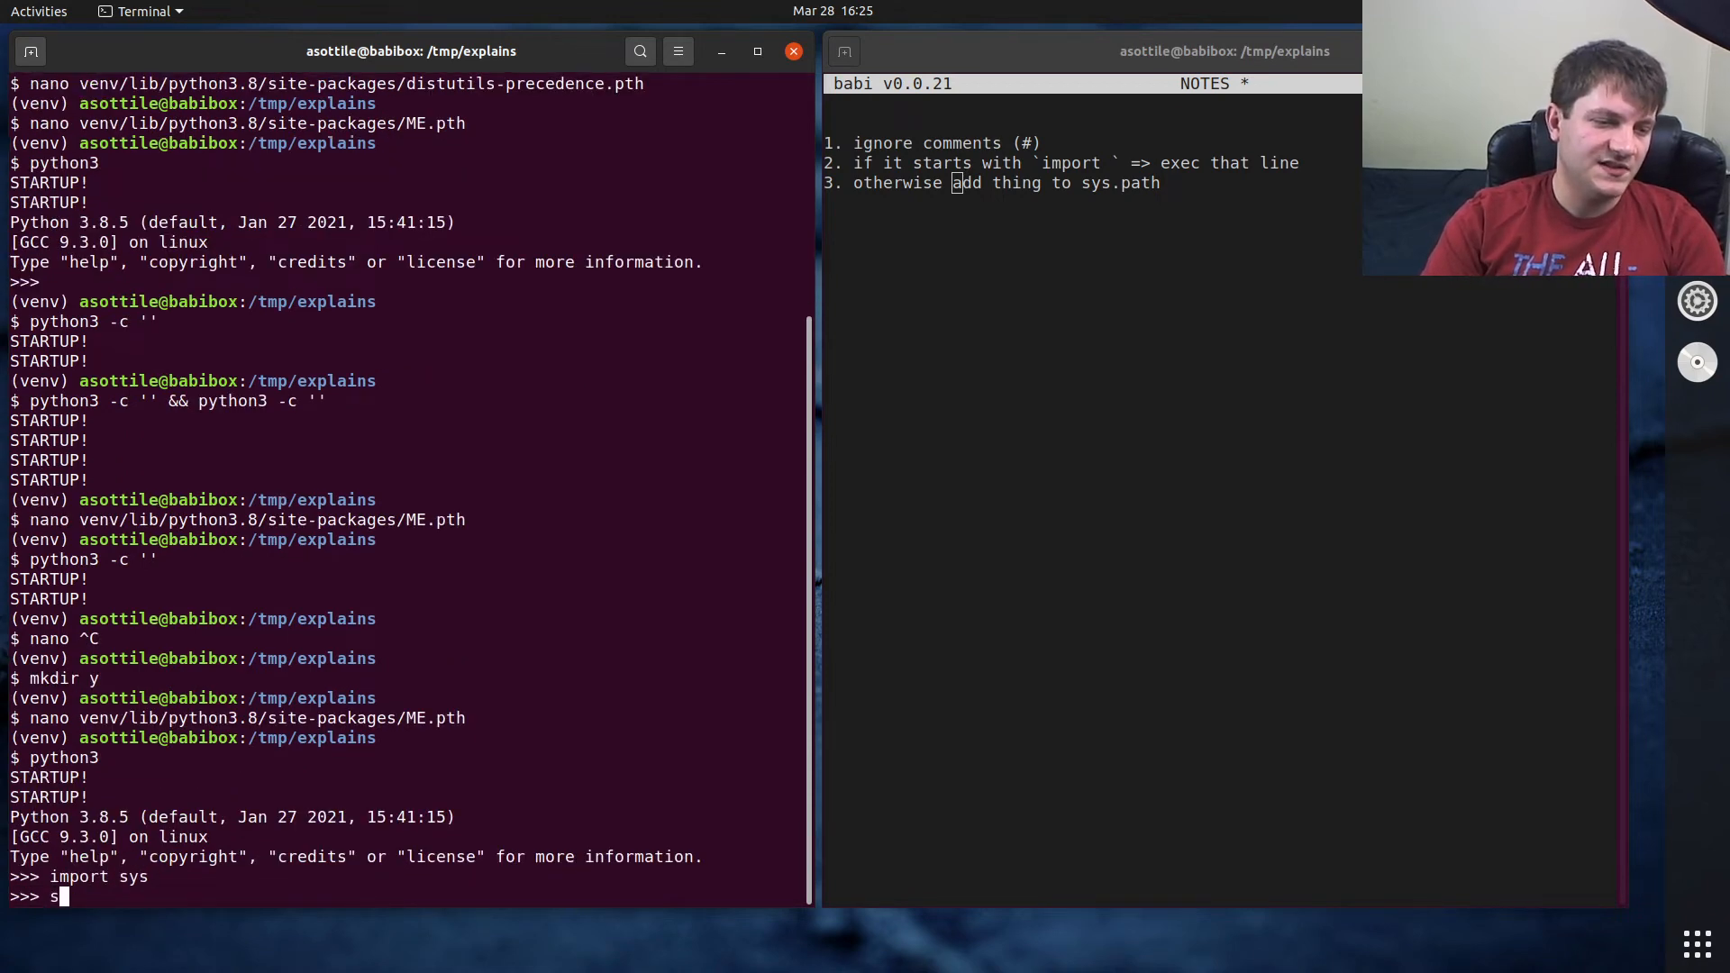
pyautogui.write('ys.path')
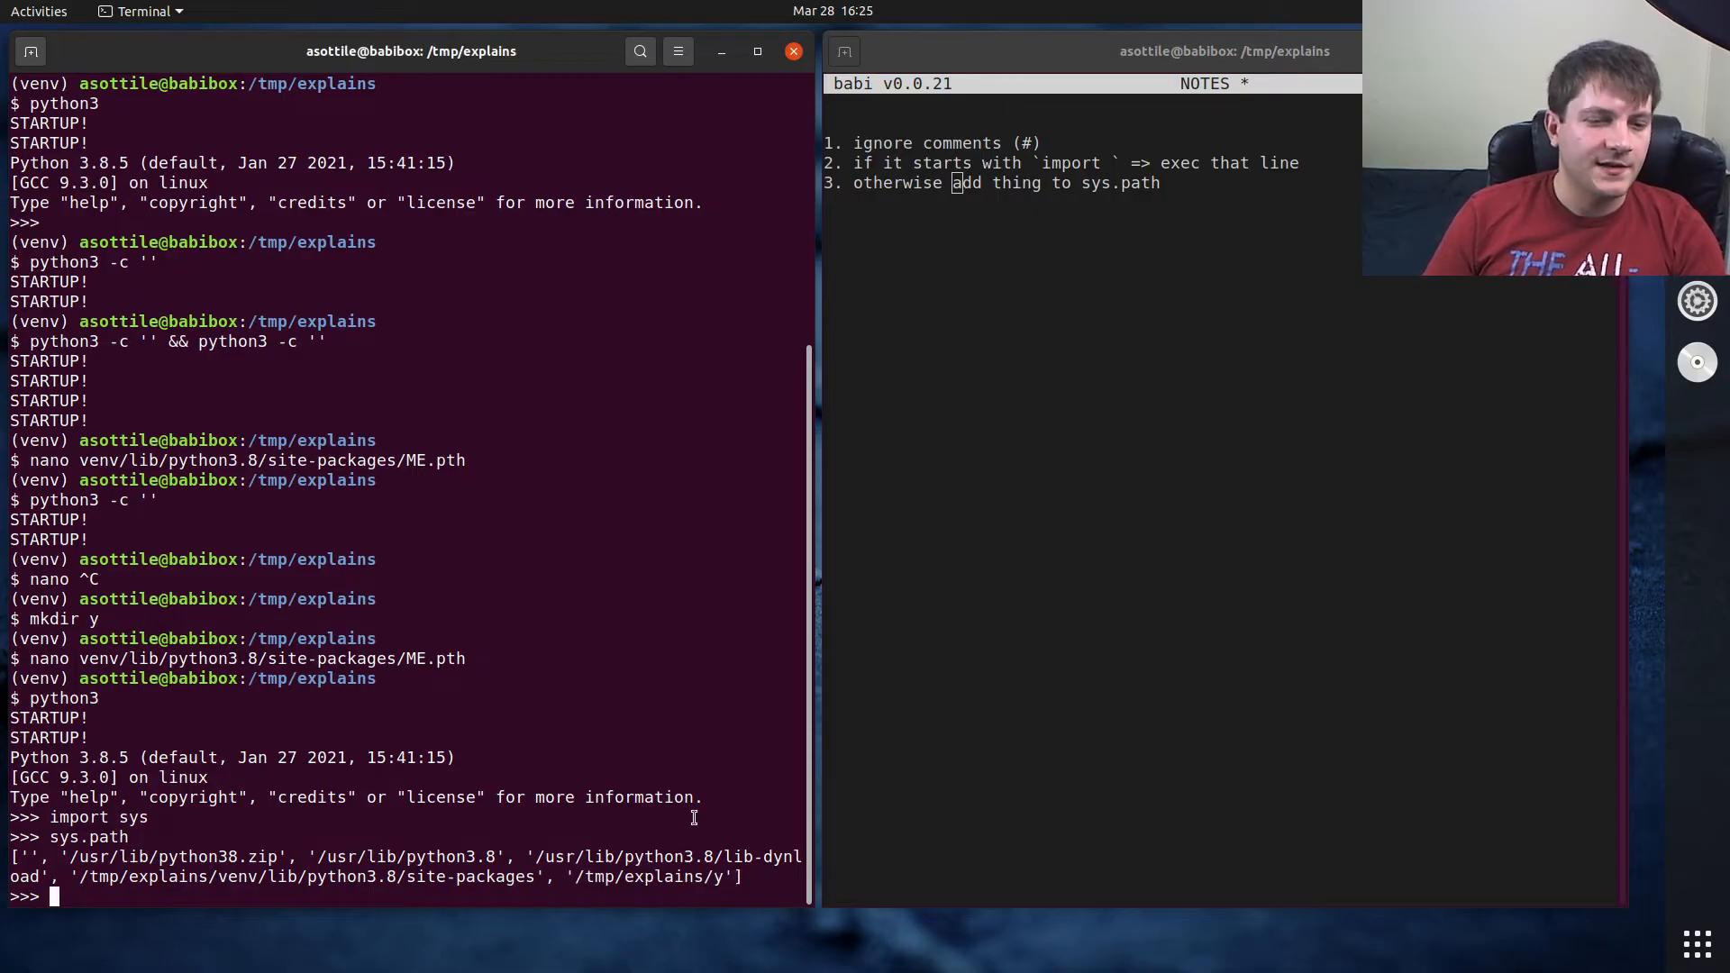
pyautogui.write('nano')
pyautogui.write('python')
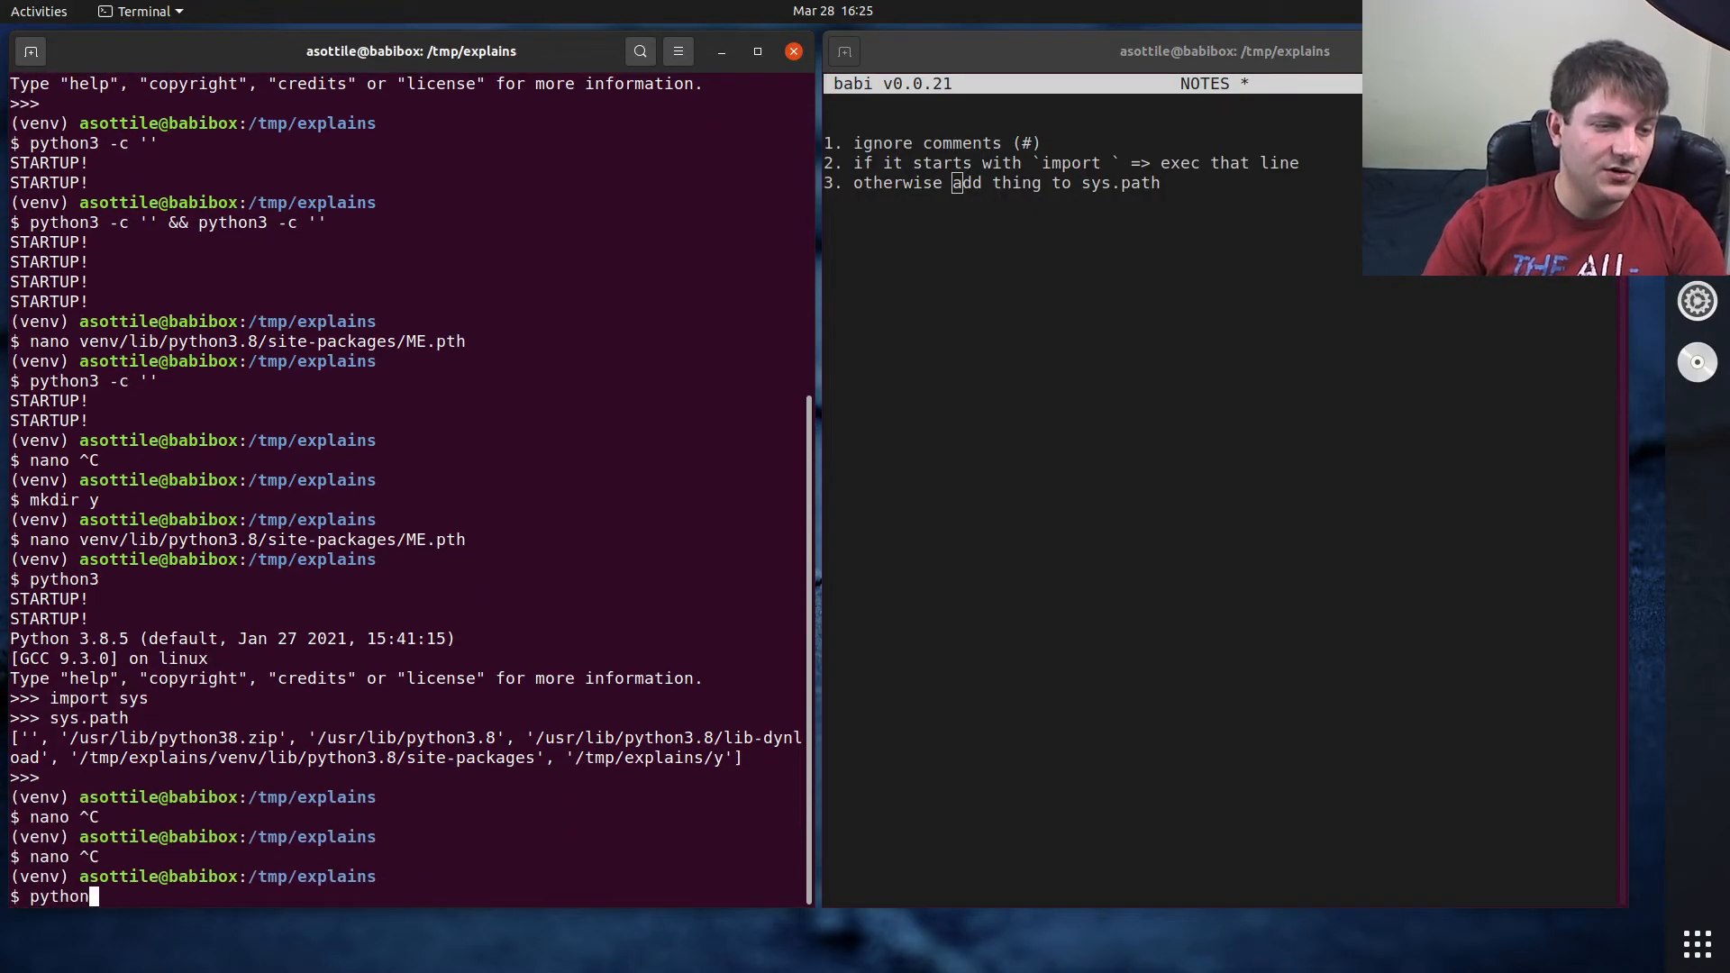
# - Create y/t.py and import t in Python 3 until it prints 'you found me!'
pyautogui.press('ctrl+c')
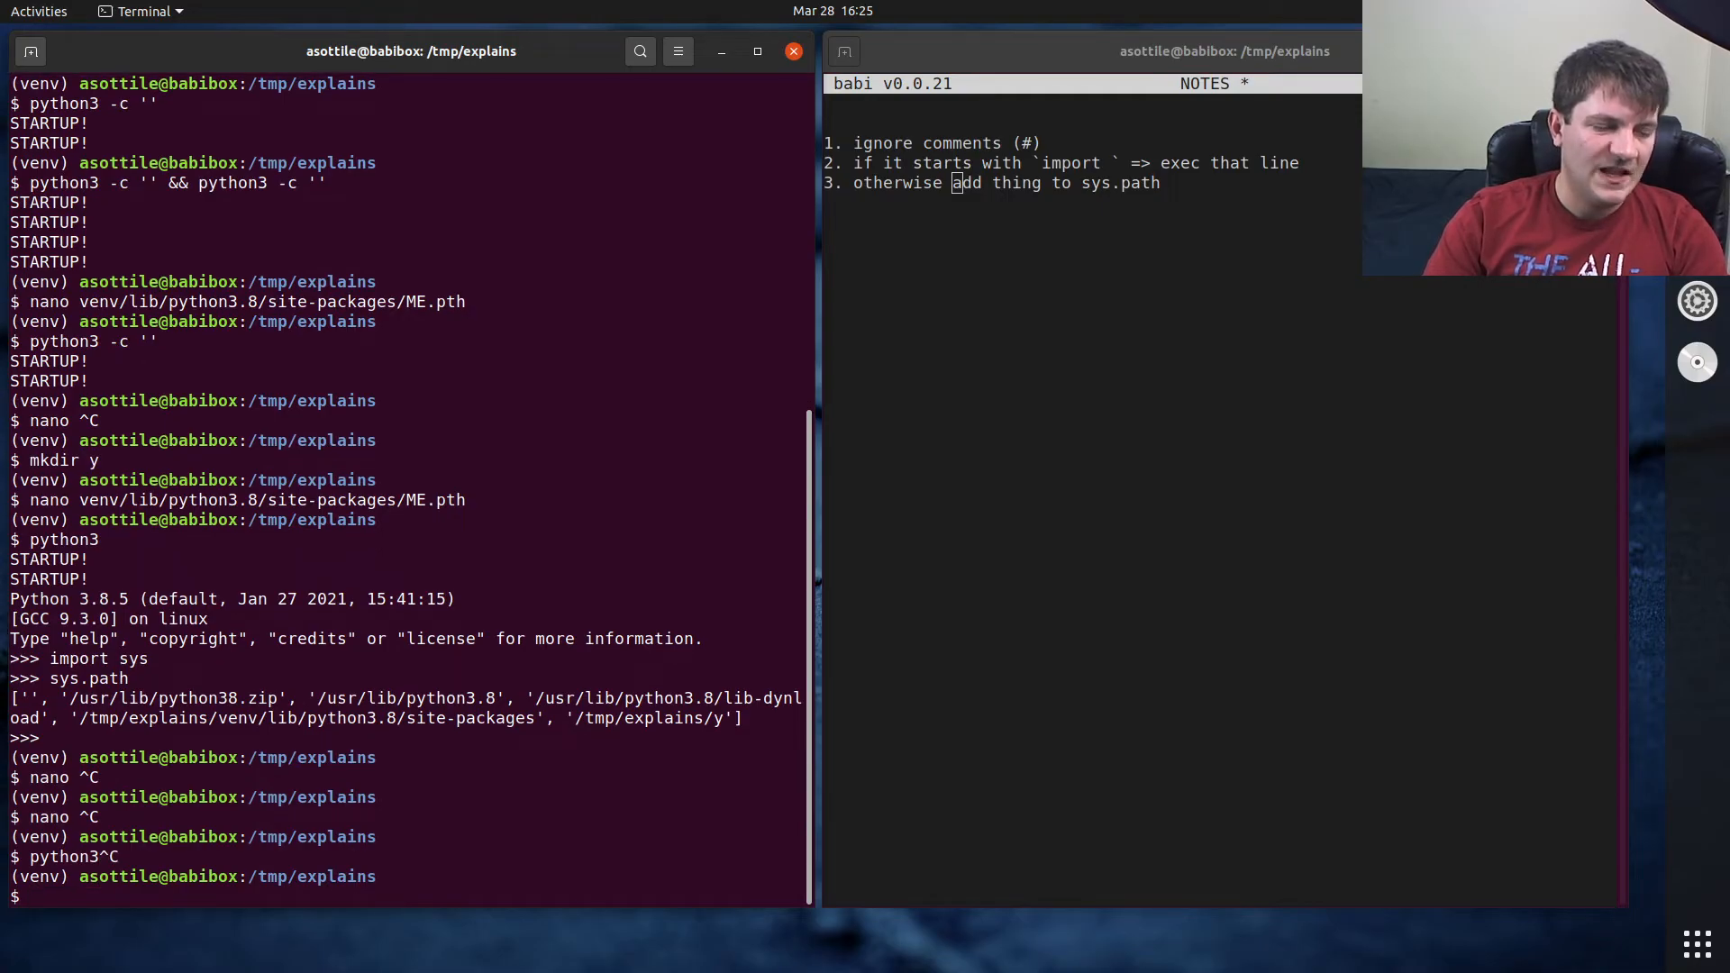
pyautogui.write('nano t')
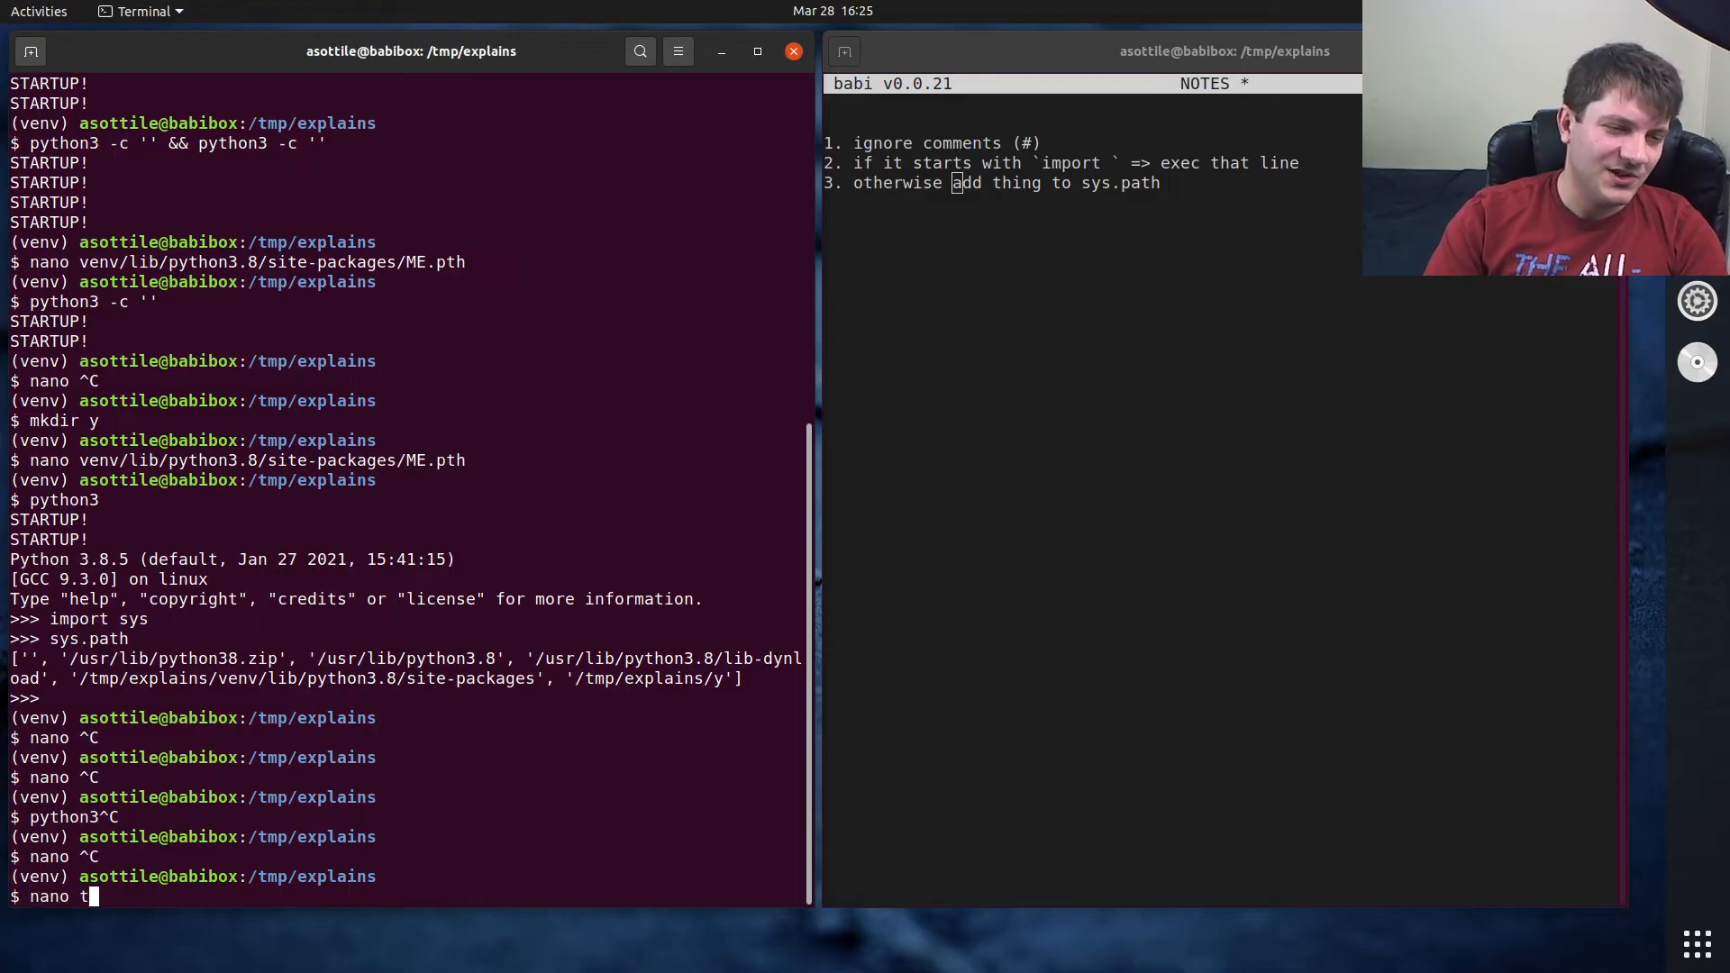
pyautogui.write('y/.py')
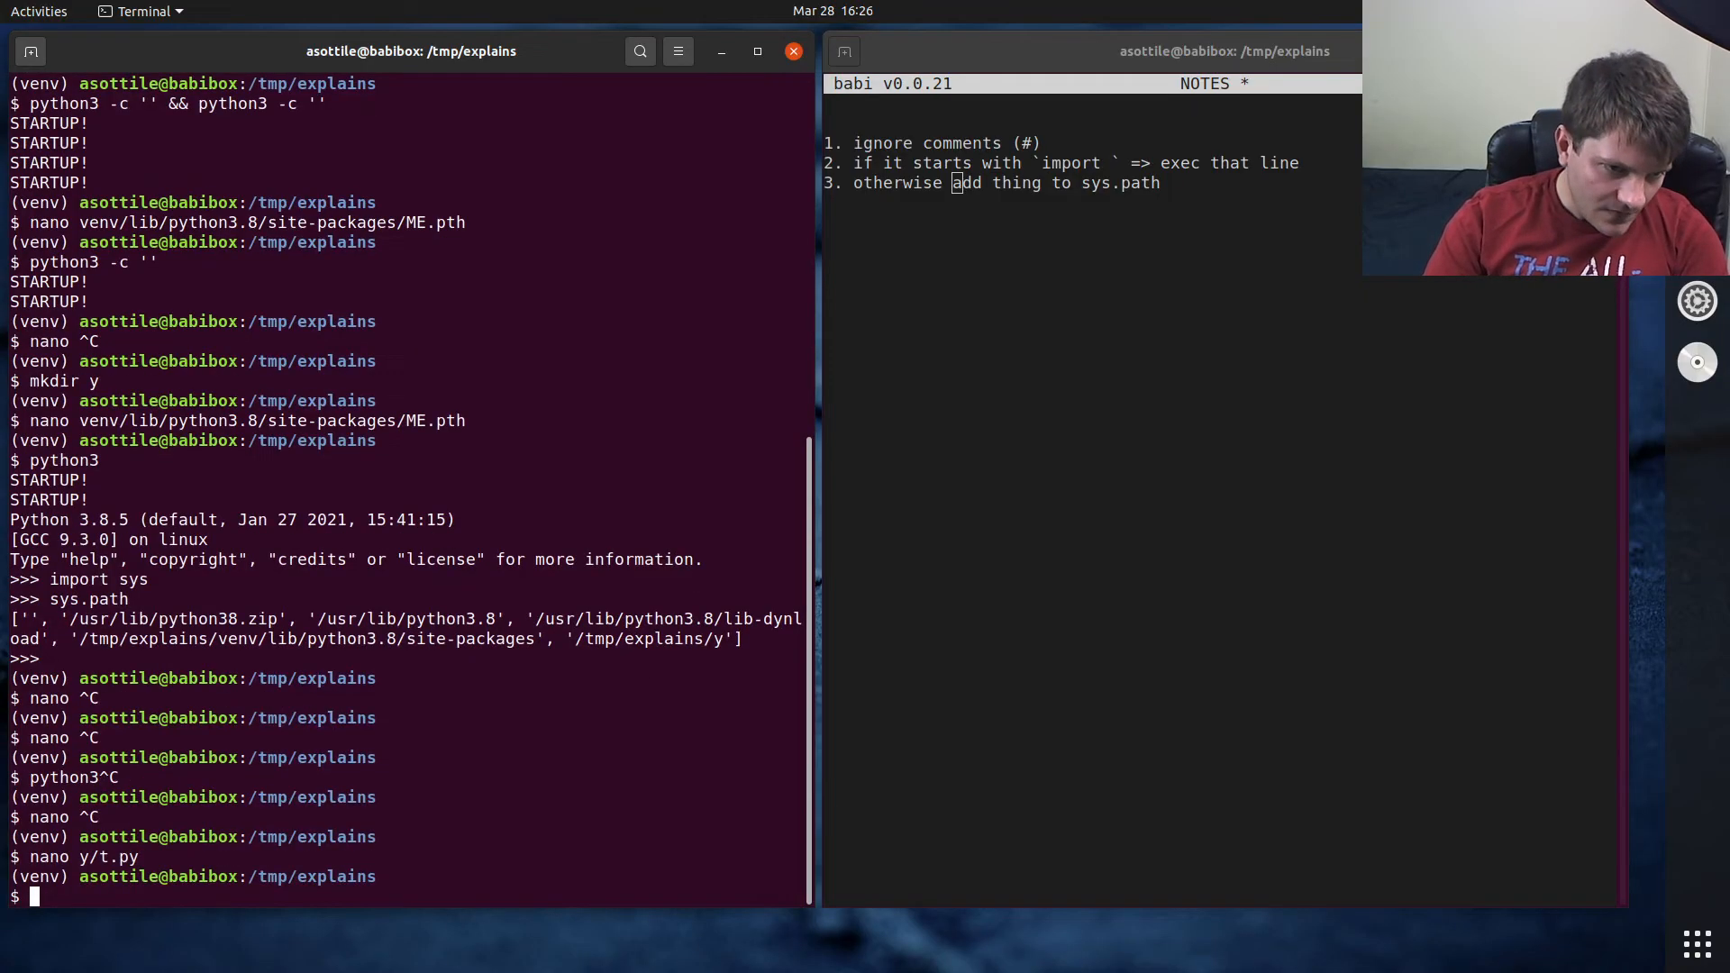
pyautogui.press('ctrl+r')
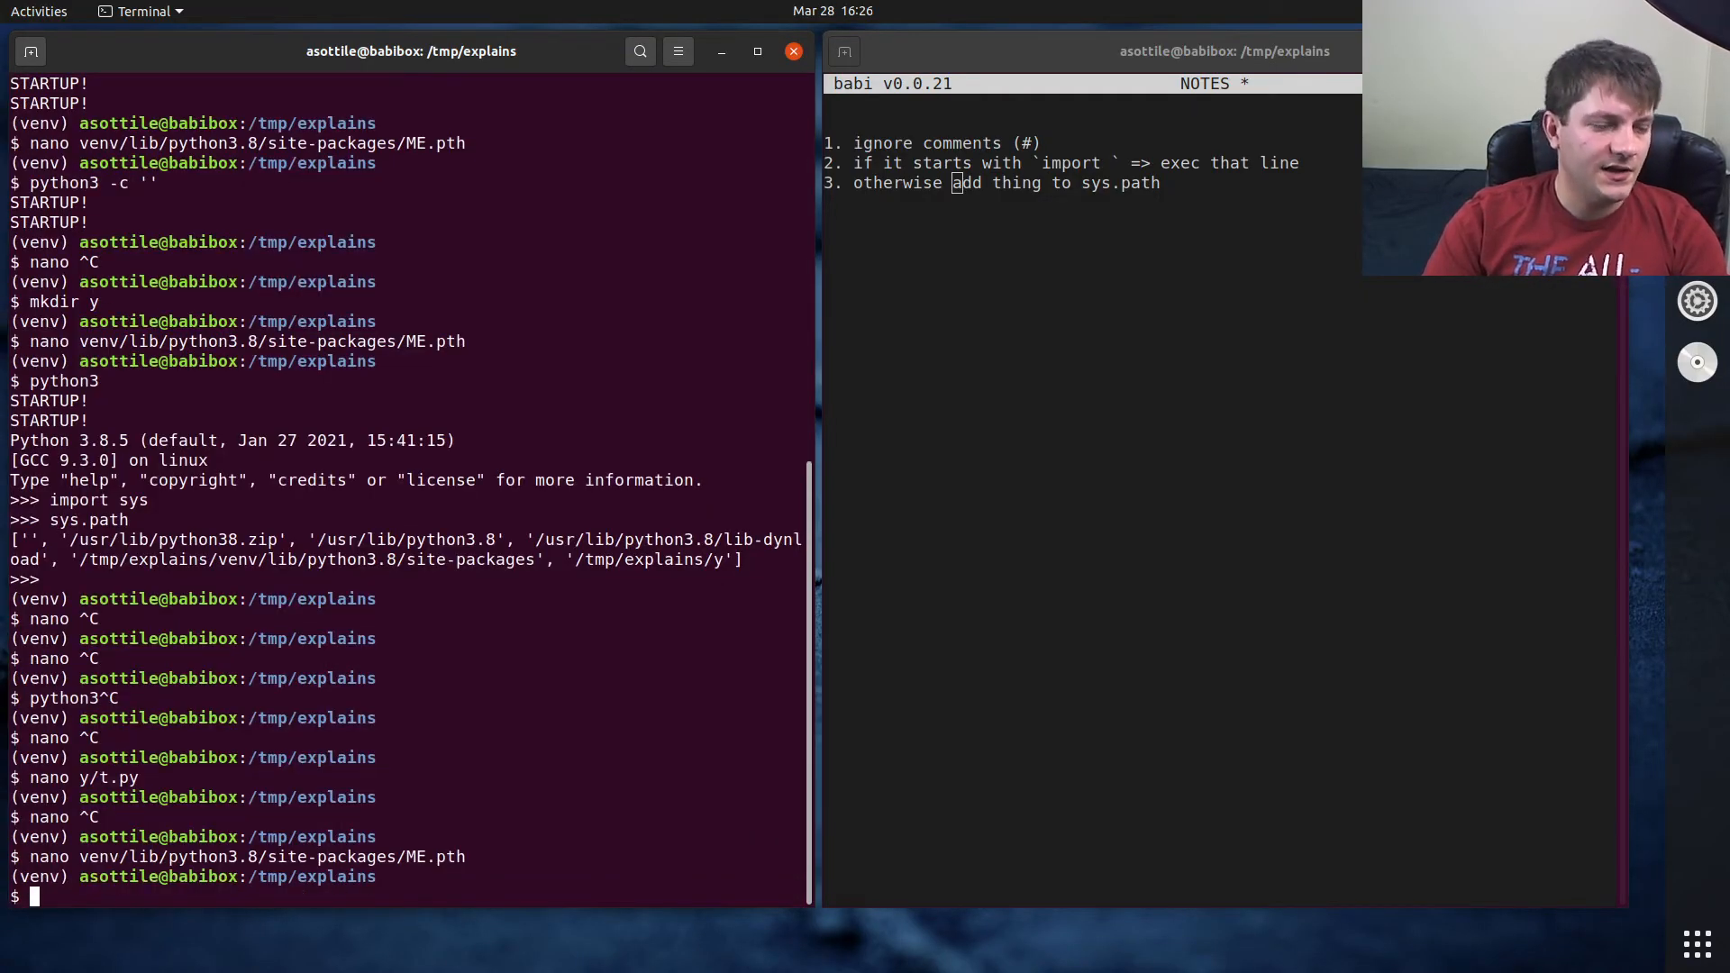
pyautogui.write('im')
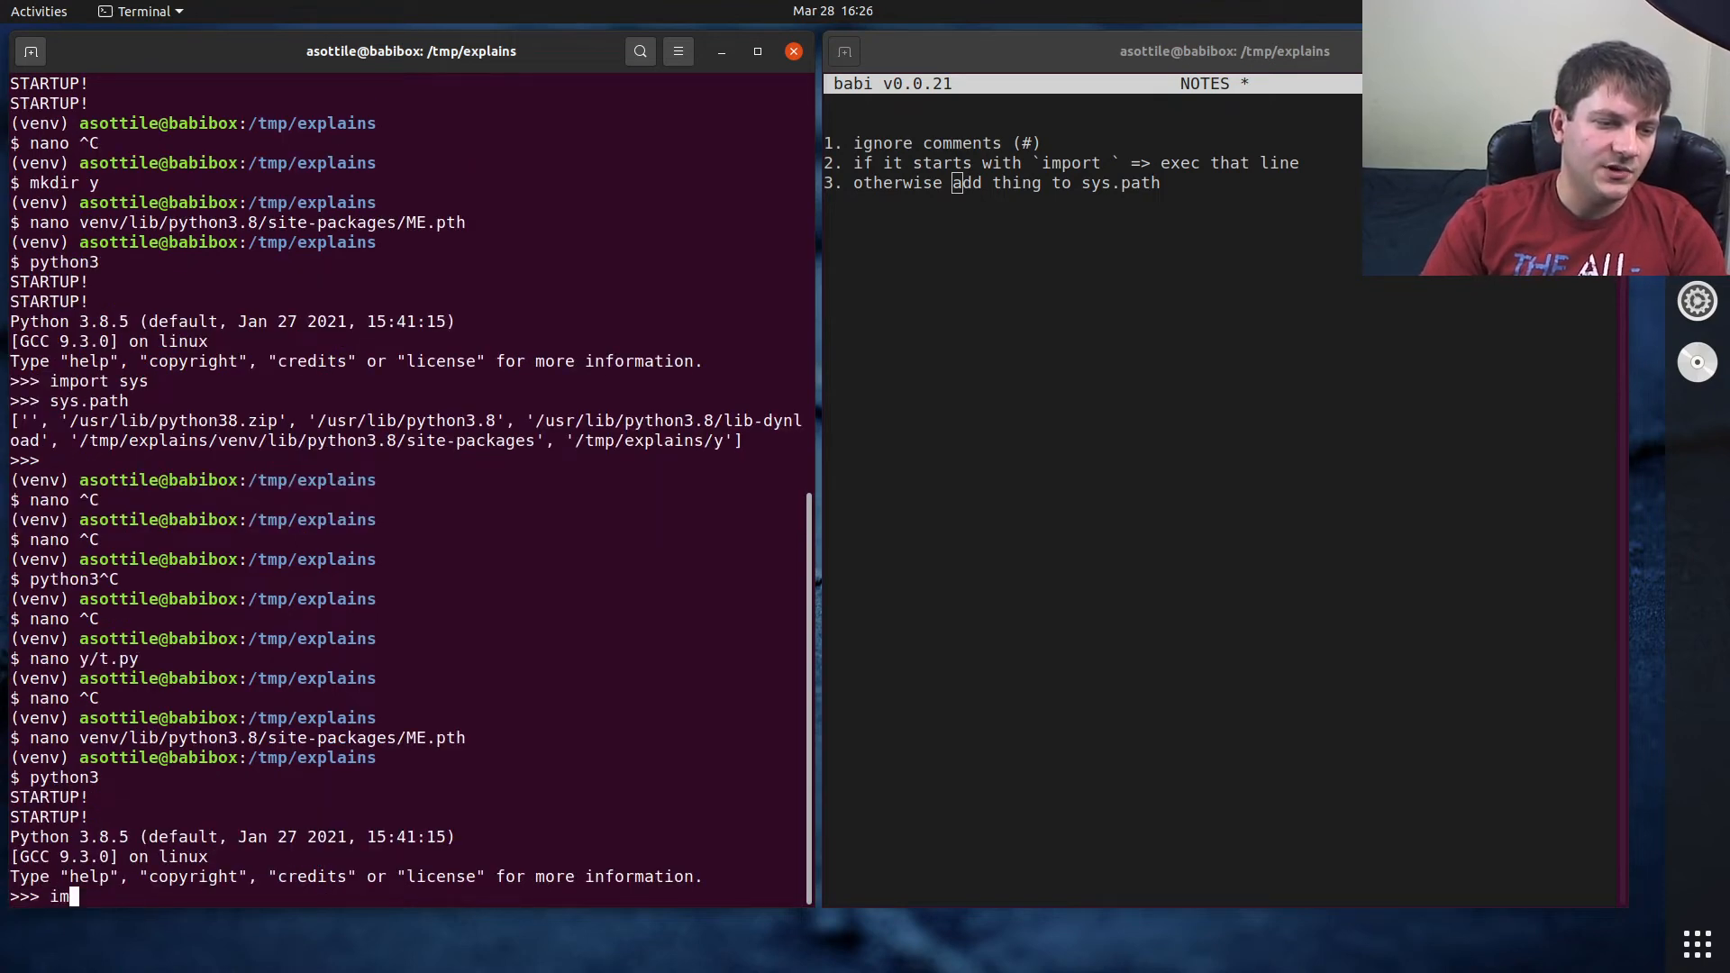
pyautogui.press('Return')
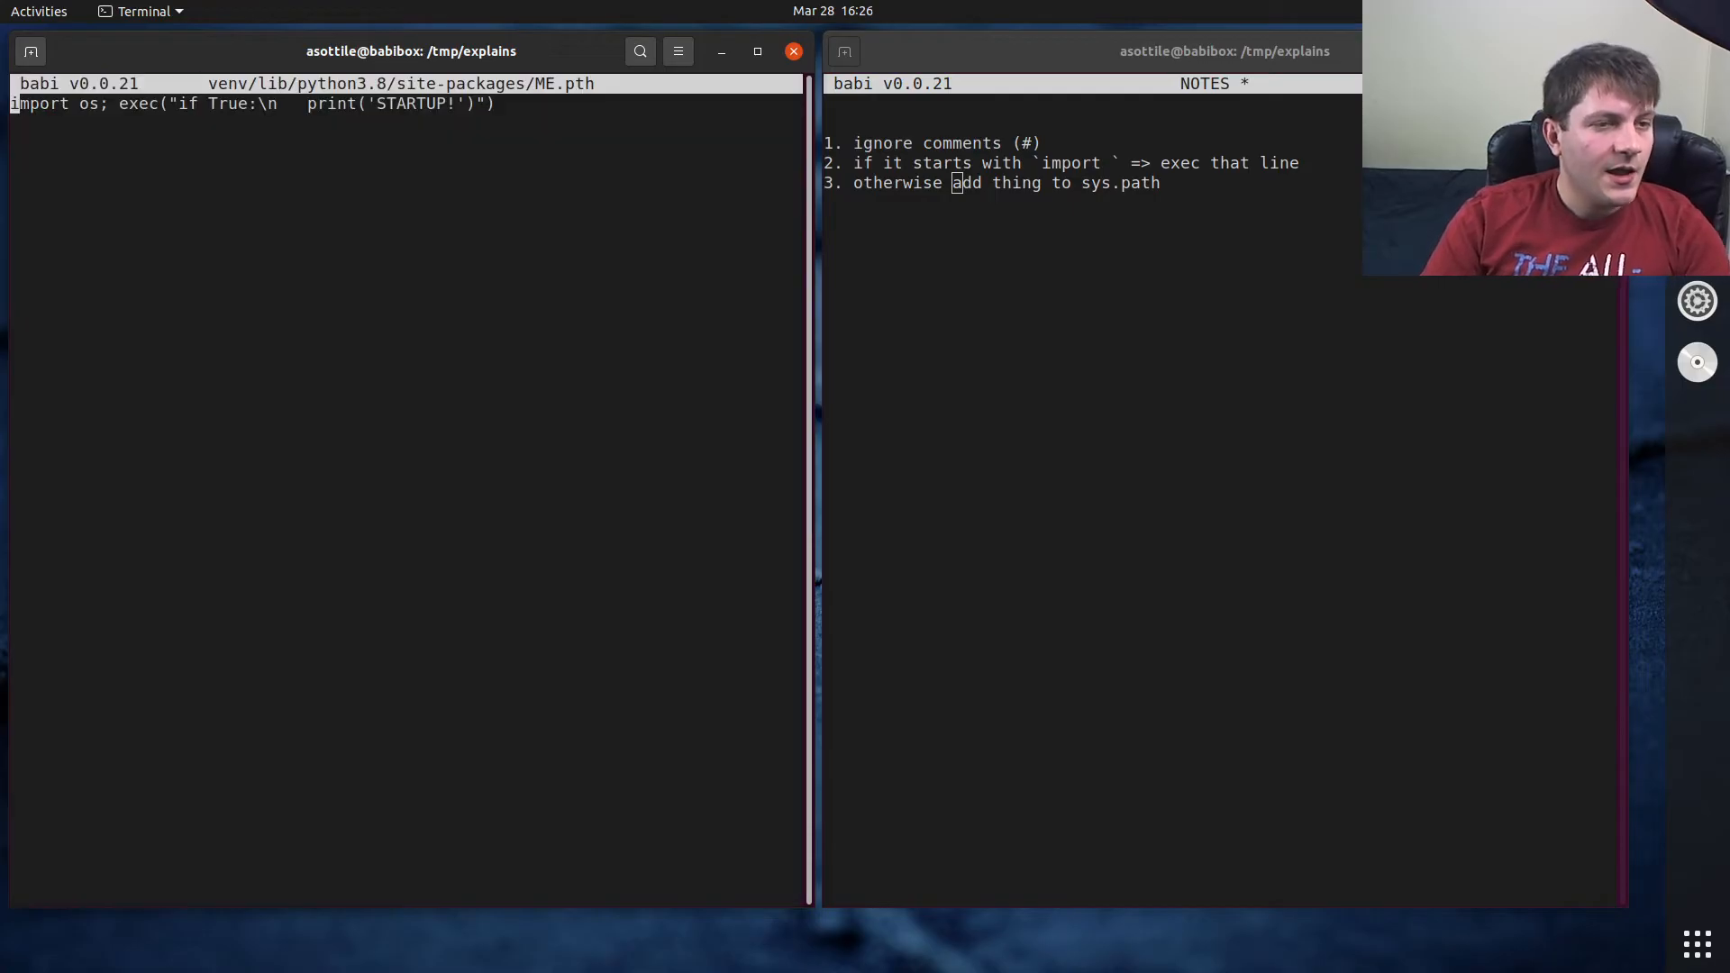
pyautogui.write('/tmp/expl')
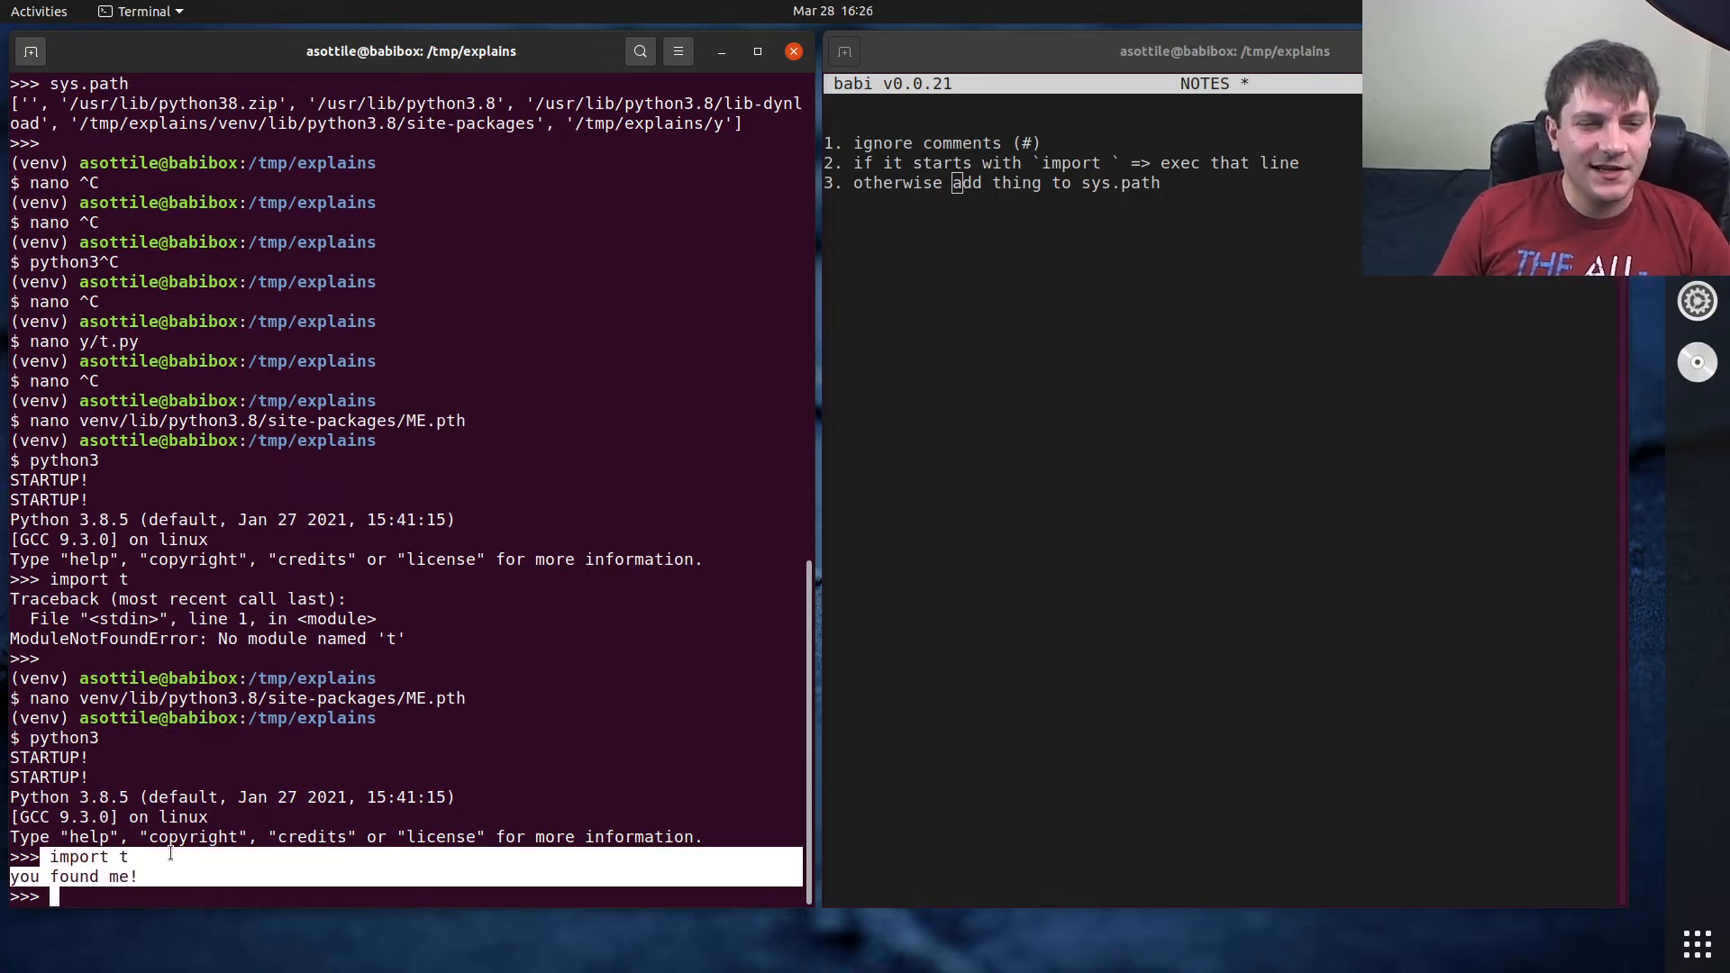
# - Install ~/workspace/pyupgrade/ in editable mode with pip install -e
pyautogui.write('pip')
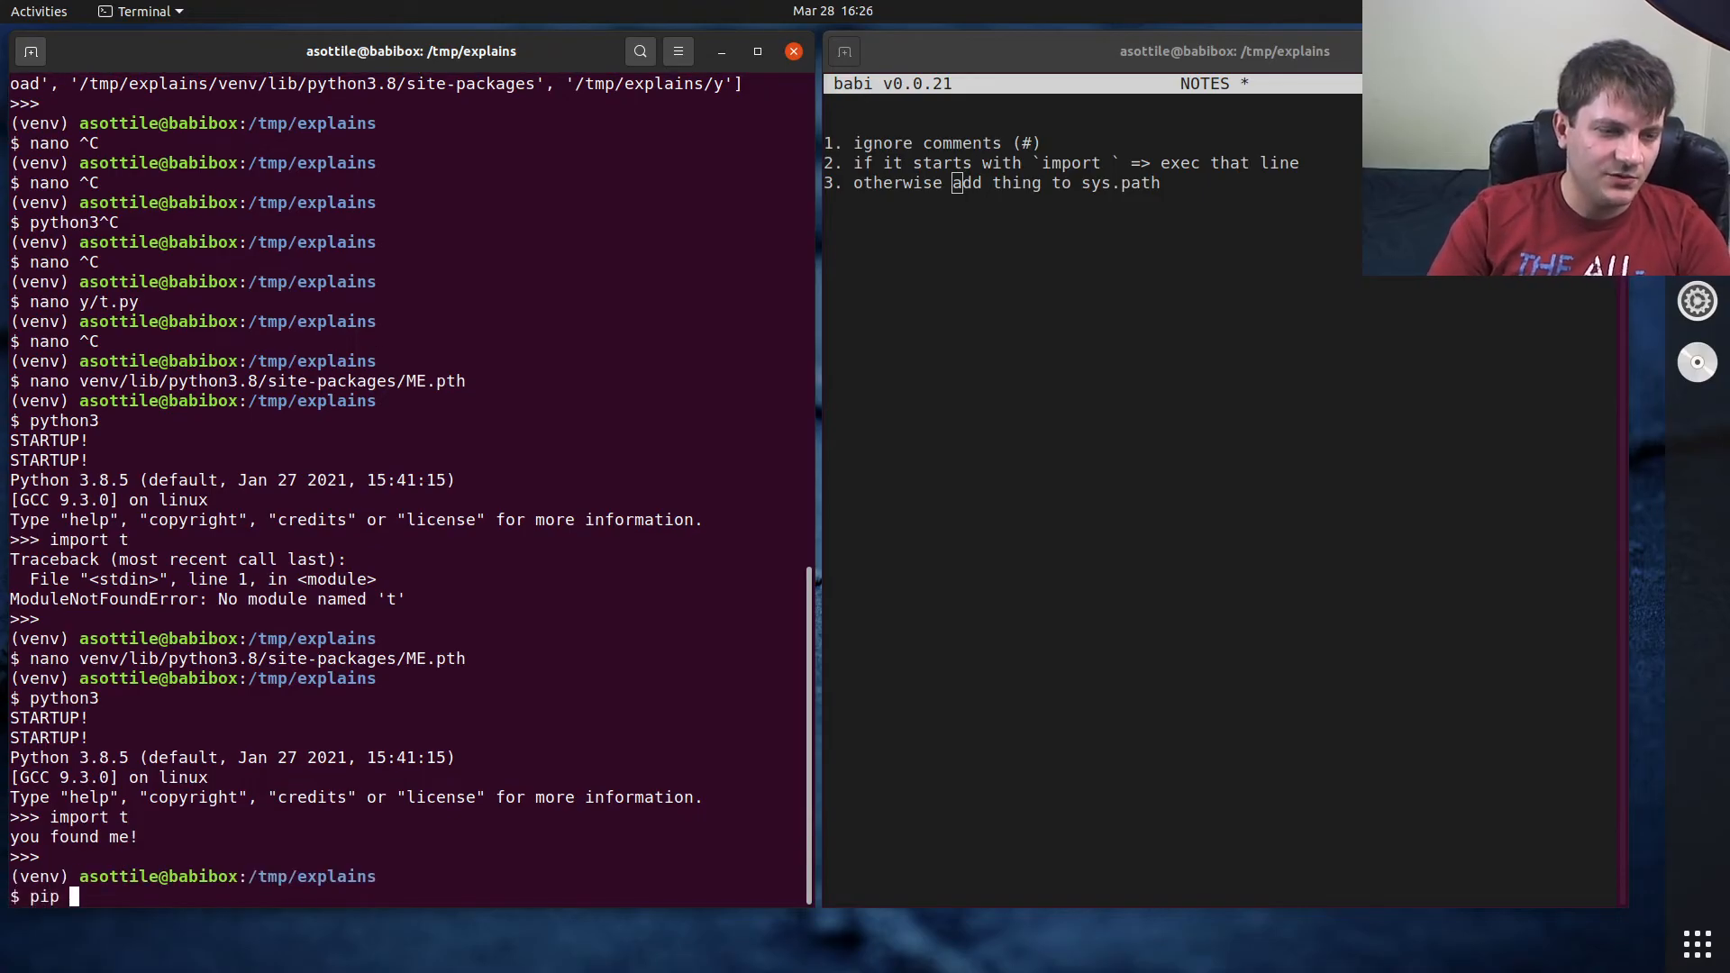
pyautogui.write('install -e ~/workspace/')
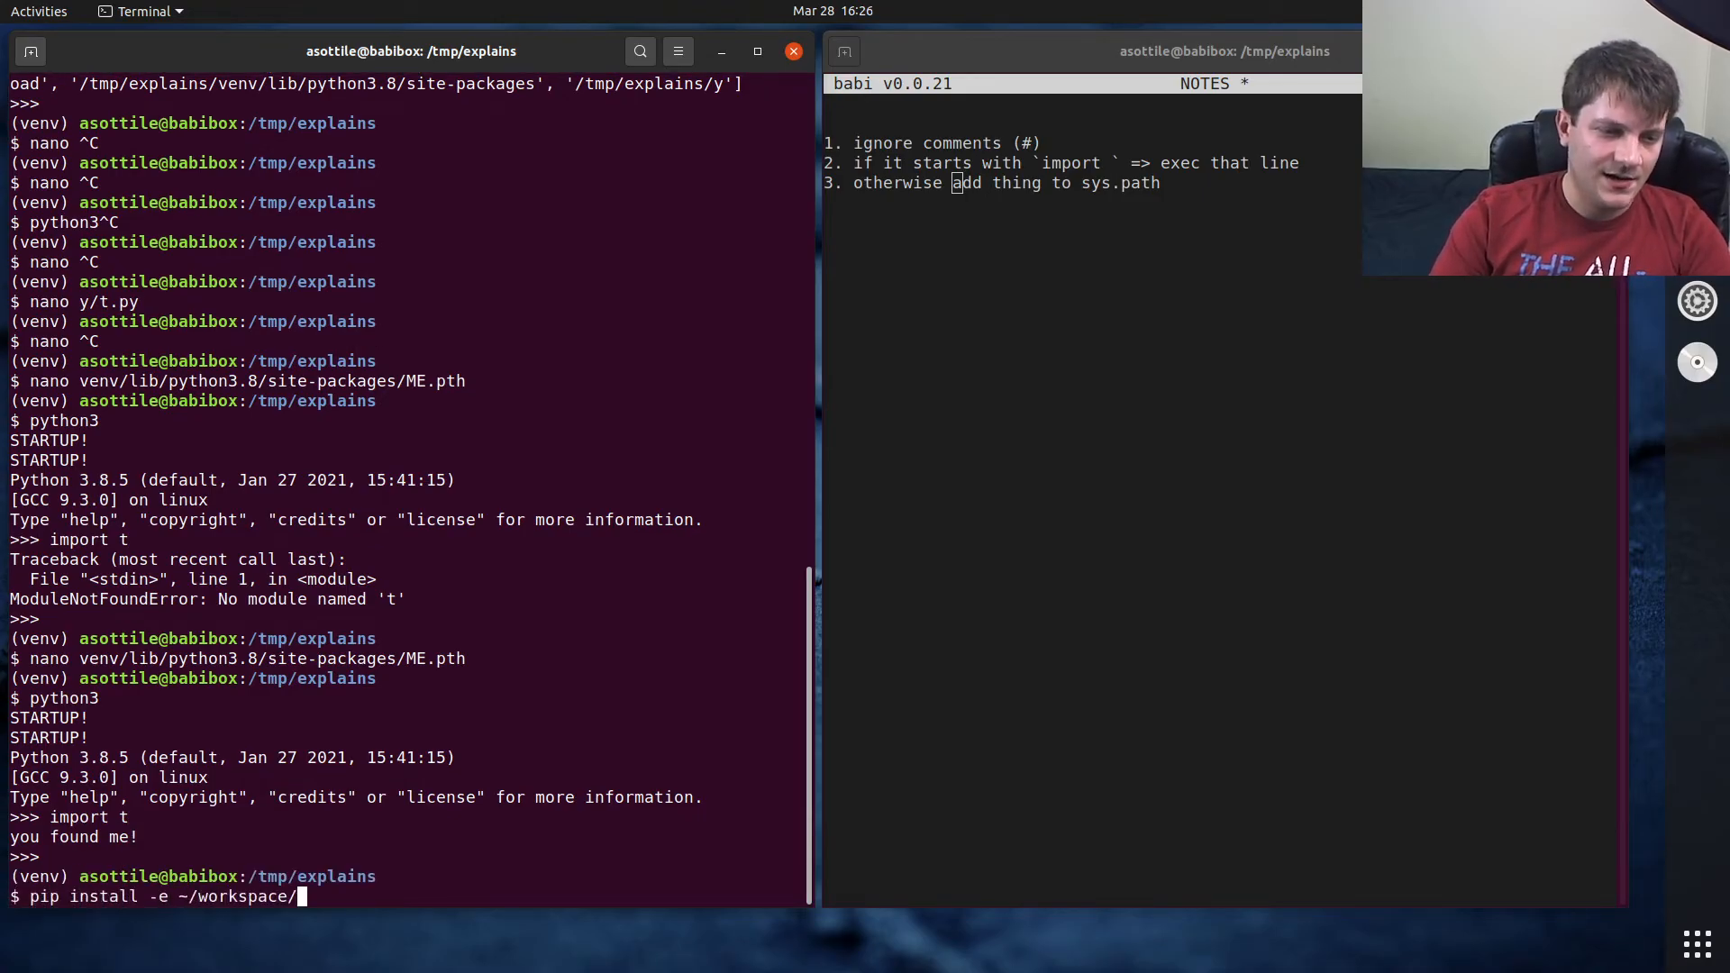
pyautogui.write('pyupgrade/')
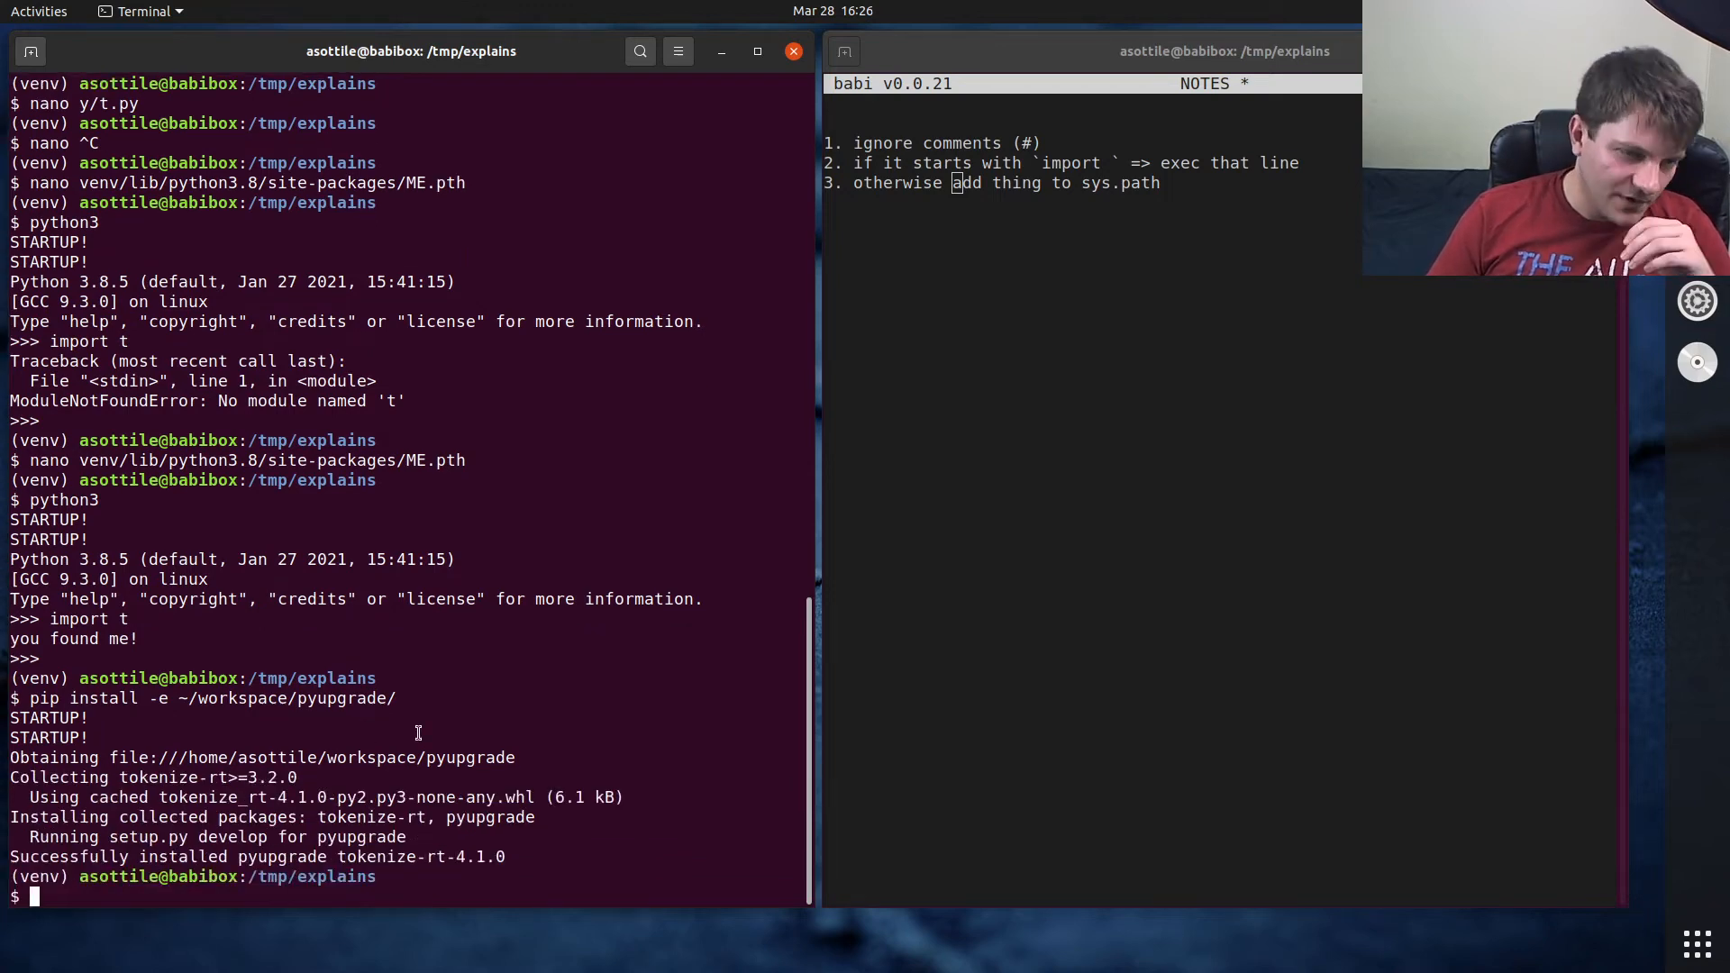
# - Inspect easy-install.pth, import pyupgrade to confirm it loads from the workspace, then clear
pyautogui.write('nano venv/lib/python3.8/site-packages/')
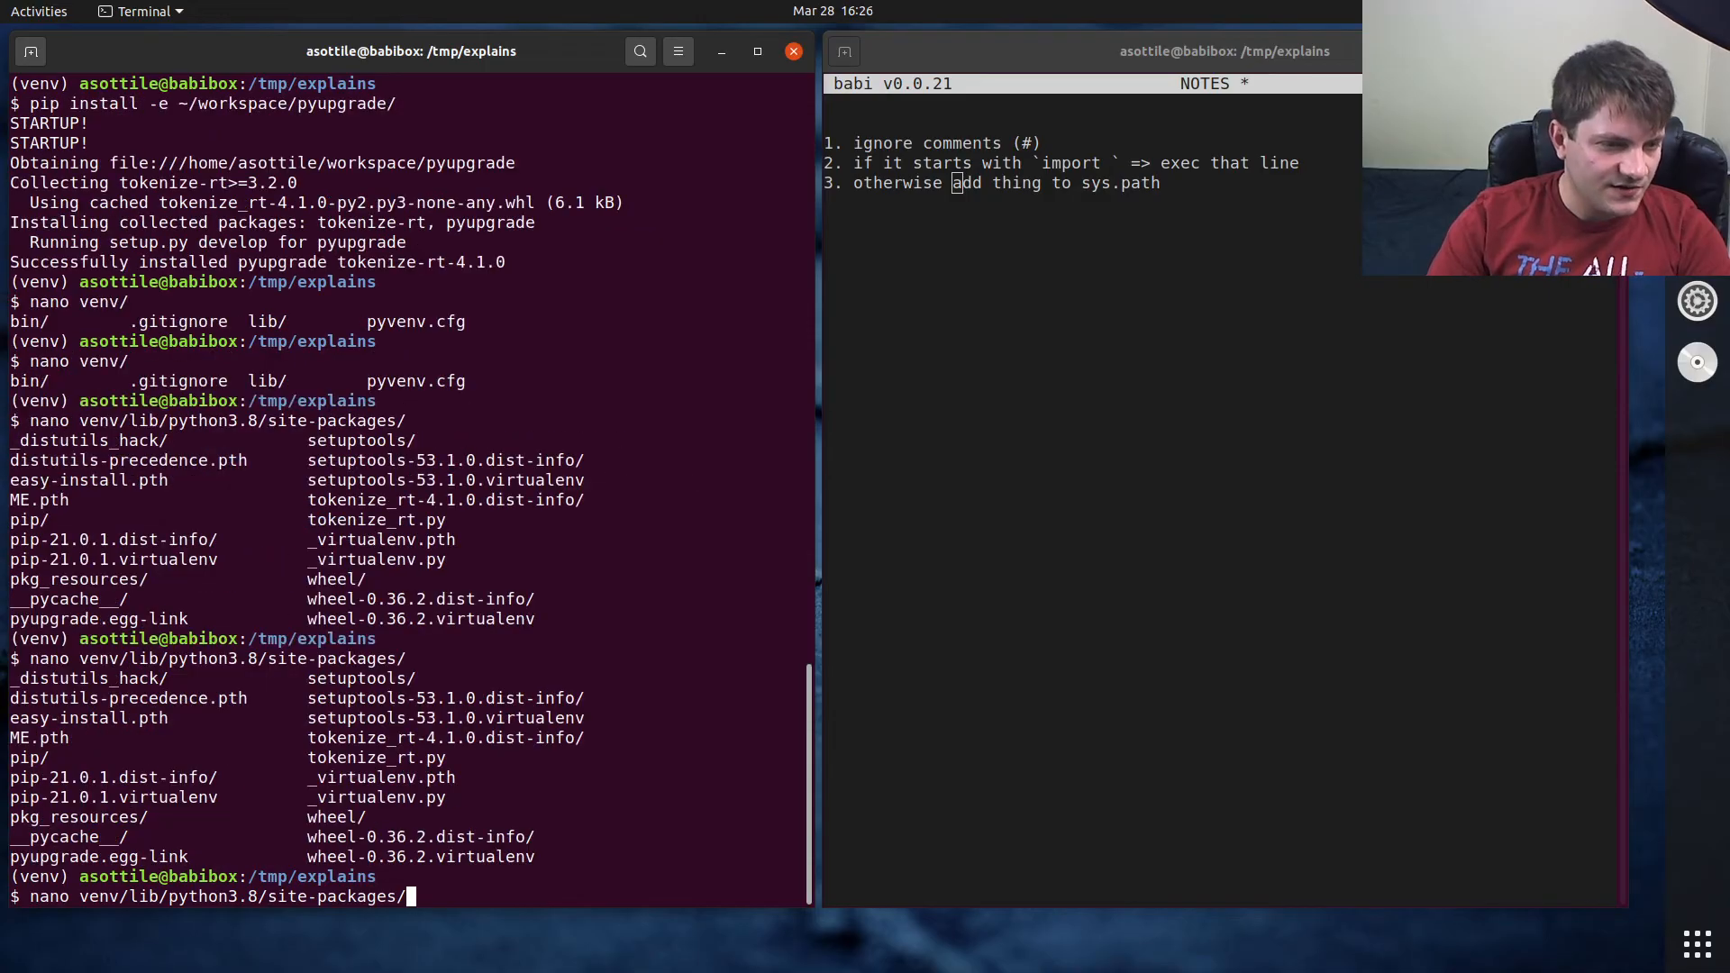
pyautogui.write('easy-install.pth')
pyautogui.write('import pyupgra')
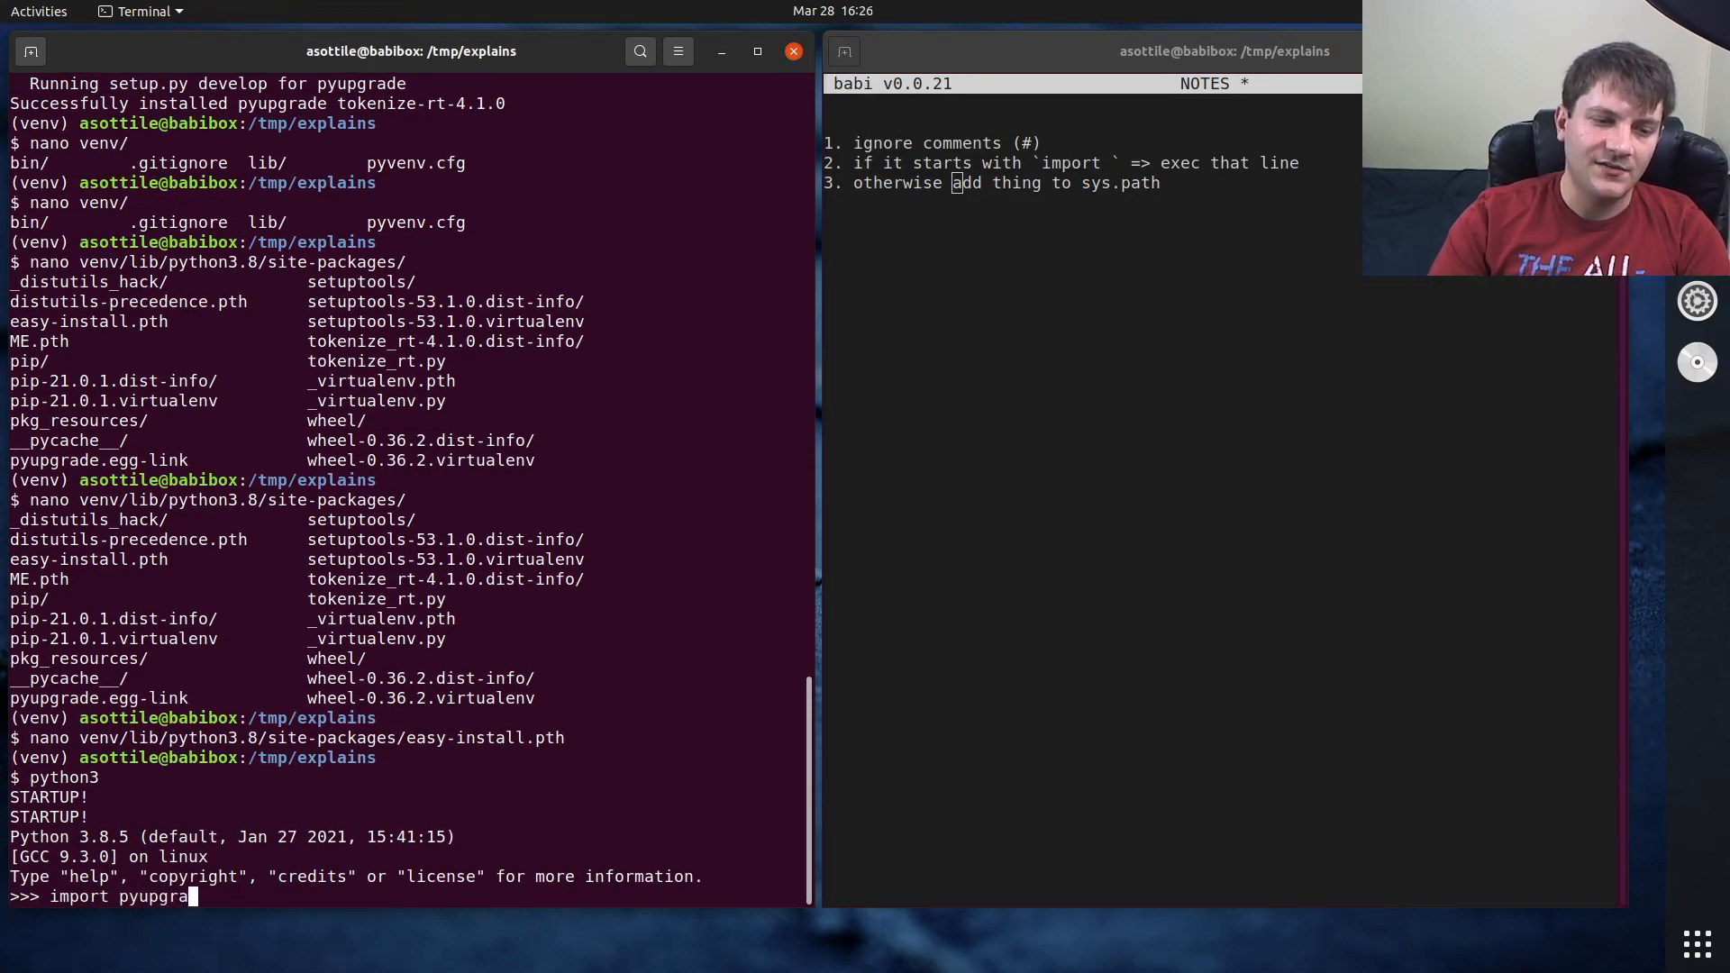
pyautogui.press('Return')
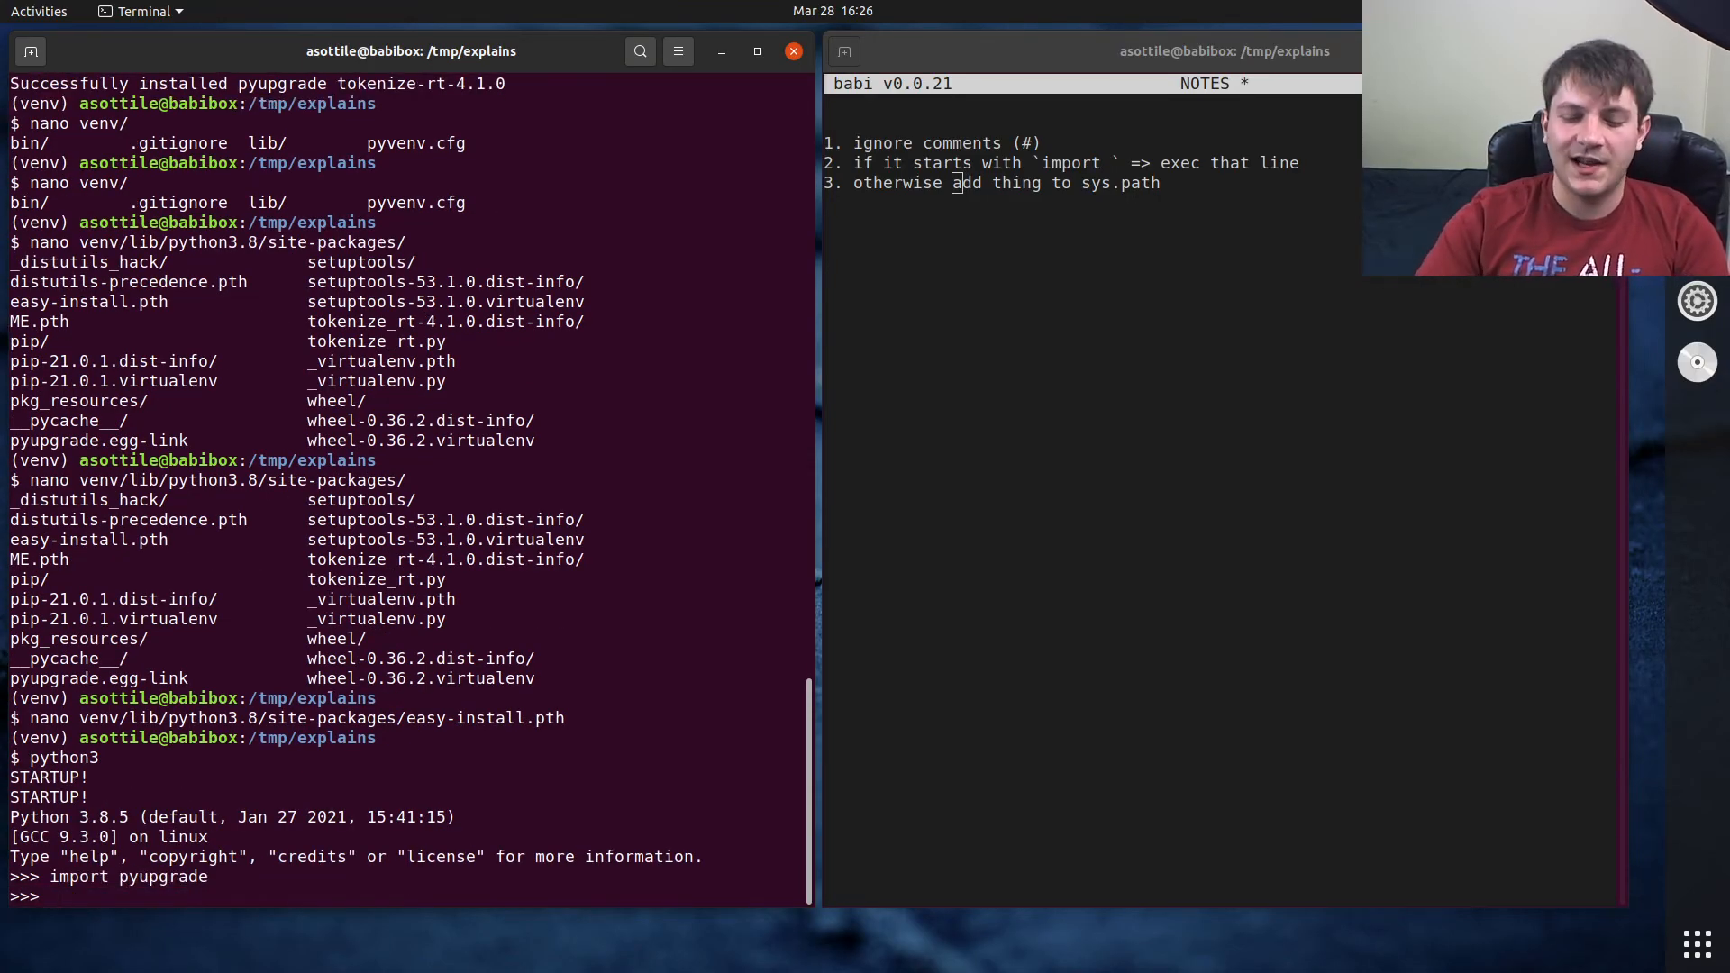
pyautogui.write('pyupgrade.__file__')
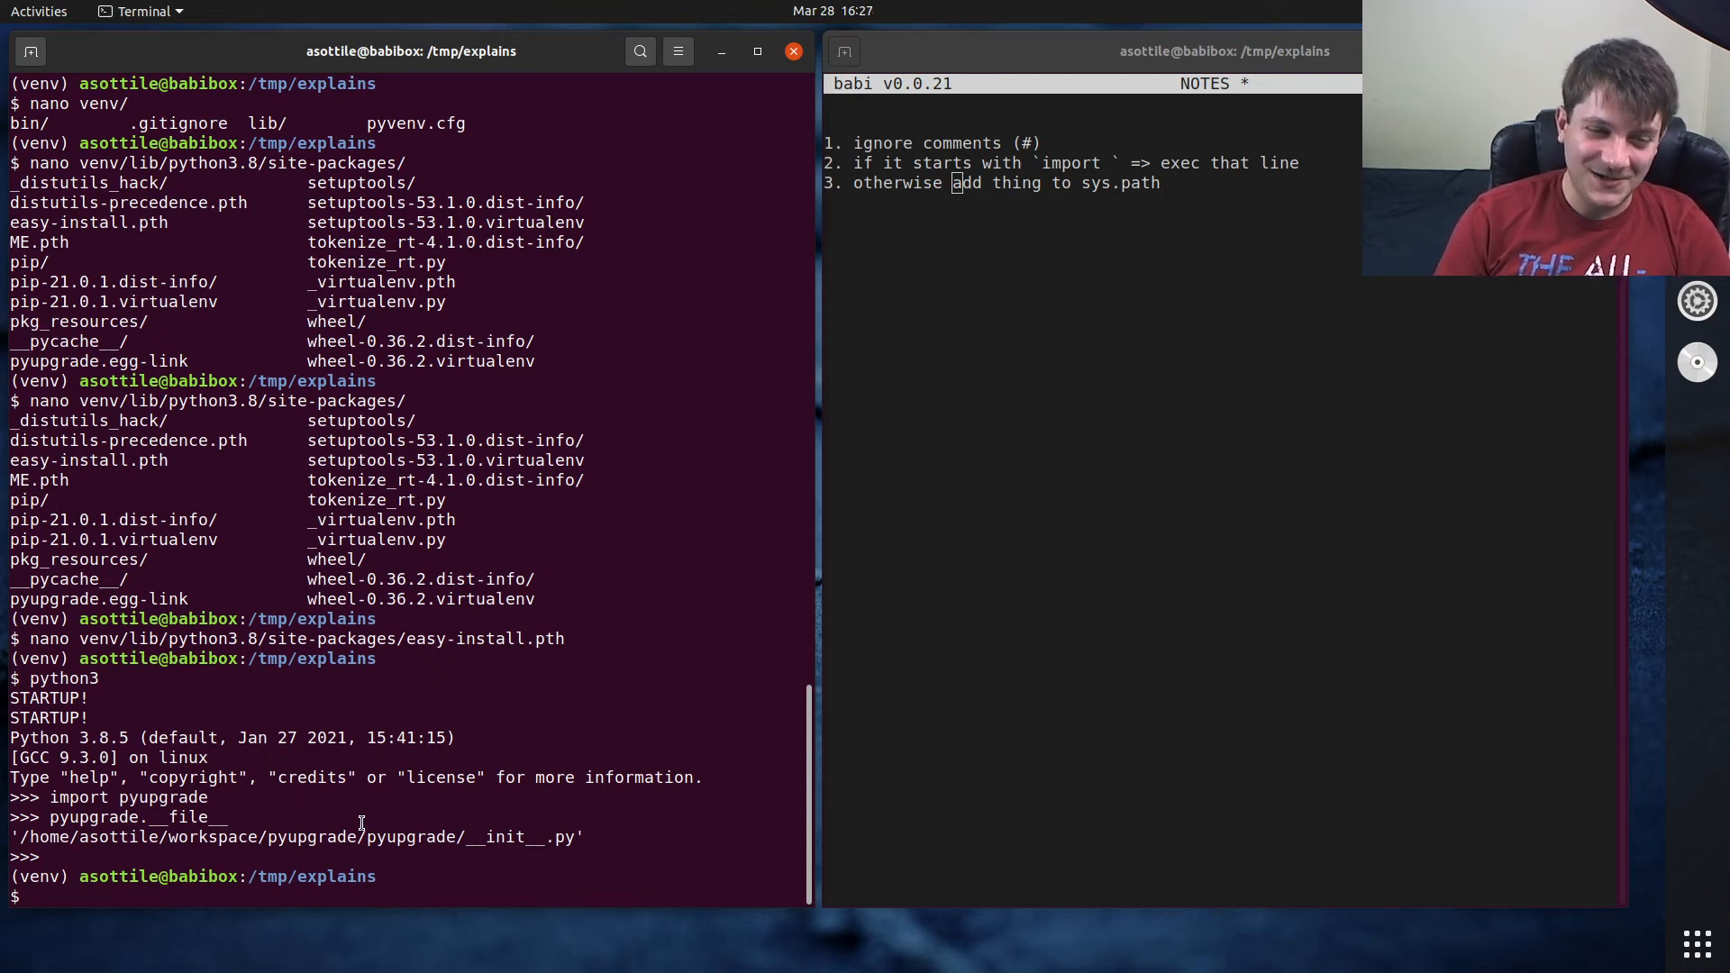
pyautogui.click(793, 51)
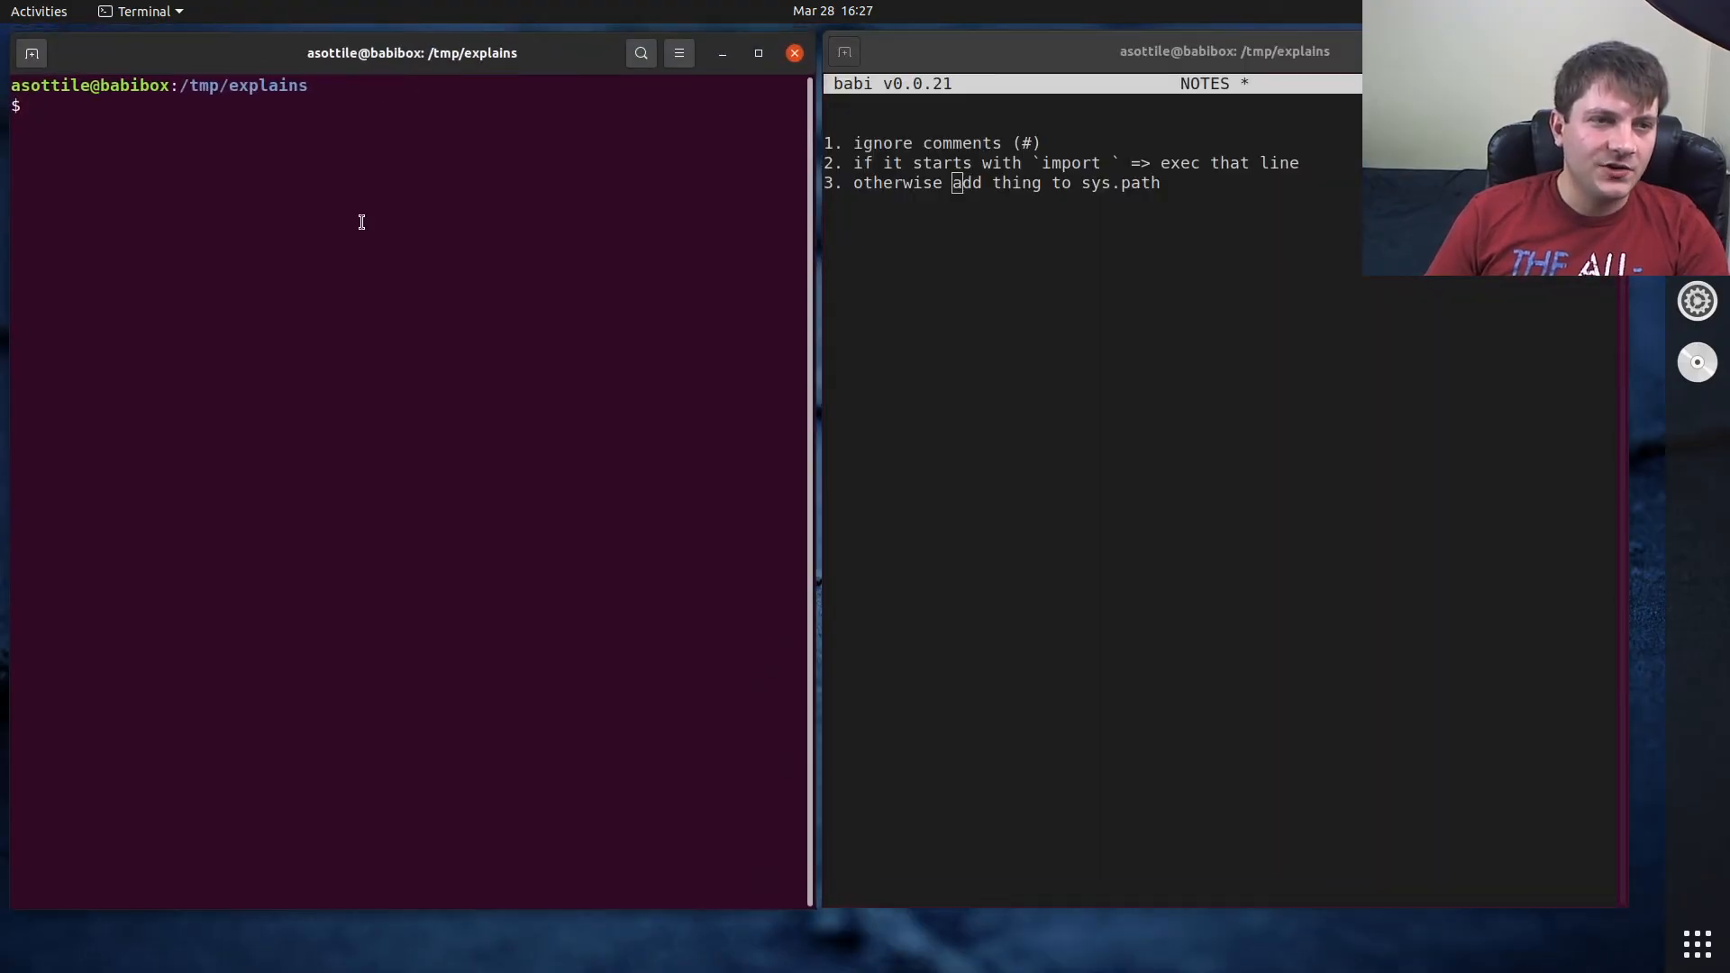
# - Create a Python 2 virtualenv named venv2 with virtualenv venv2 -p python2
pyautogui.write('la')
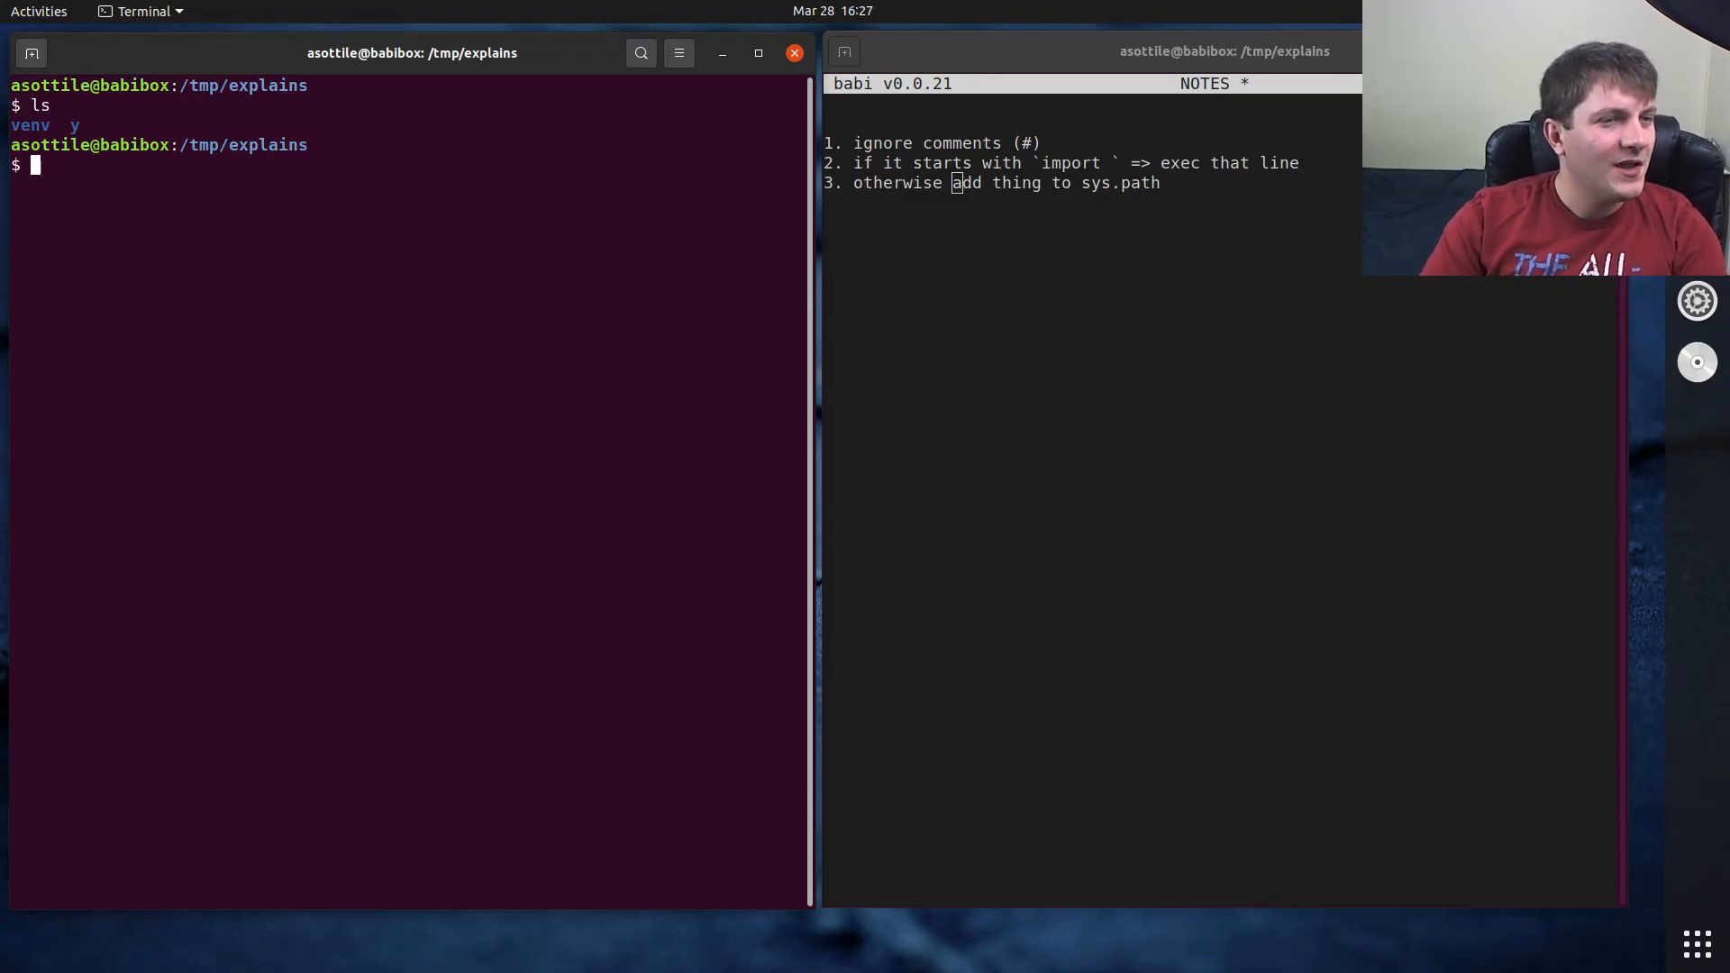
pyautogui.write('virtualenv venv2 -p python2')
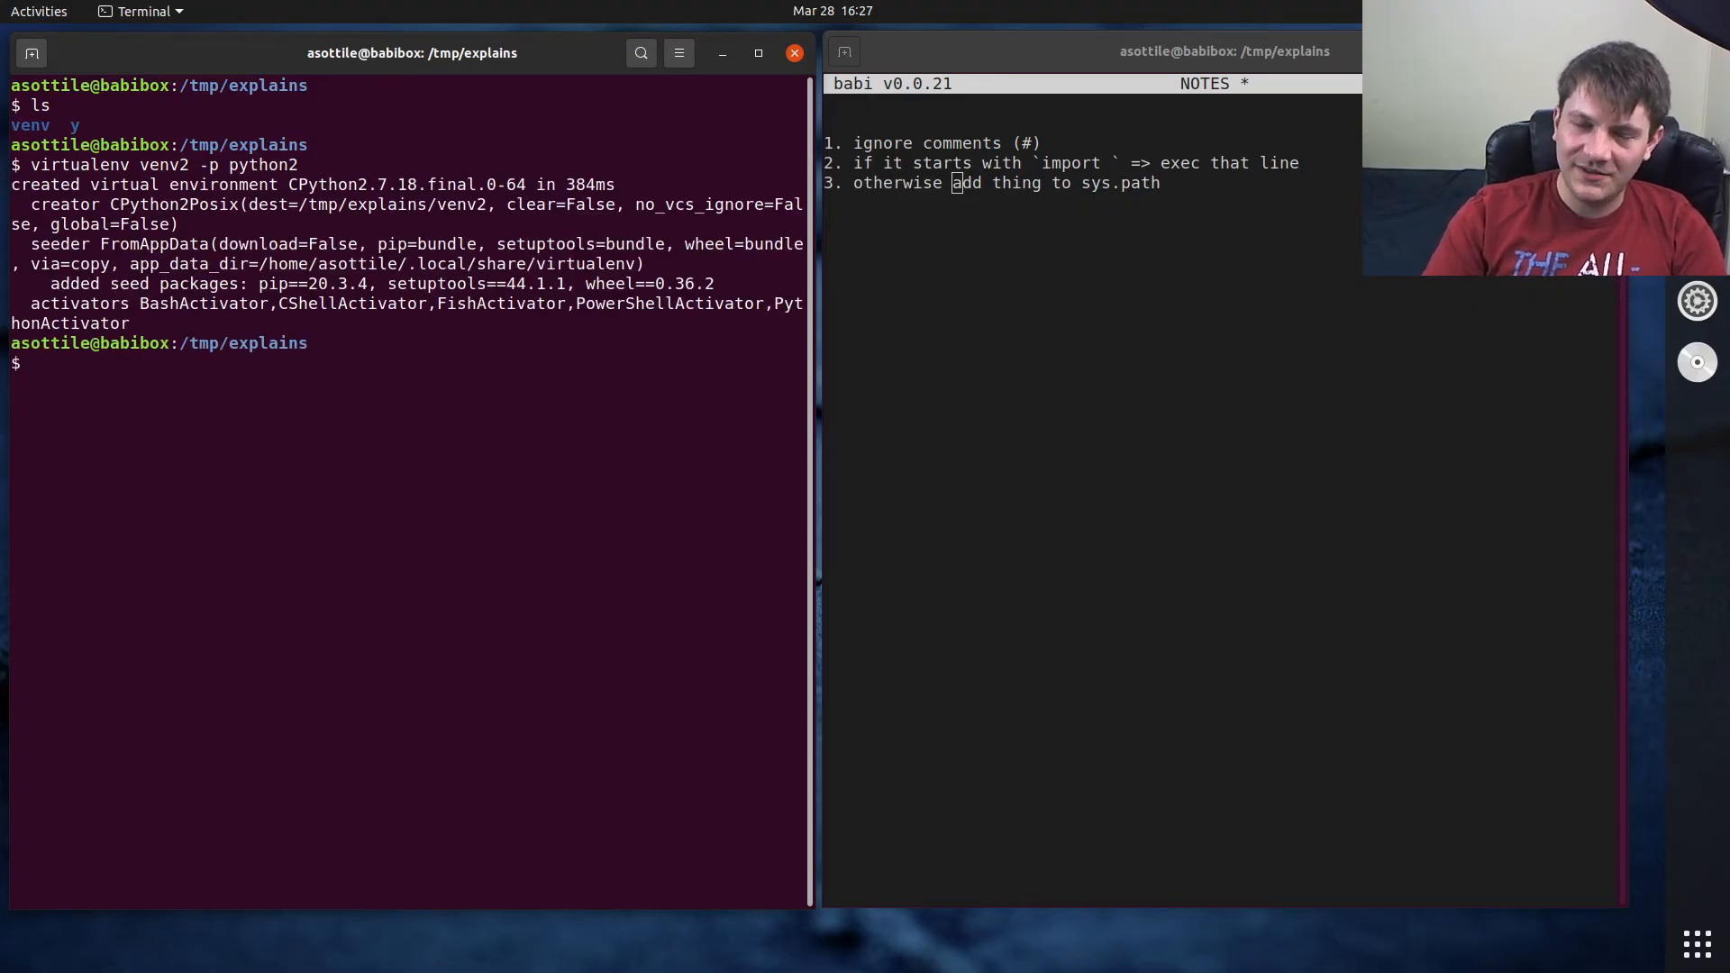
pyautogui.write('python3 -')
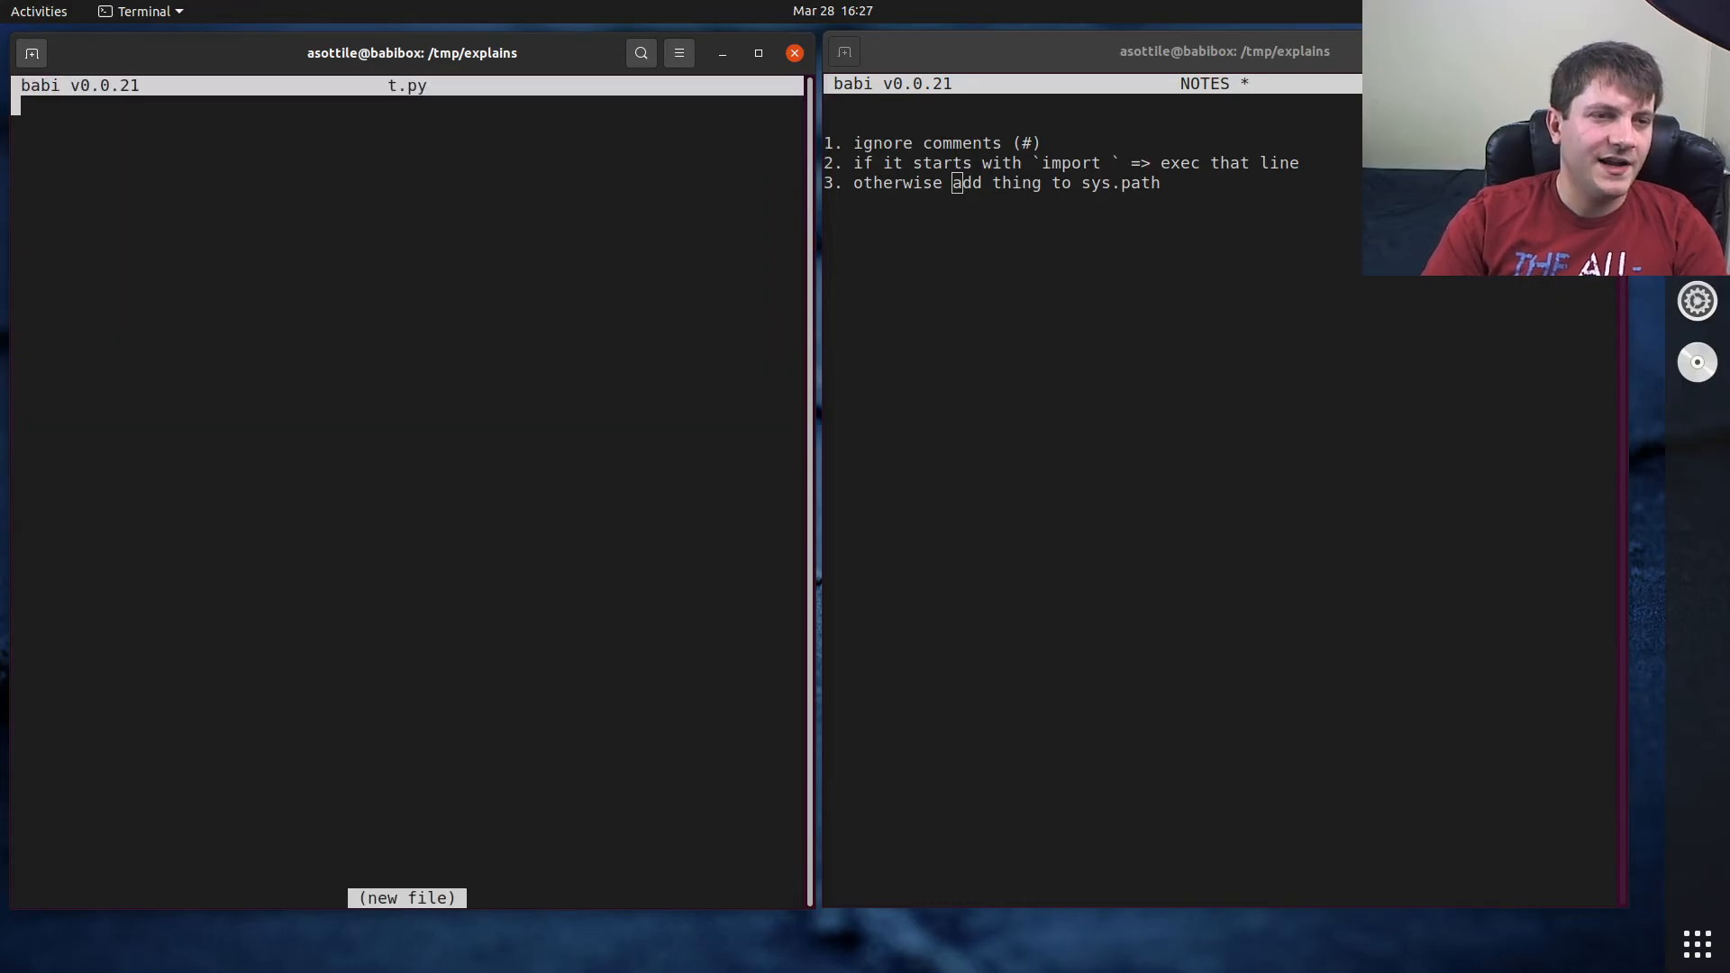
# - Write t.py setting thing = 'world' and printing f'hello {thing}', then run it under python2
pyautogui.write('print(f')
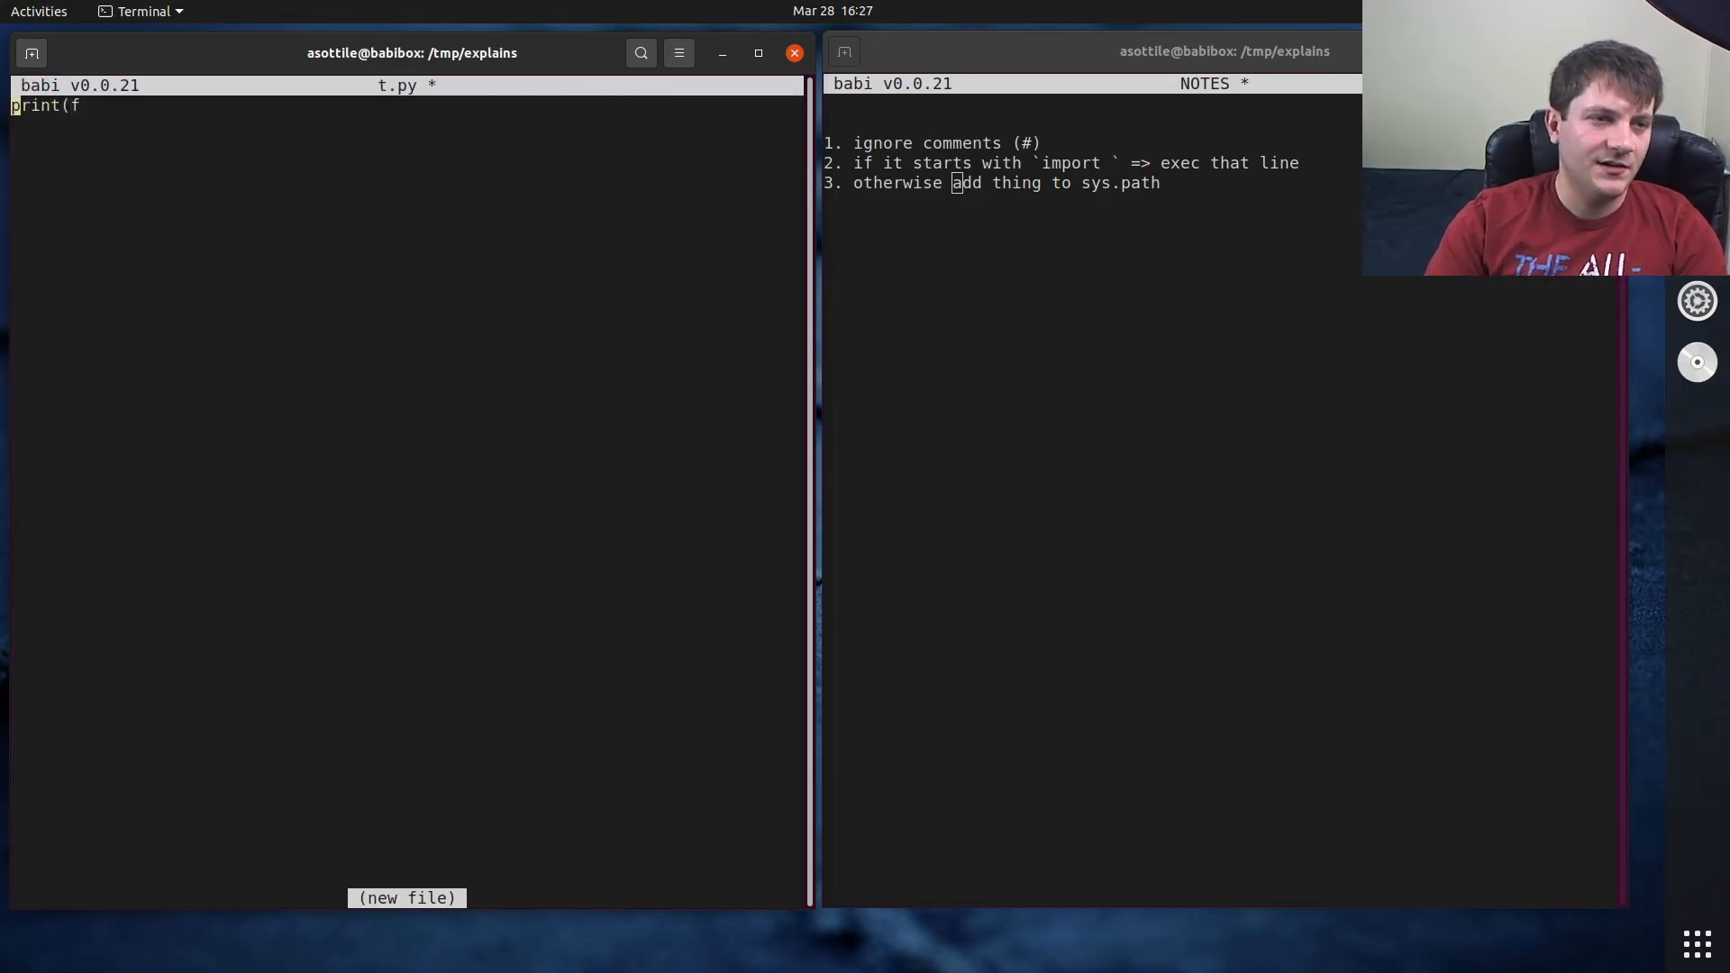
pyautogui.write("thing = 'world'")
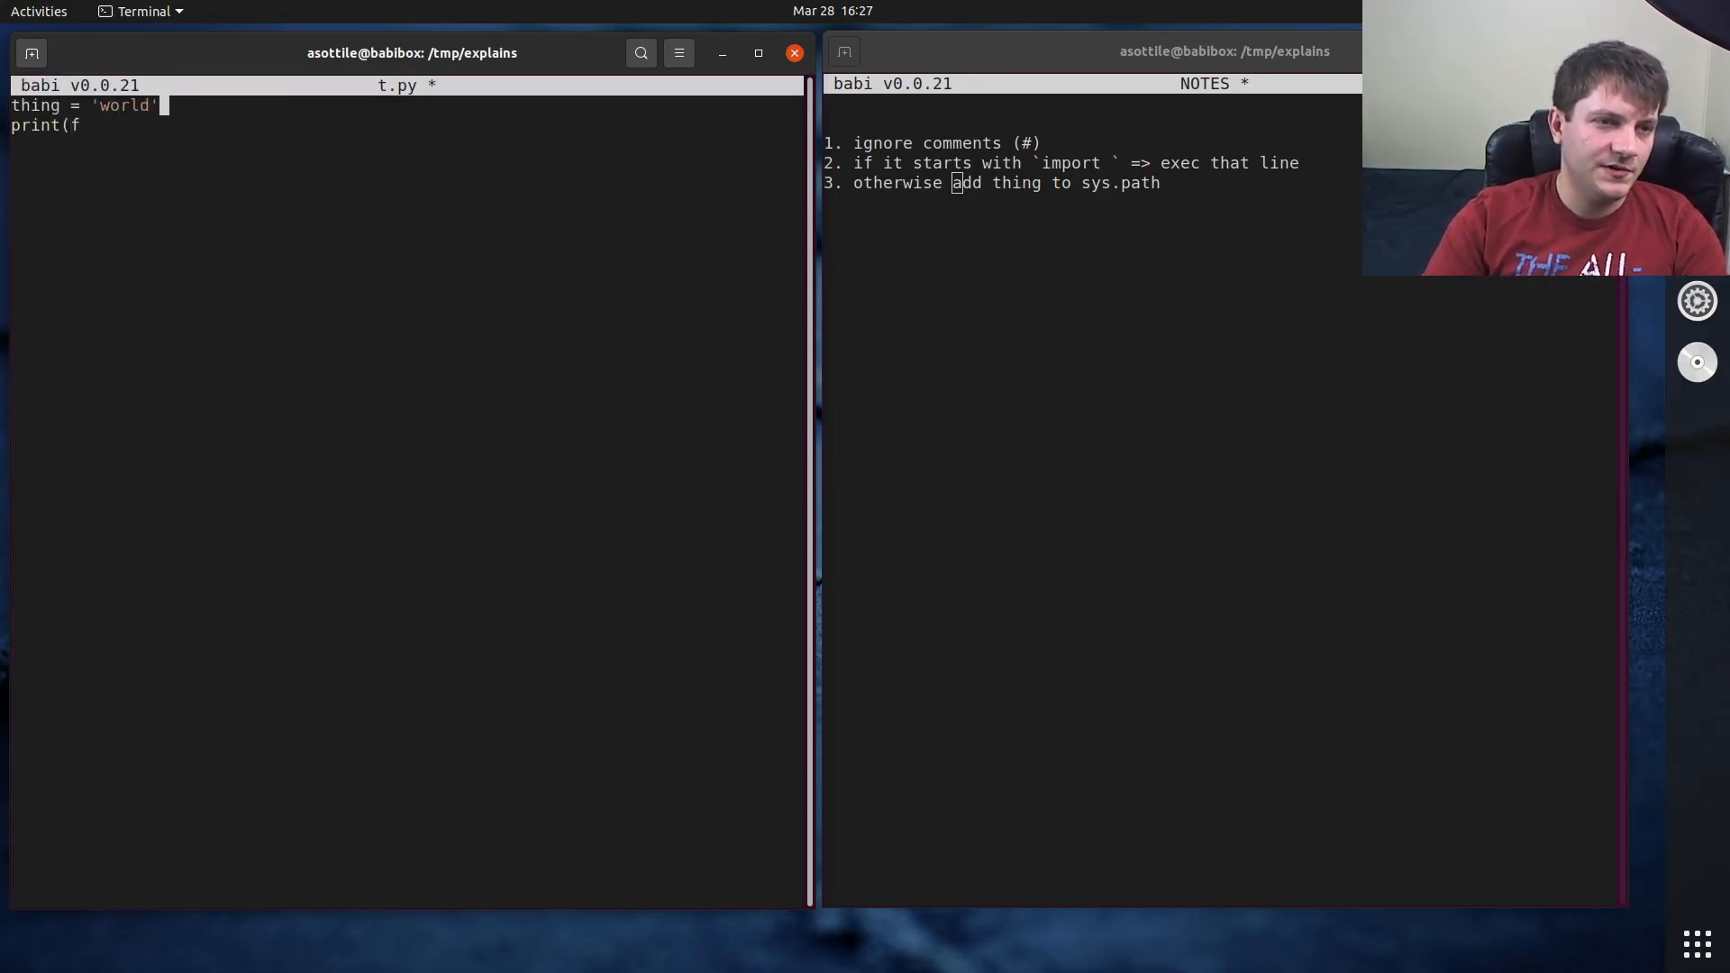
pyautogui.write('hello {')
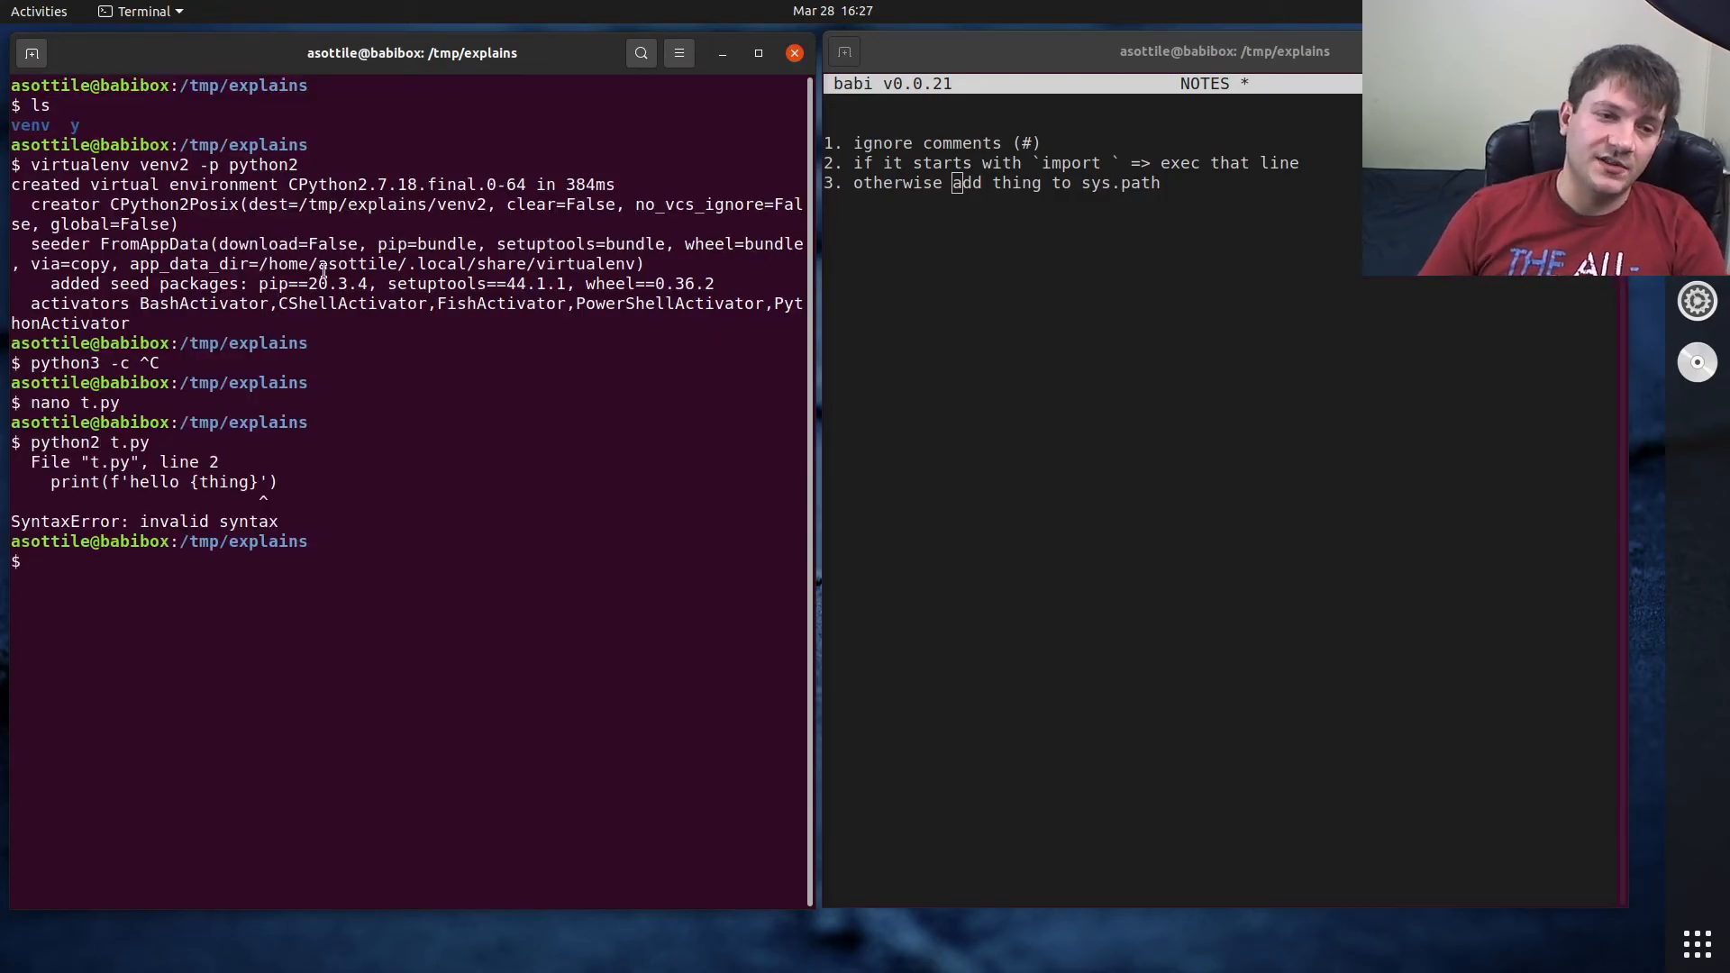
# - Activate venv2 and pip install future-fstrings into it
pyautogui.write('pi')
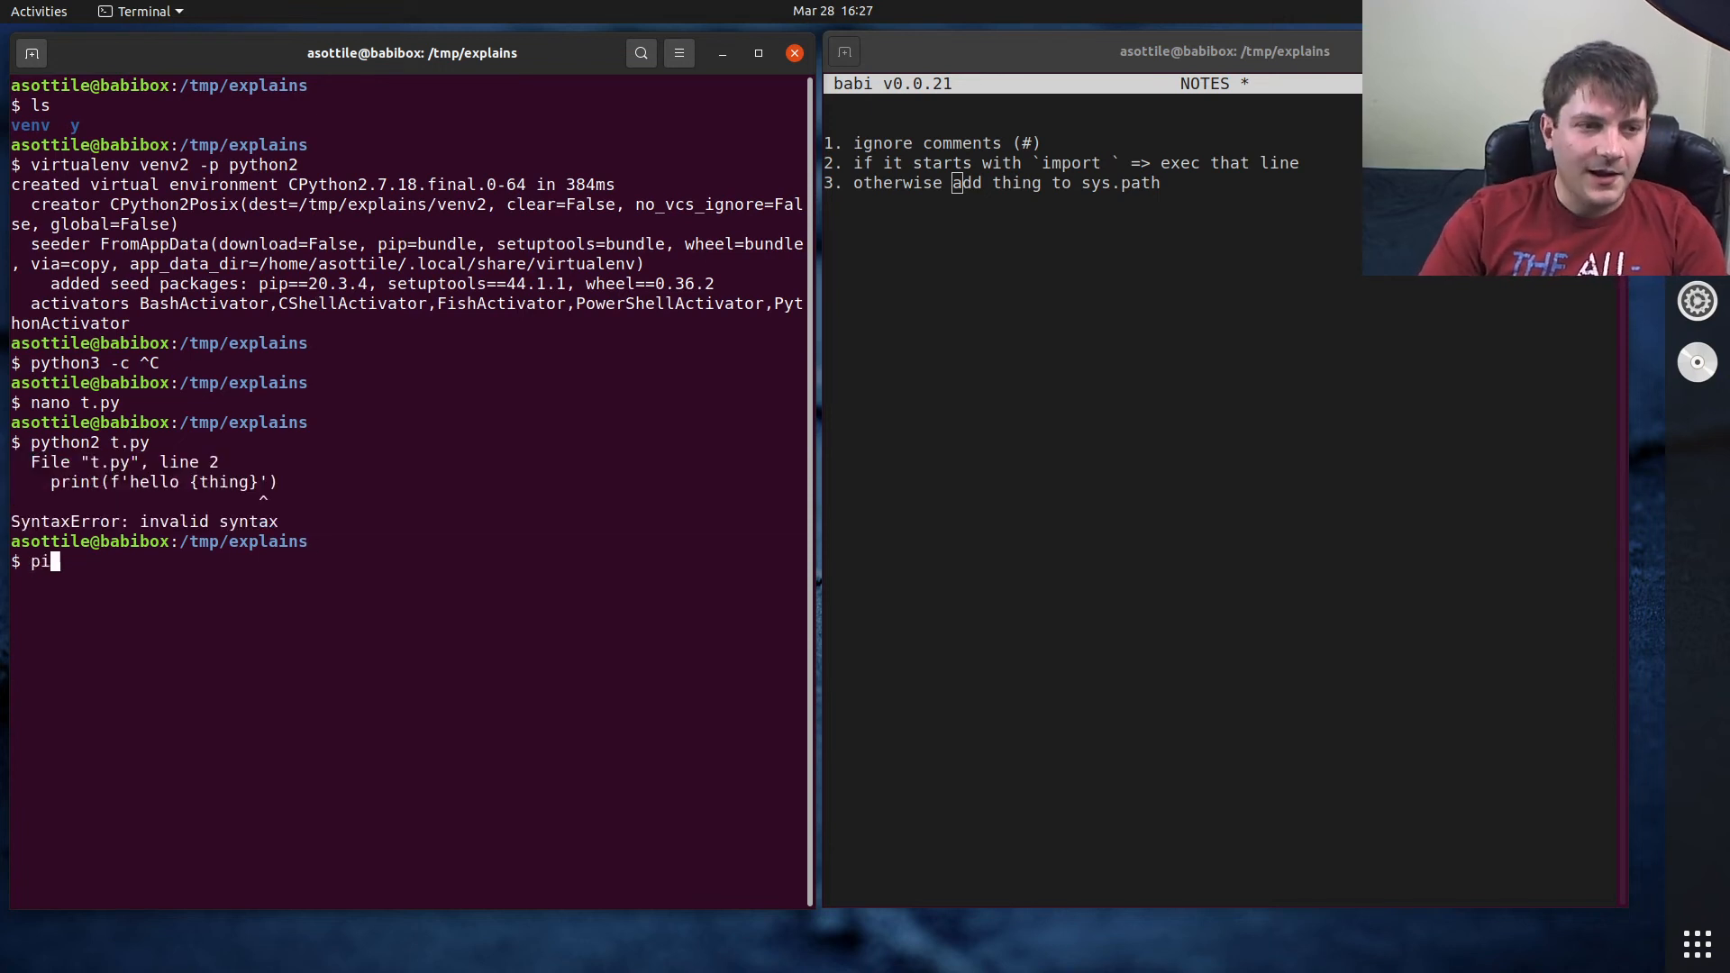
pyautogui.write('. venv2/bin/activate')
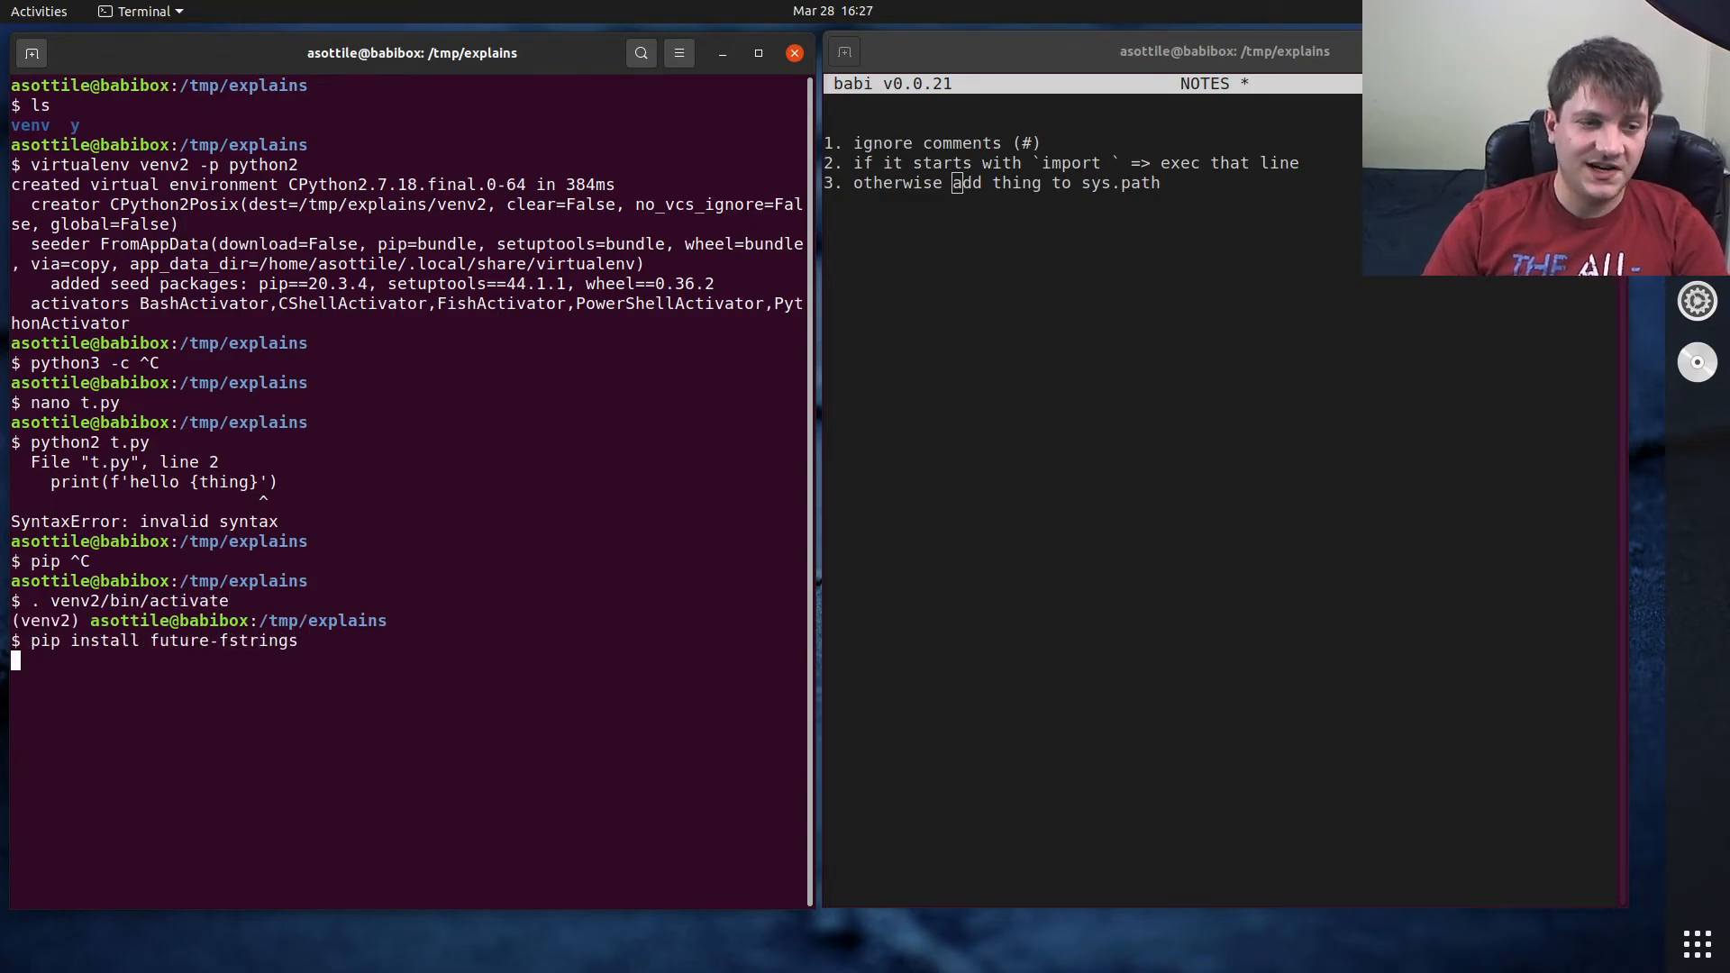
pyautogui.press('Return')
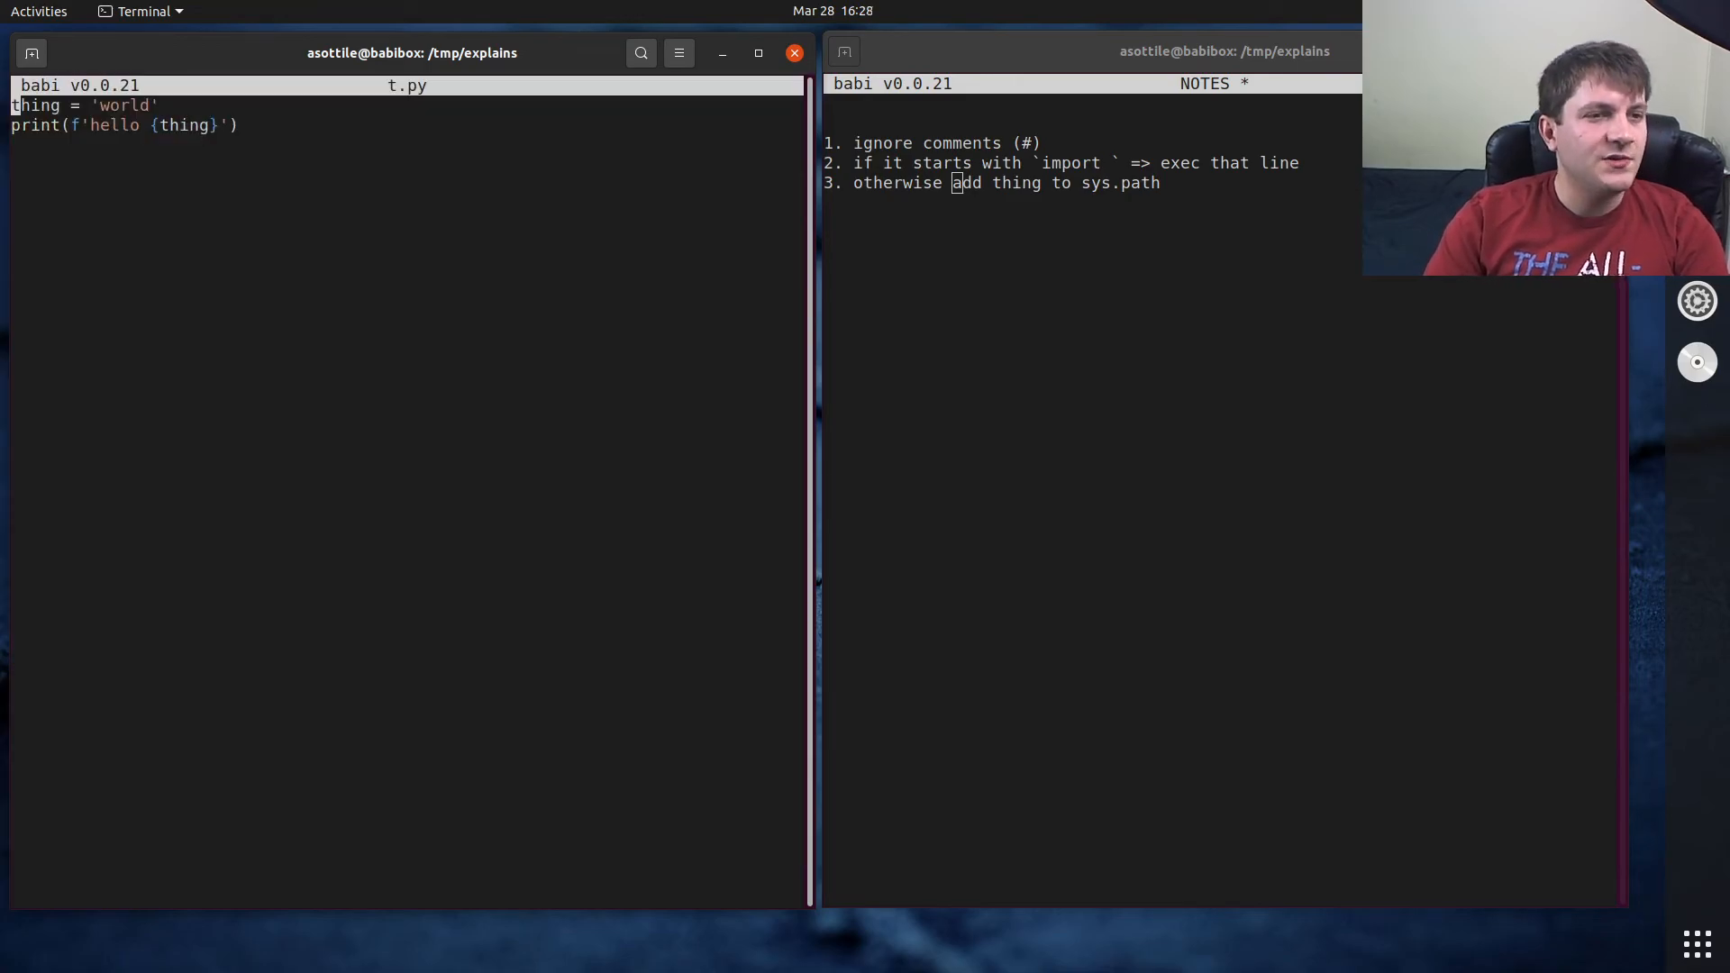
# - Add '# -*- coding: future_fstrings -*-' atop t.py, save, and run it with python2
pyautogui.write('# -7')
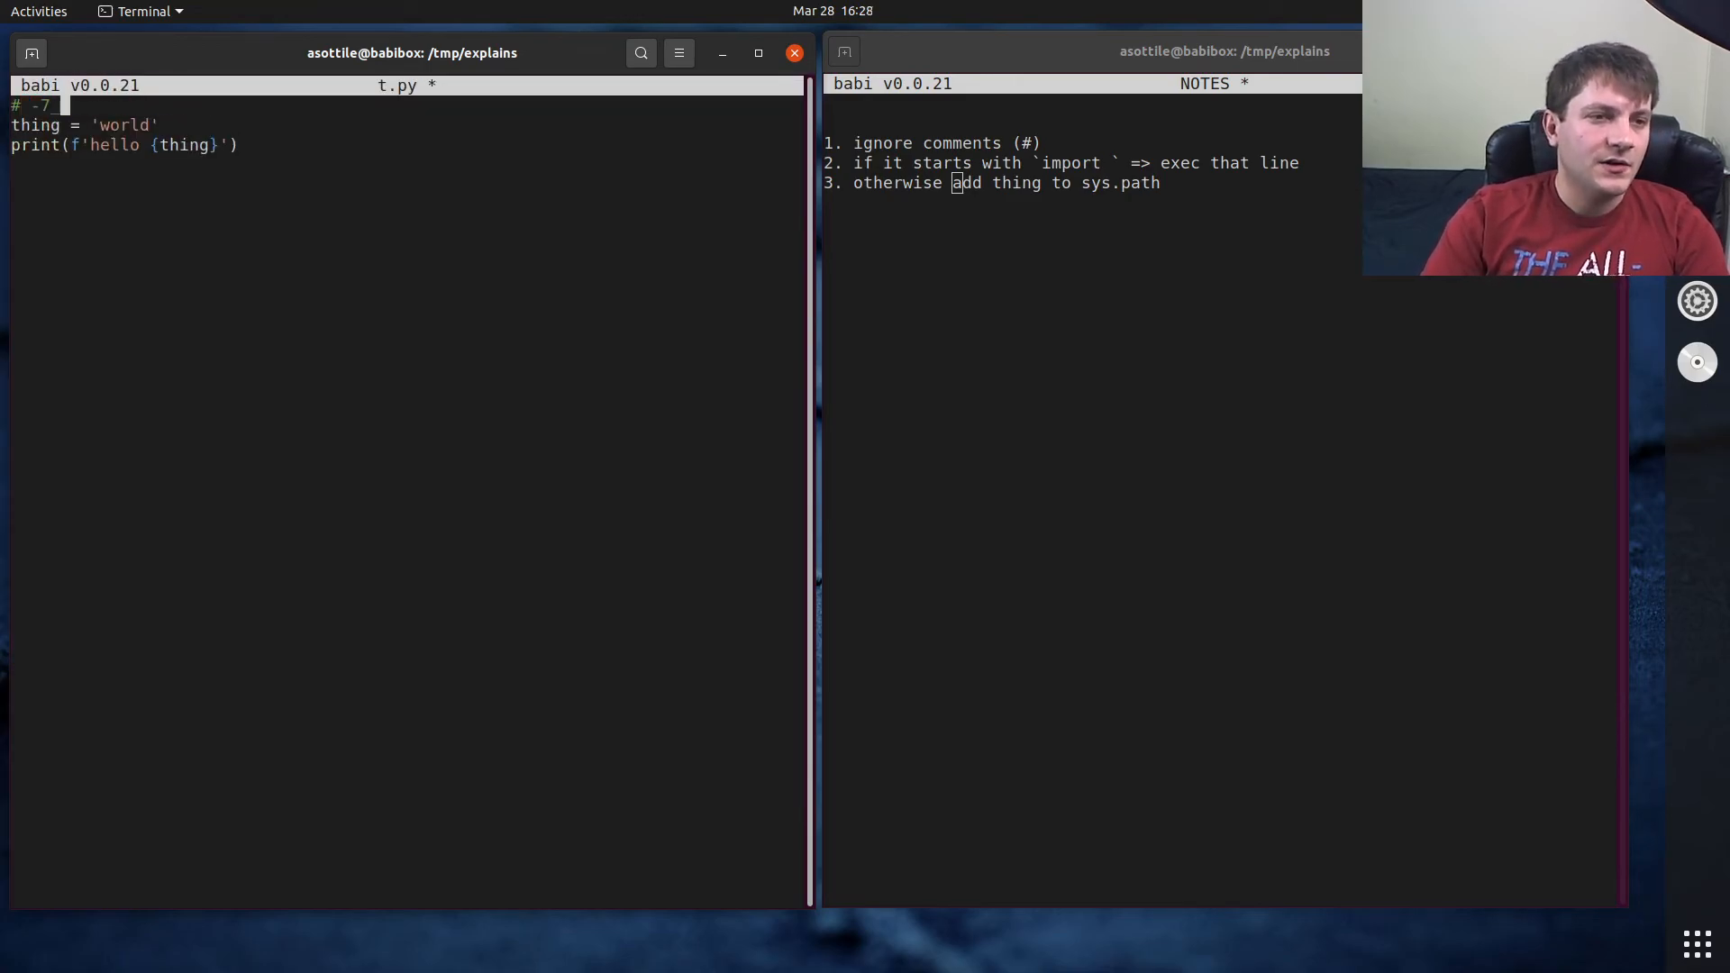
pyautogui.write('*')
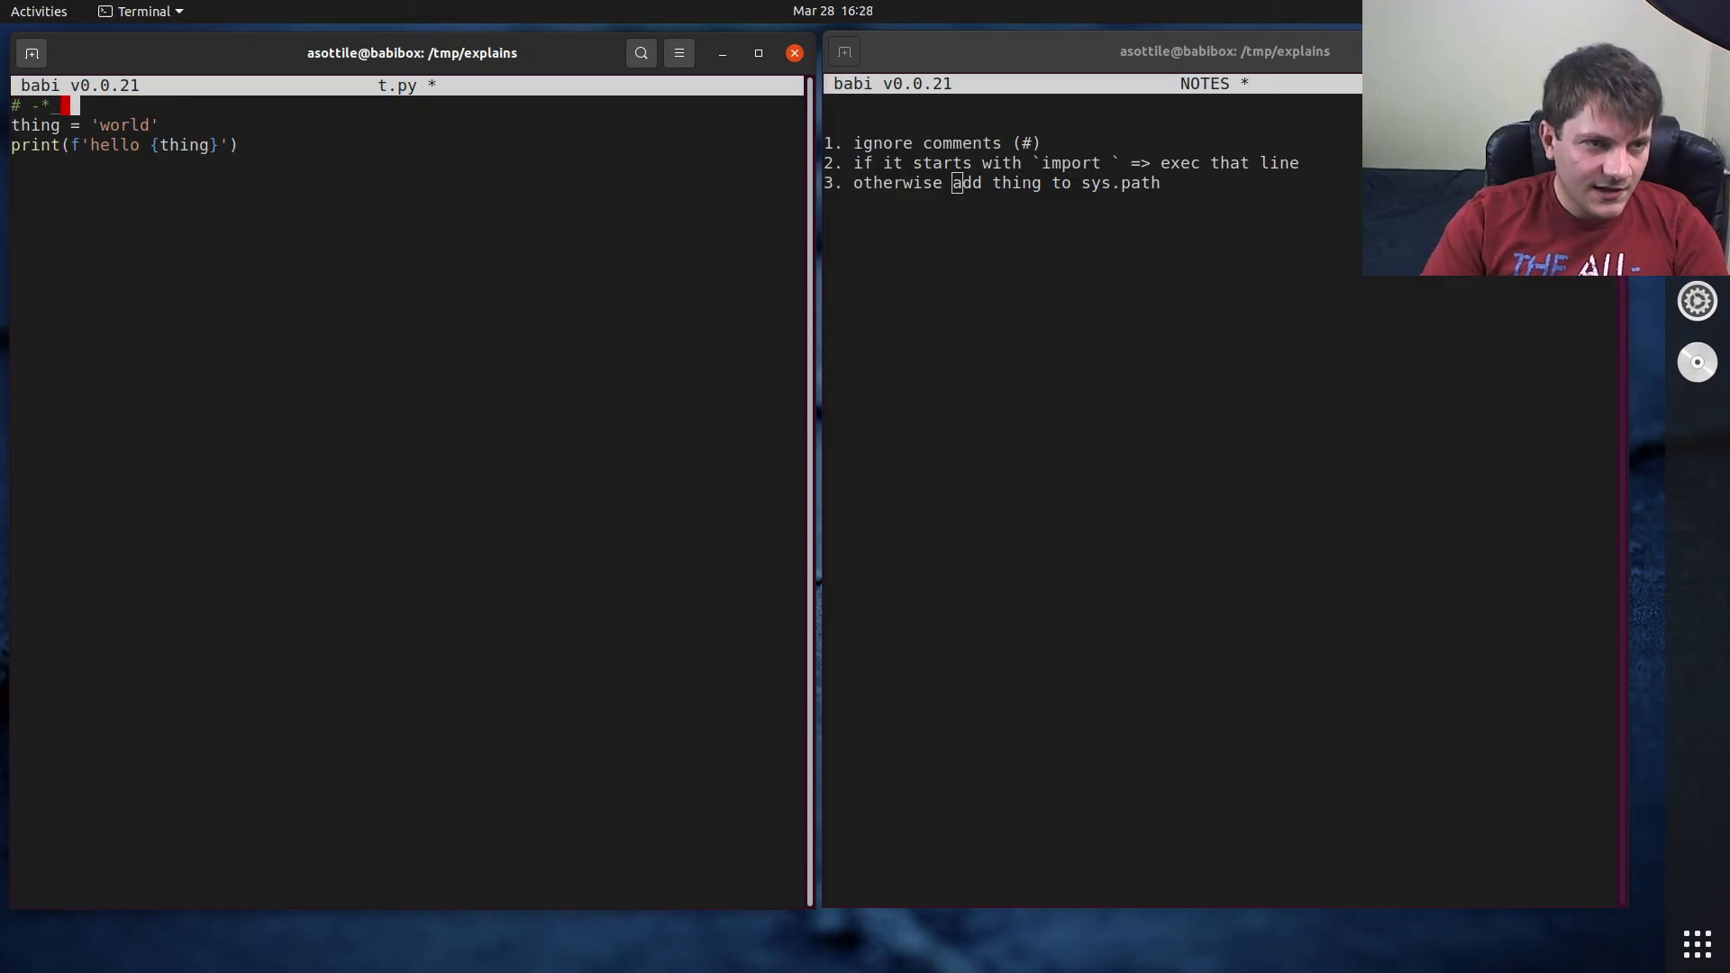
pyautogui.write('coding: future_fst')
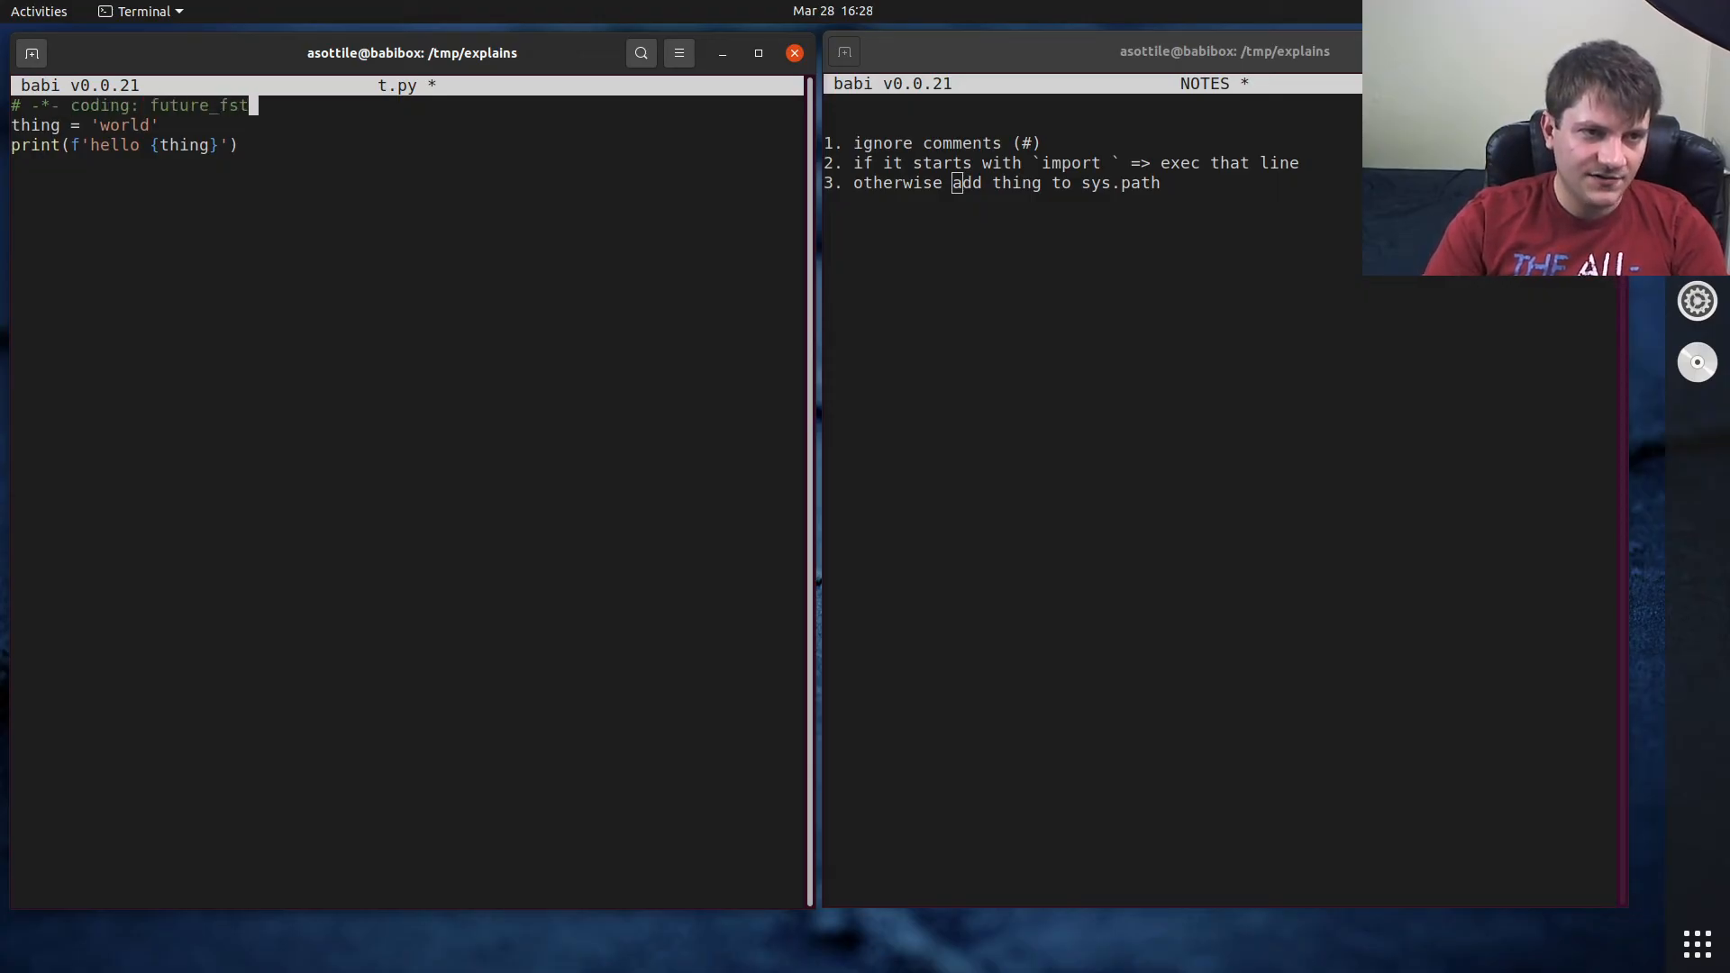
pyautogui.press('ctrl+s')
pyautogui.write('pyt')
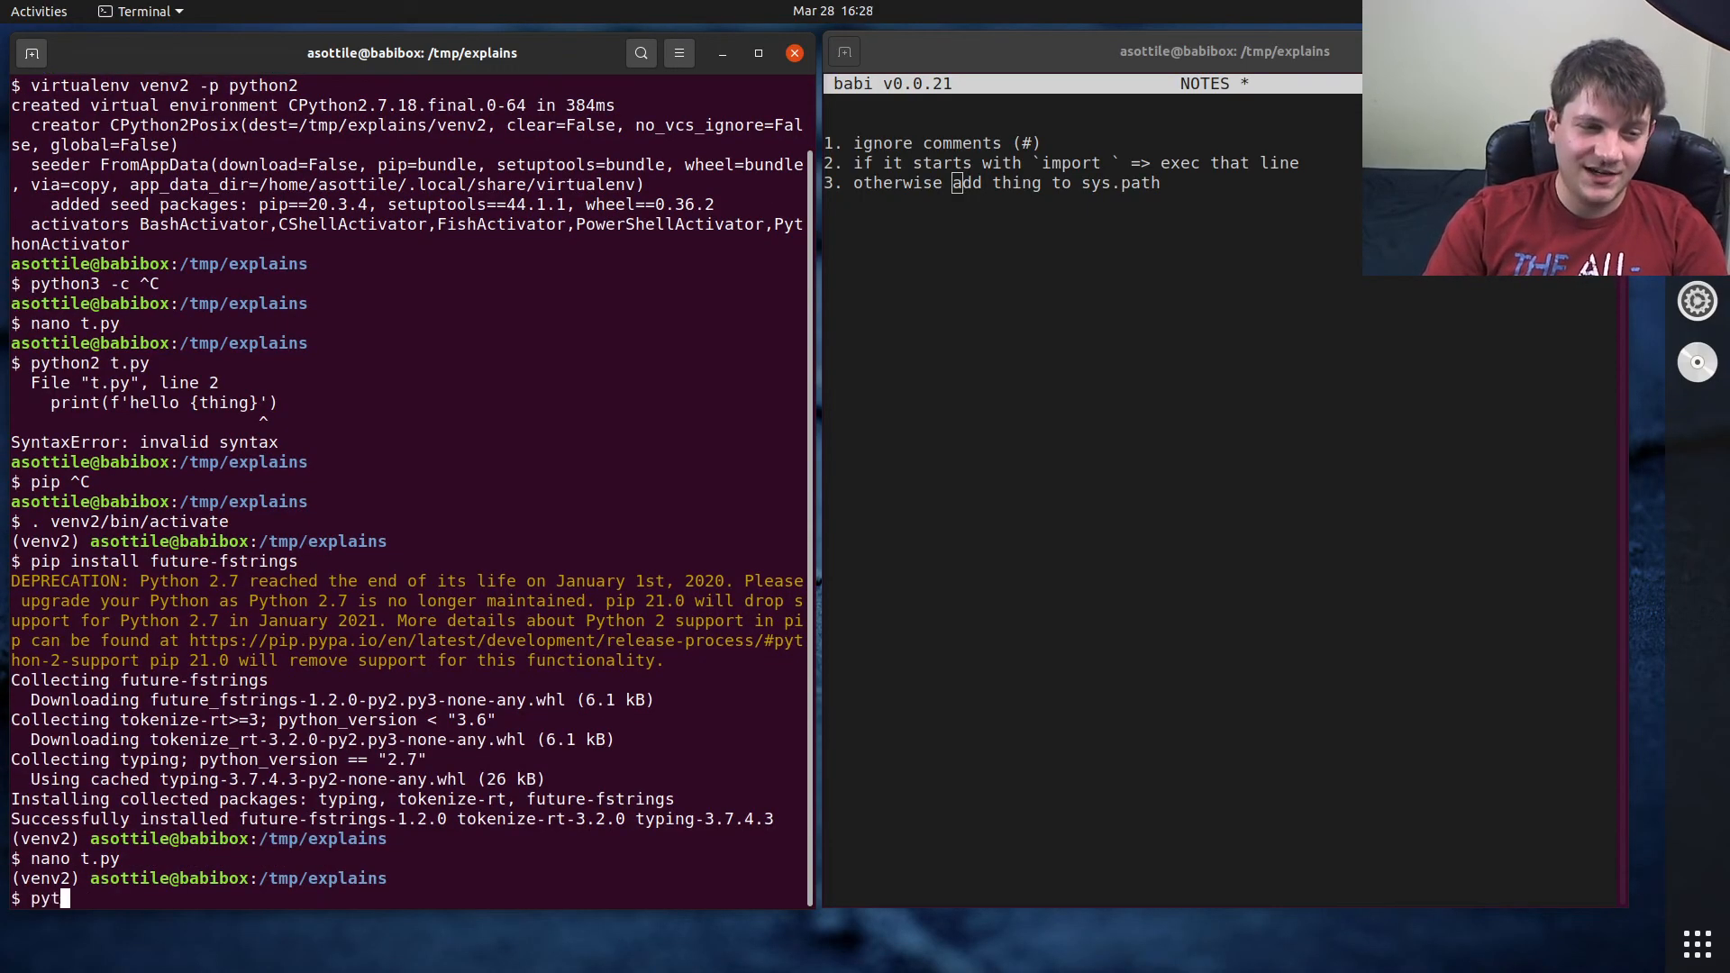
pyautogui.write('hon2 t.py')
pyautogui.press('Return')
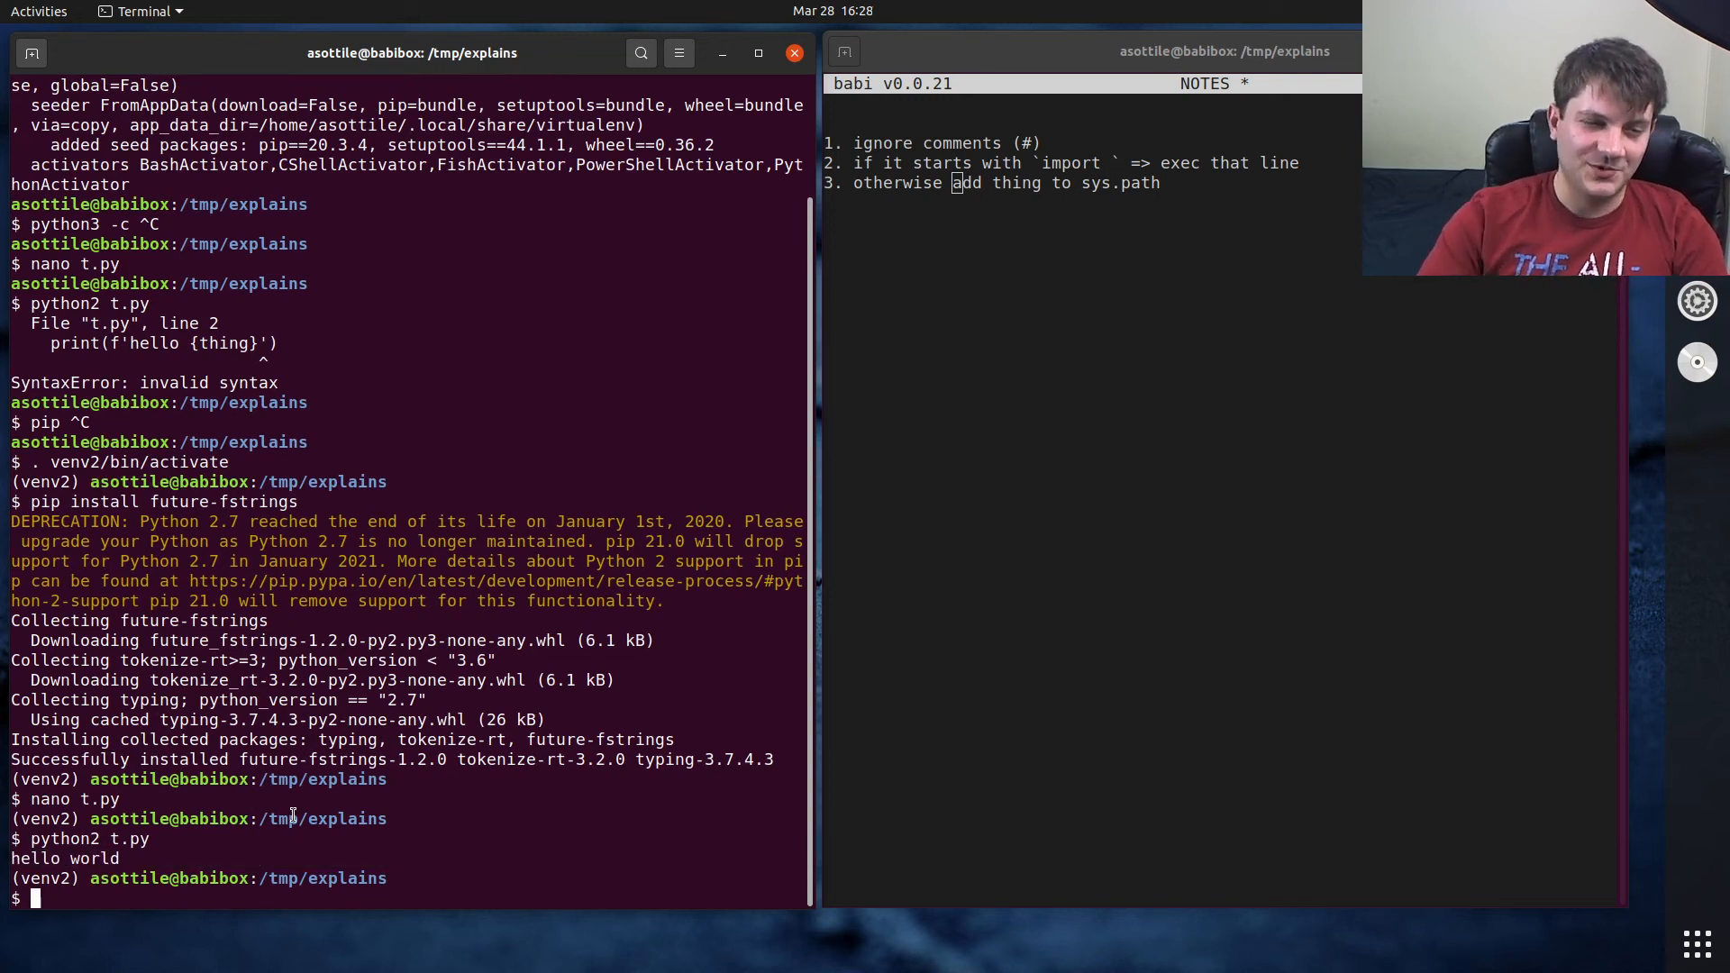
pyautogui.write('nano venv/lib/python3.8/site-packages/')
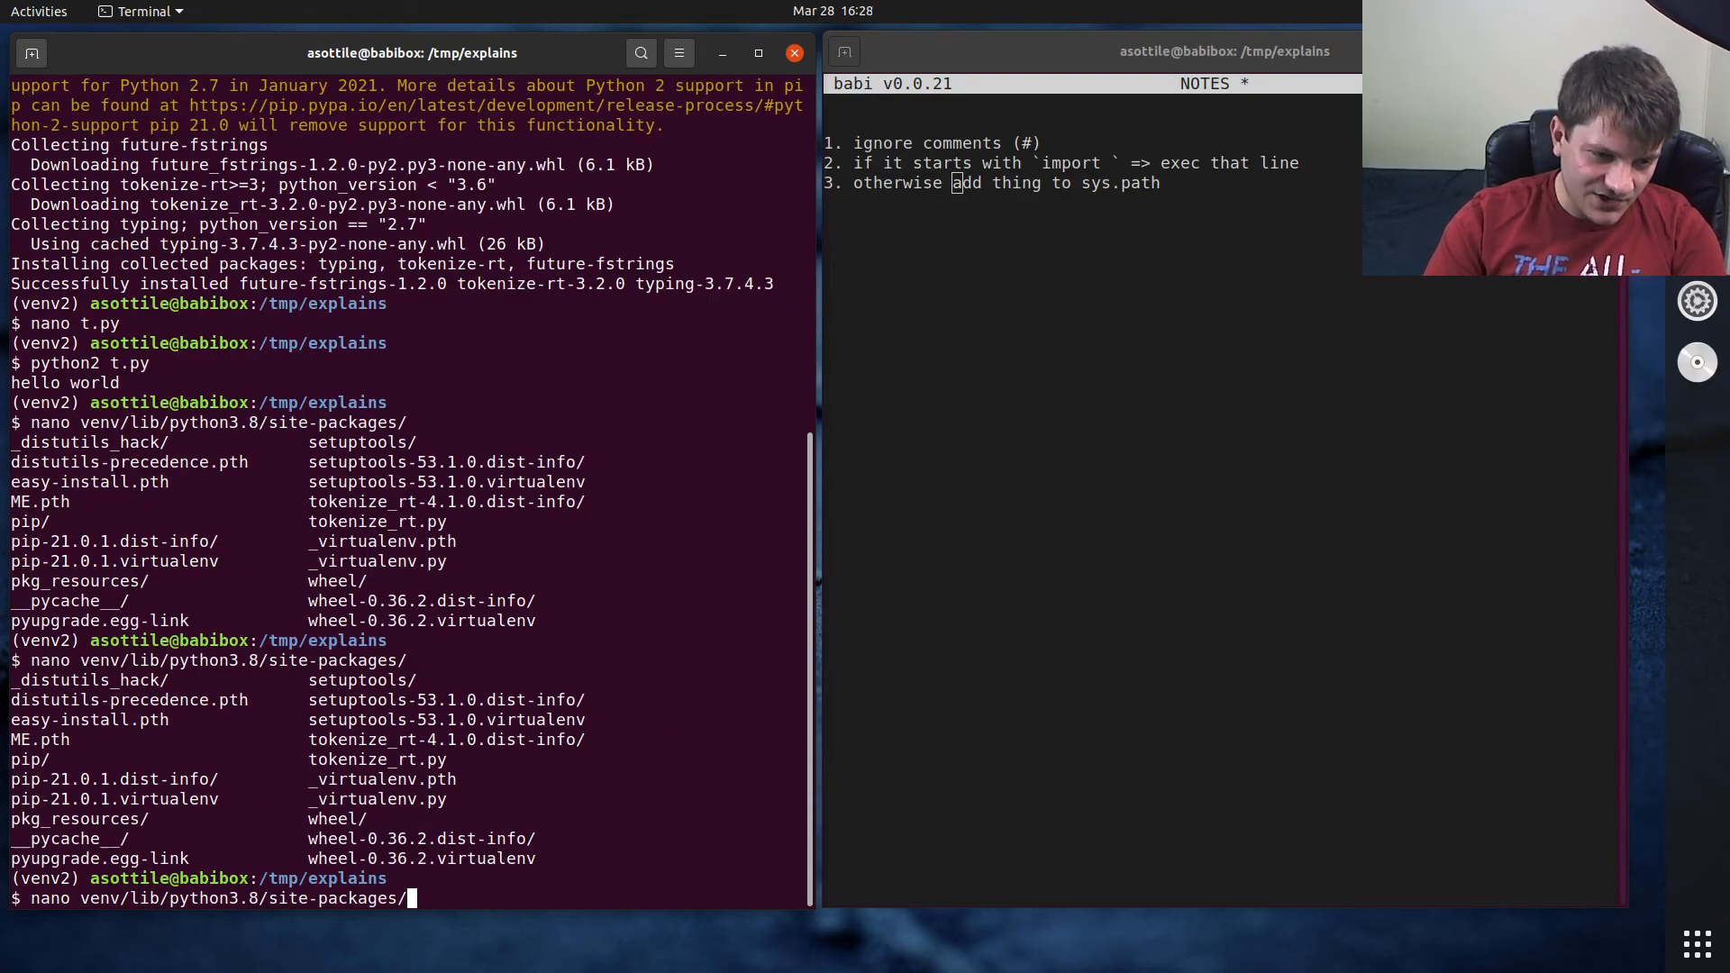
# - Tab-complete a nano command to venv2/lib/python2.7/site-packages/aaaaa_future_fstrings.pth
pyautogui.write('aa^C')
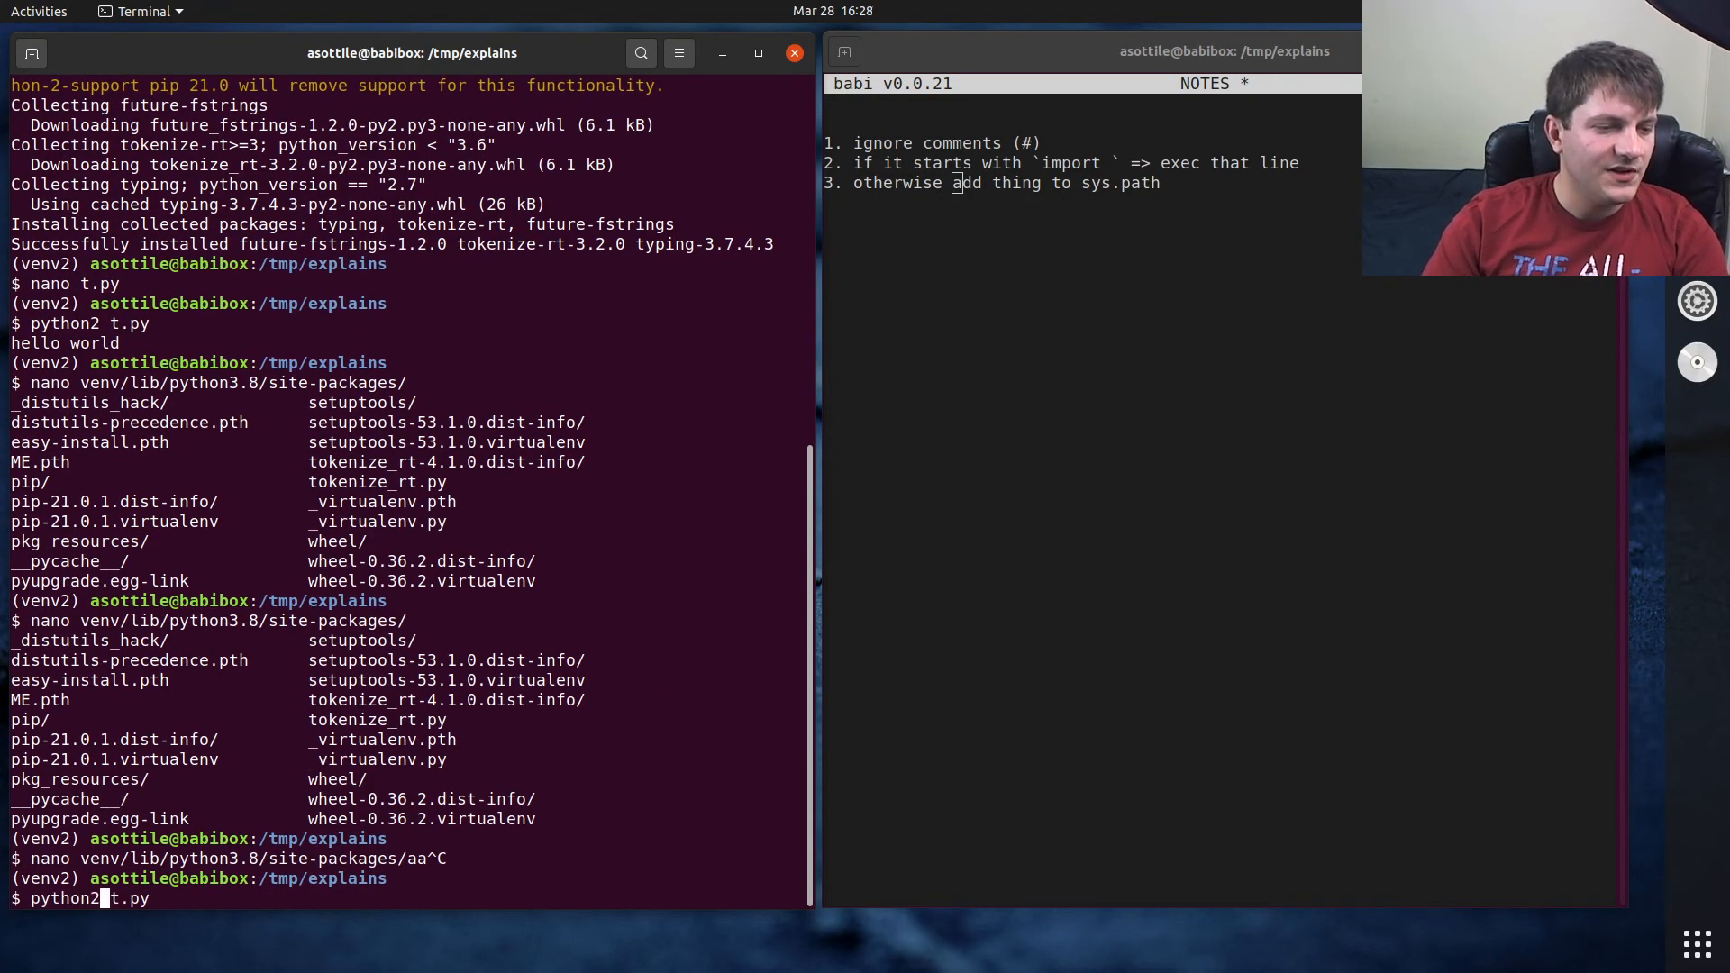
pyautogui.write('nano venv2/lib/')
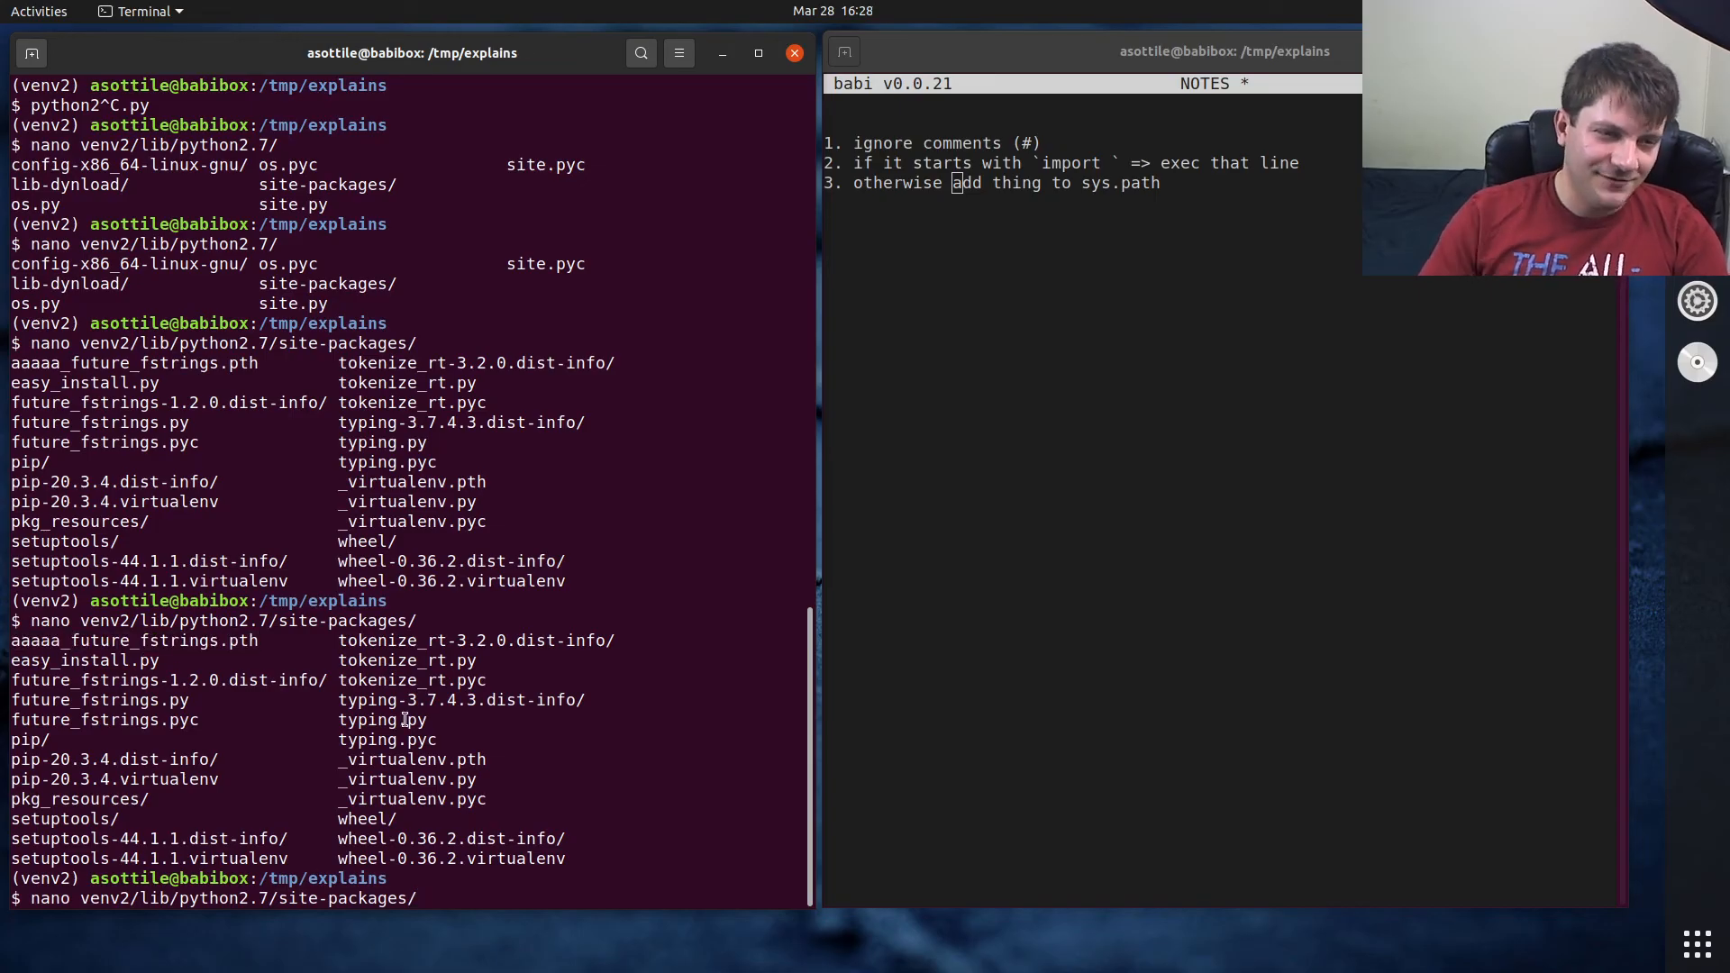
pyautogui.write('aaaaa_future_fstrings.pth')
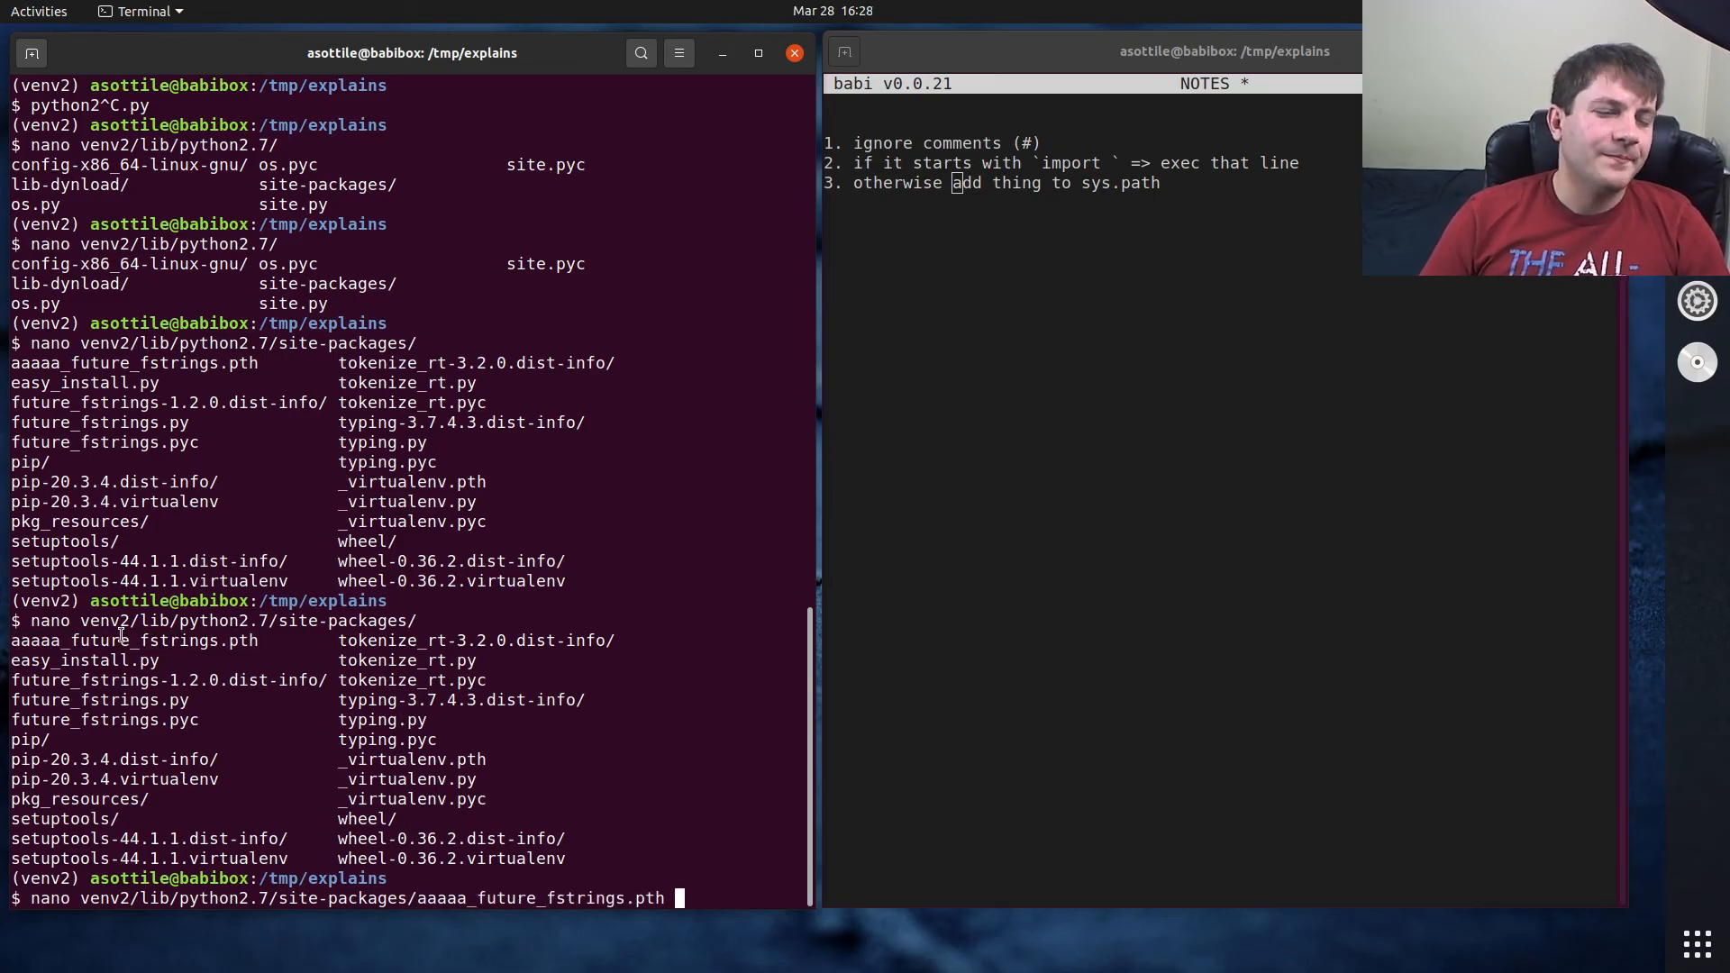
# - Open and close aaaaa_future_fstrings.pth, then enter future-fstrings-show t.py
pyautogui.doubleClick(134, 640)
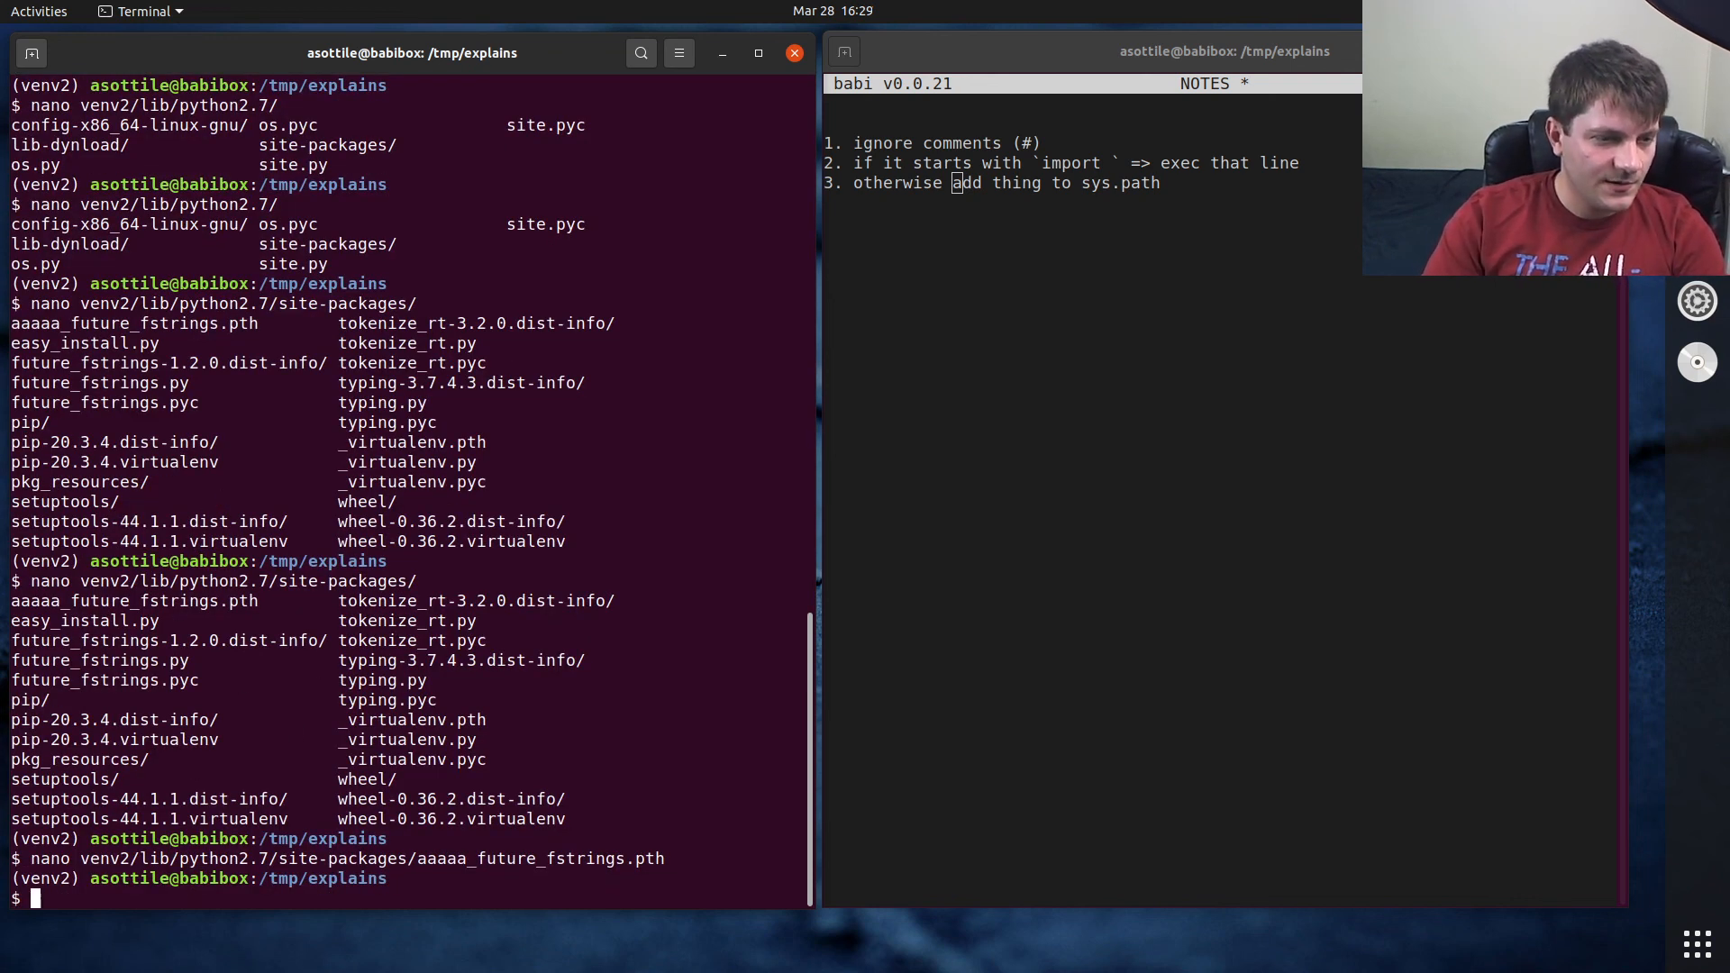
pyautogui.write('future-fstrings-show t.py')
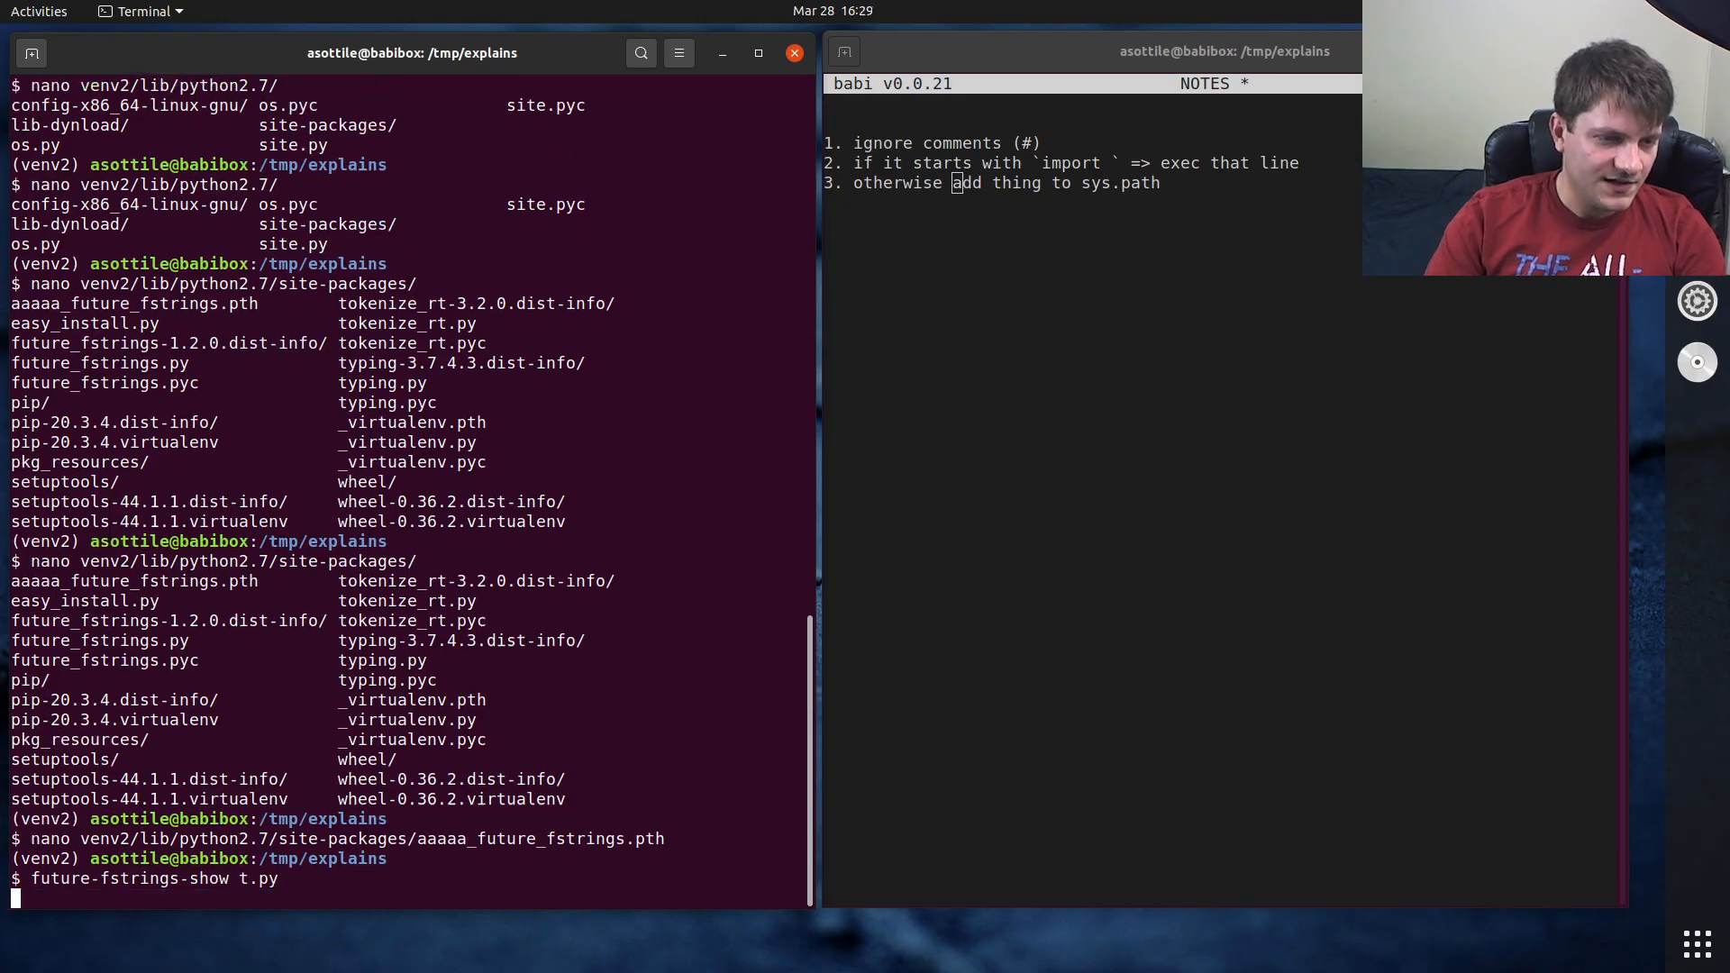